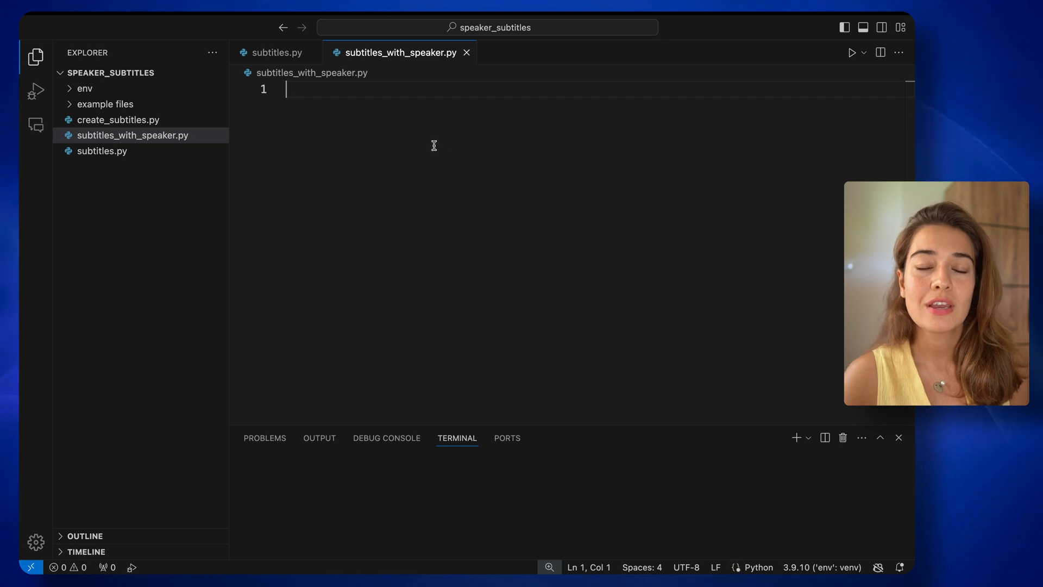
Import assemblyai as aai at the top of subtitles_with_speaker.py
{"action": "type", "text": "import assembly"}
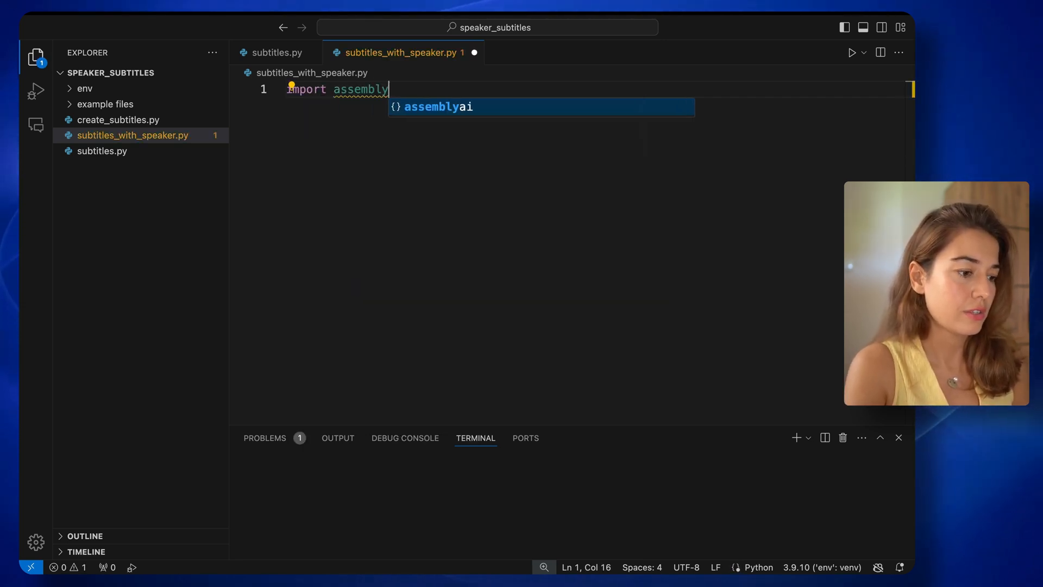
{"action": "type", "text": "ai as"}
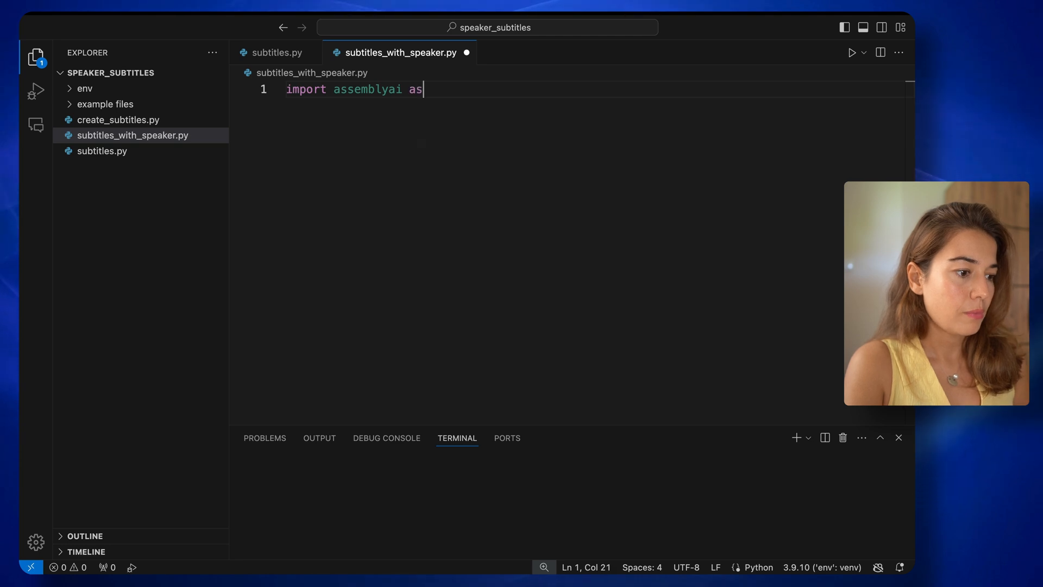
{"action": "type", "text": "aai"}
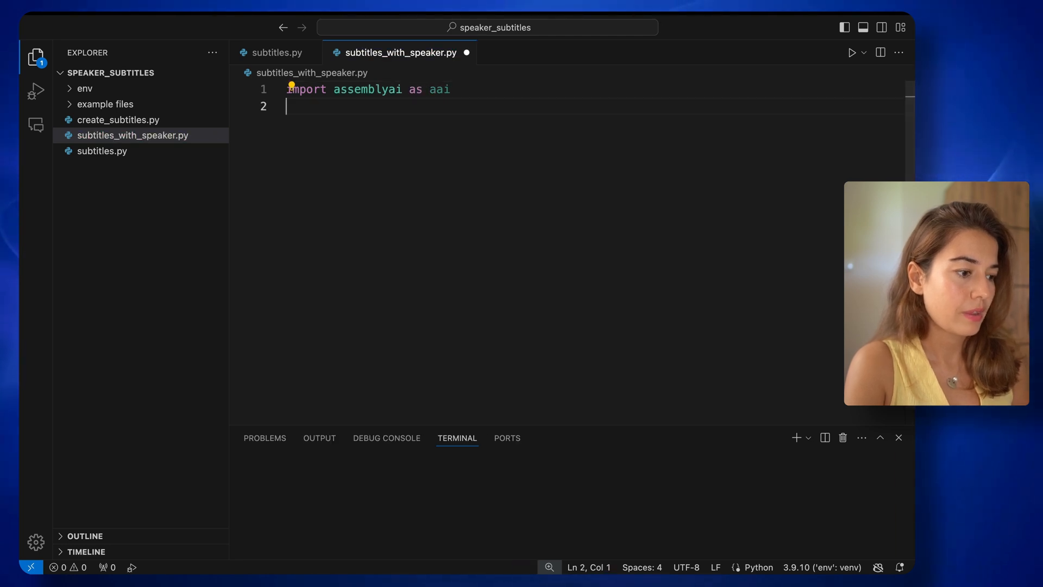
{"action": "key", "text": "enter"}
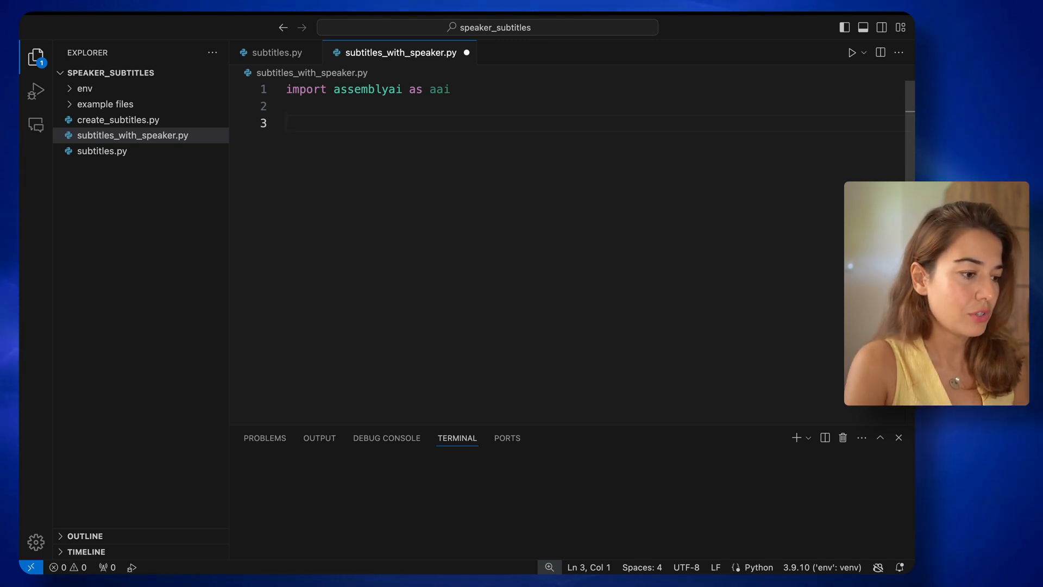
Add a '# SETTINGS' comment followed by aai.settings.api_key = ""
{"action": "type", "text": "#"}
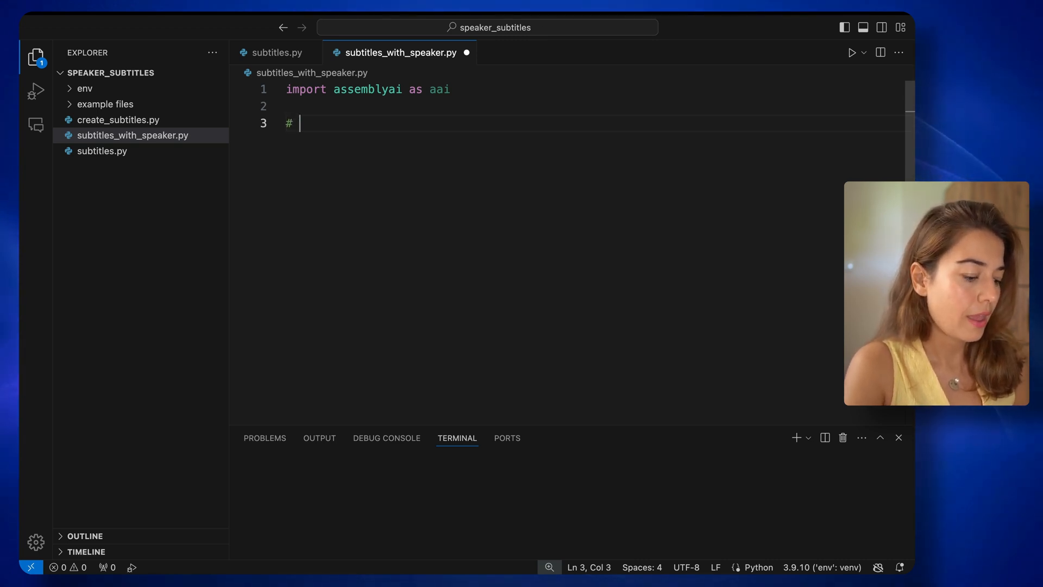
{"action": "type", "text": "SETTINGS"}
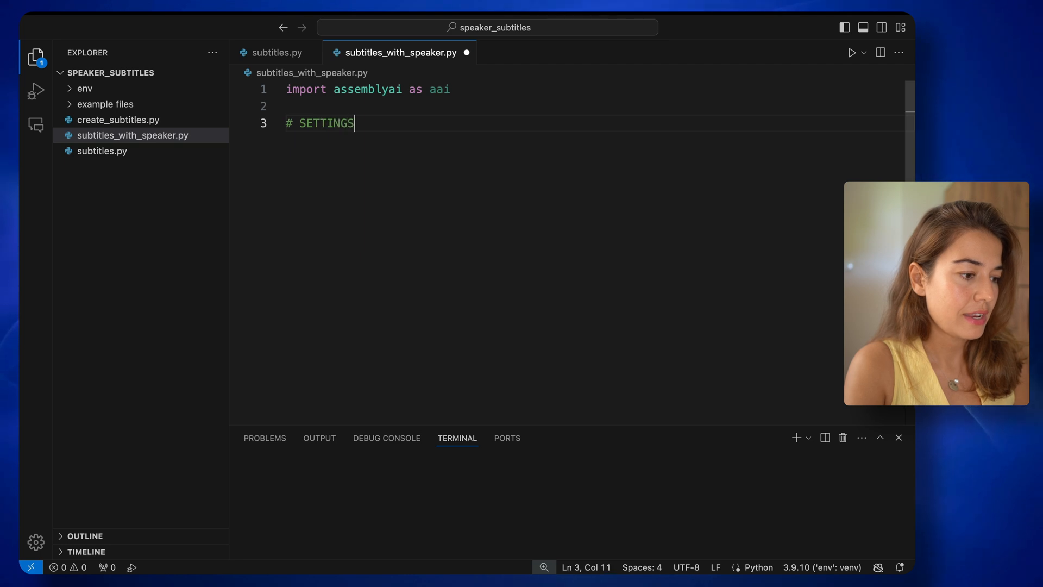
{"action": "type", "text": "aa"}
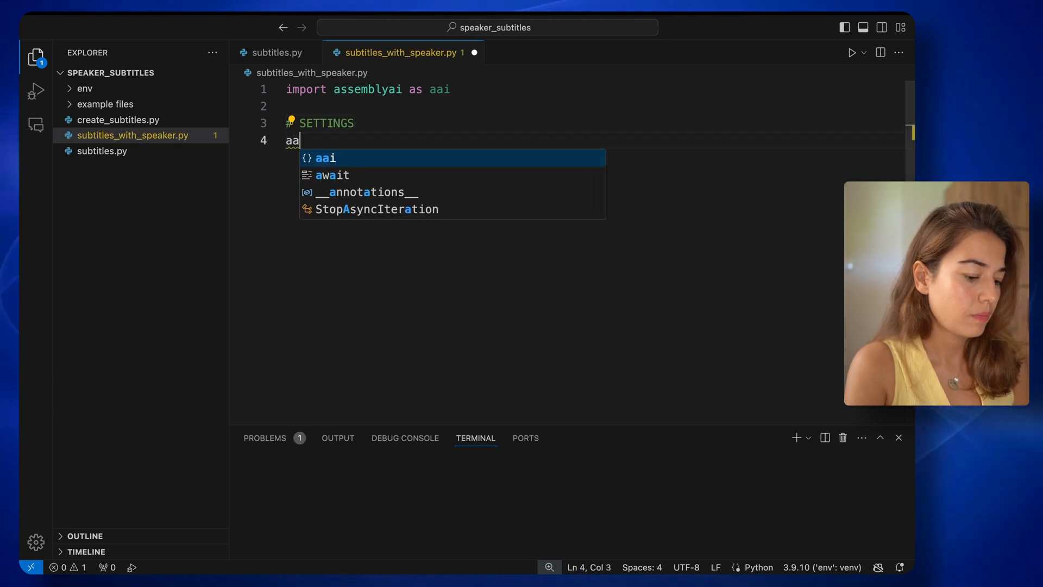
{"action": "type", "text": "i.settings.api_key=\""}
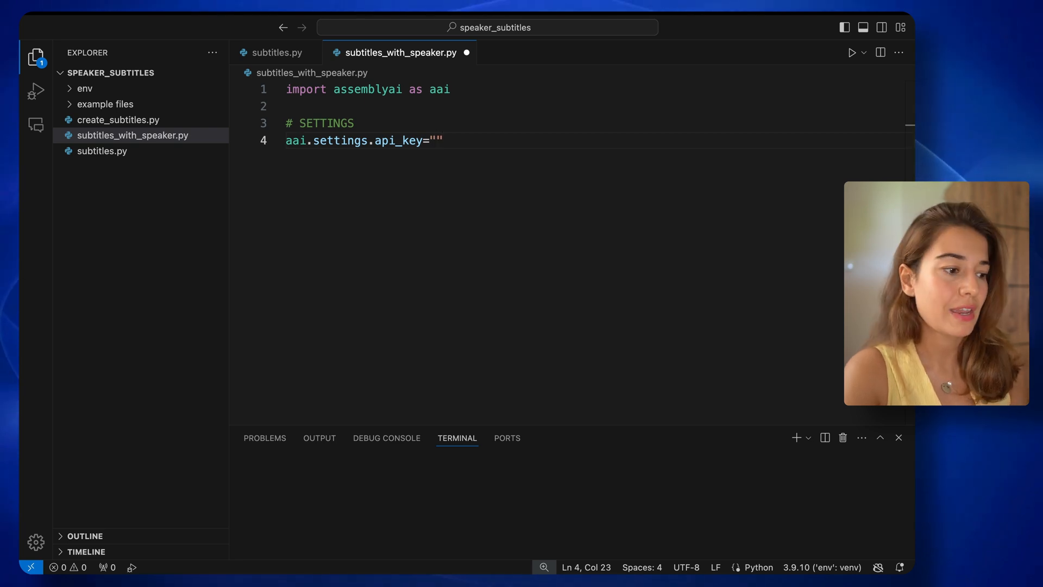
Create transcriber = aai.Transcriber with TranscriptionConfig(speaker_labels=True)
{"action": "double_click", "coordinate": [399, 141]}
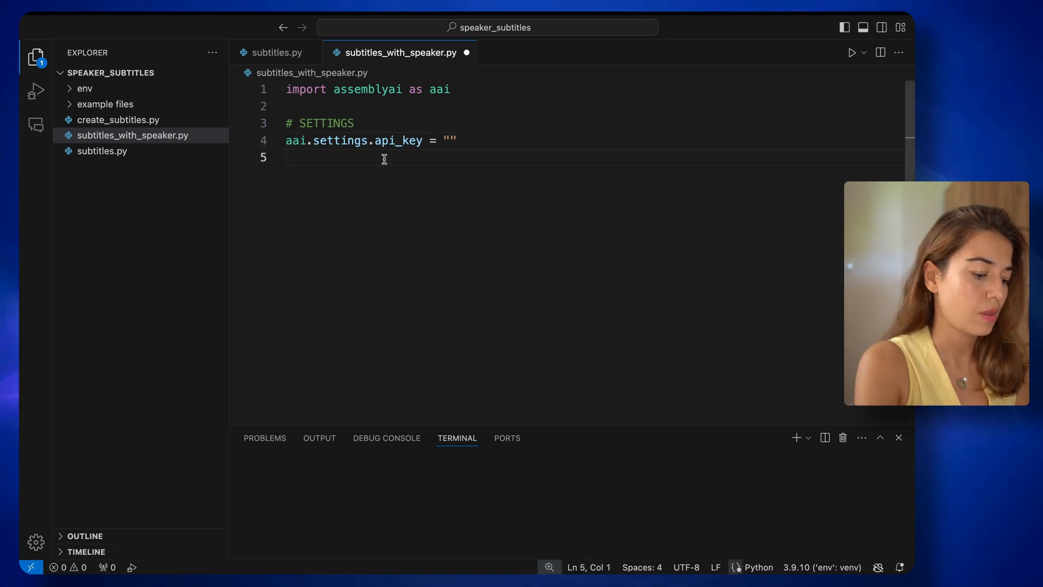
{"action": "type", "text": "transcriber ="}
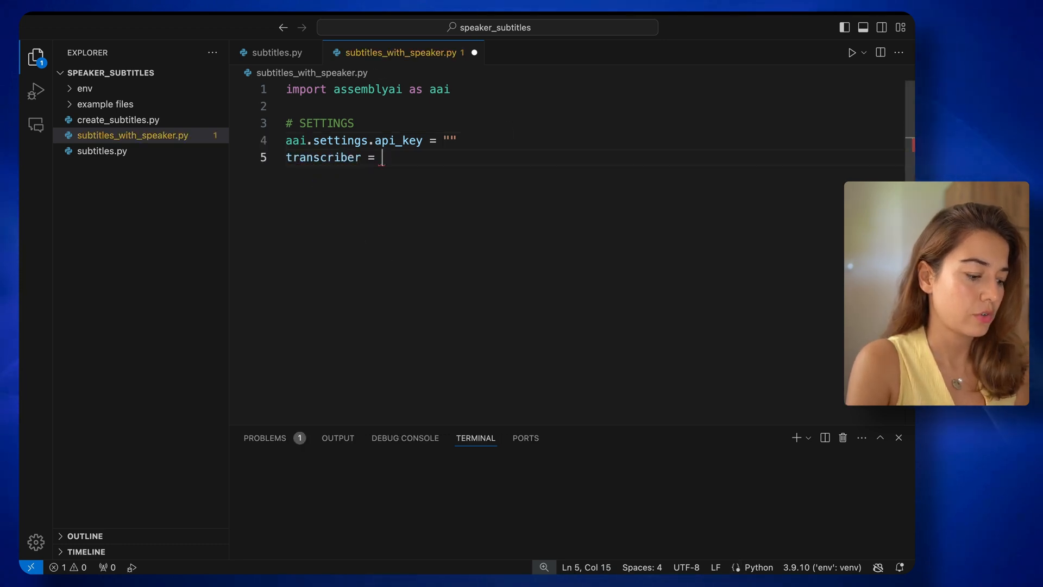
{"action": "type", "text": "aai.Transcriber(config"}
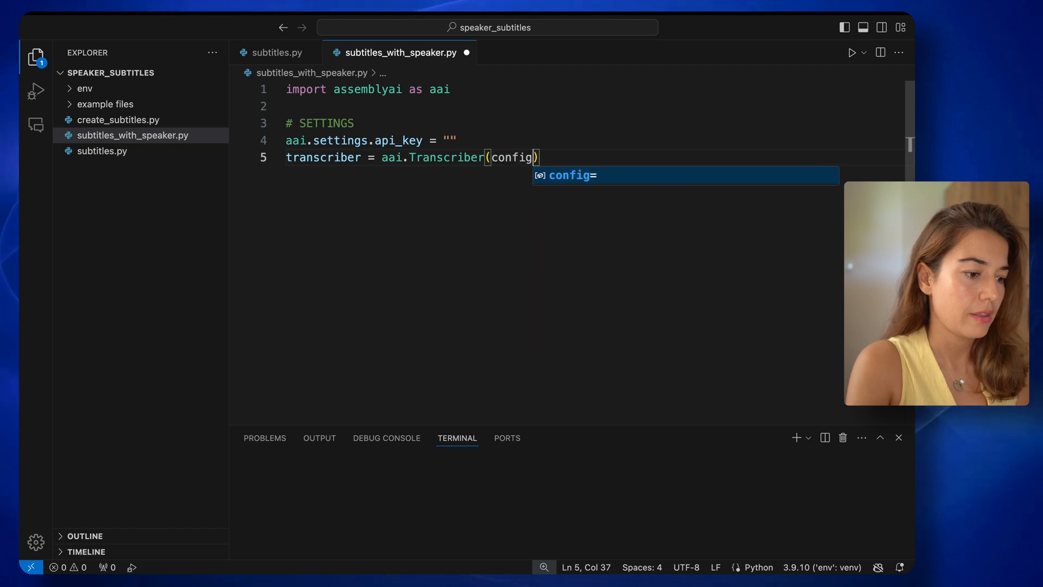
{"action": "type", "text": "=aa"}
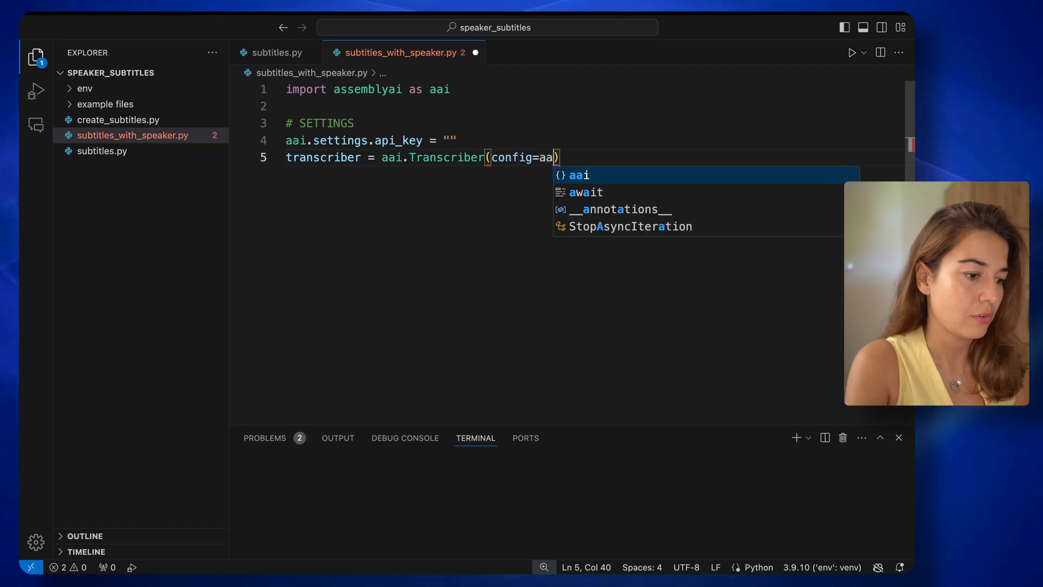
{"action": "type", "text": ".Tra"}
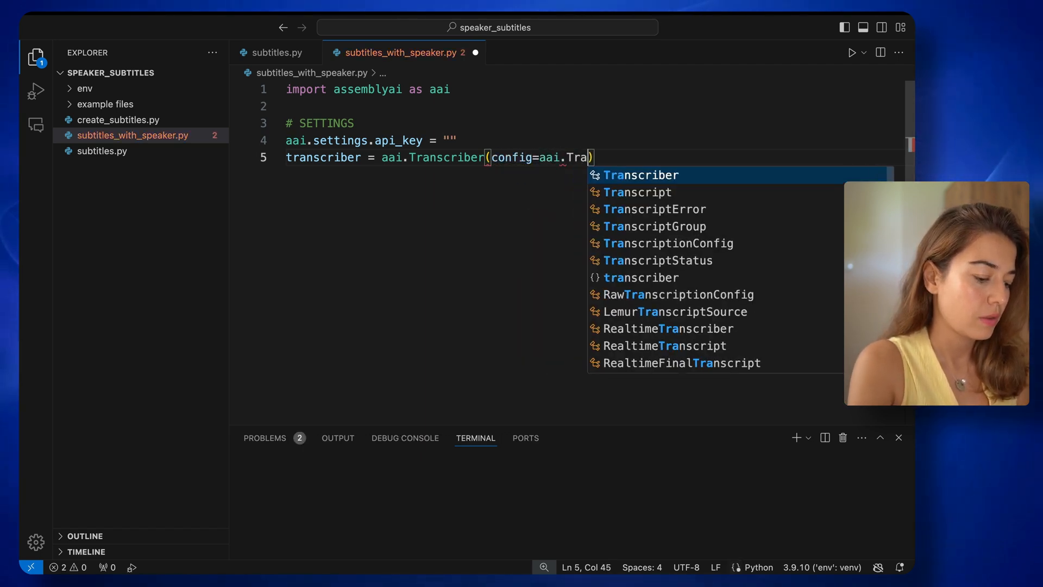
{"action": "type", "text": "nscriptionConfig("}
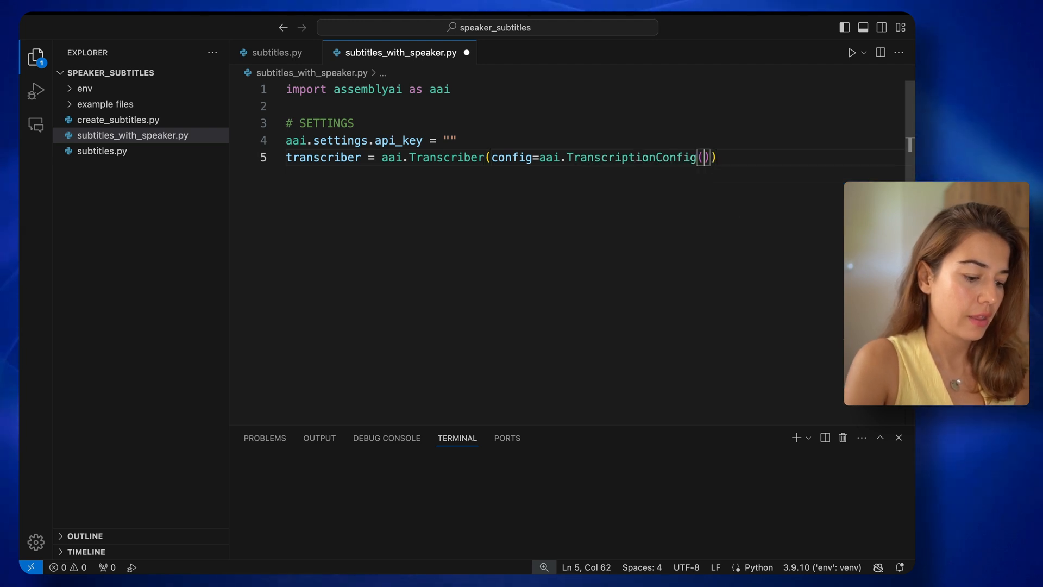
{"action": "type", "text": "speaker_labels=True"}
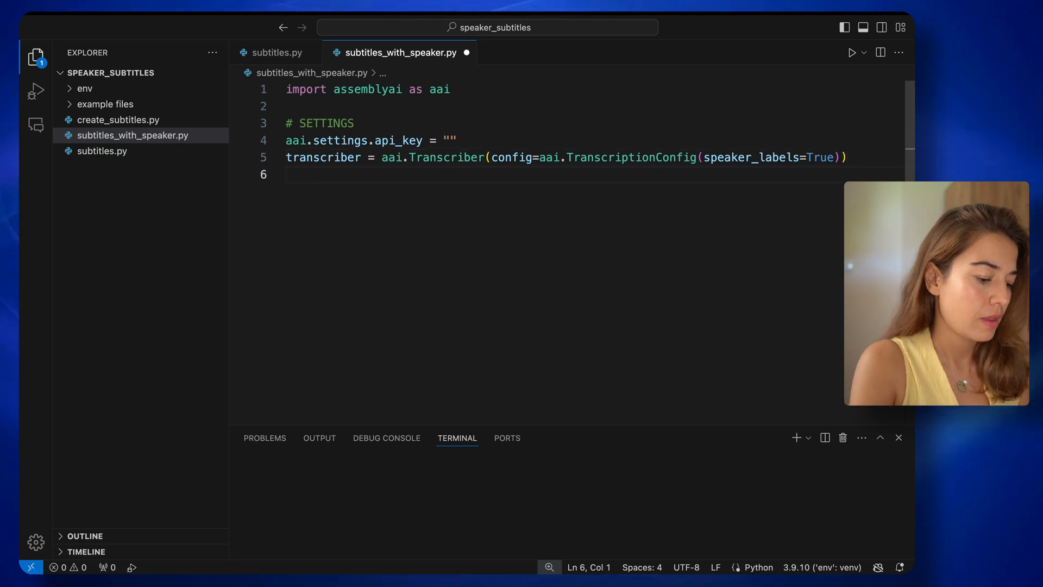
Add transcript = transcriber.transcribe(file_name) and an empty file_name setting
{"action": "type", "text": "transc"}
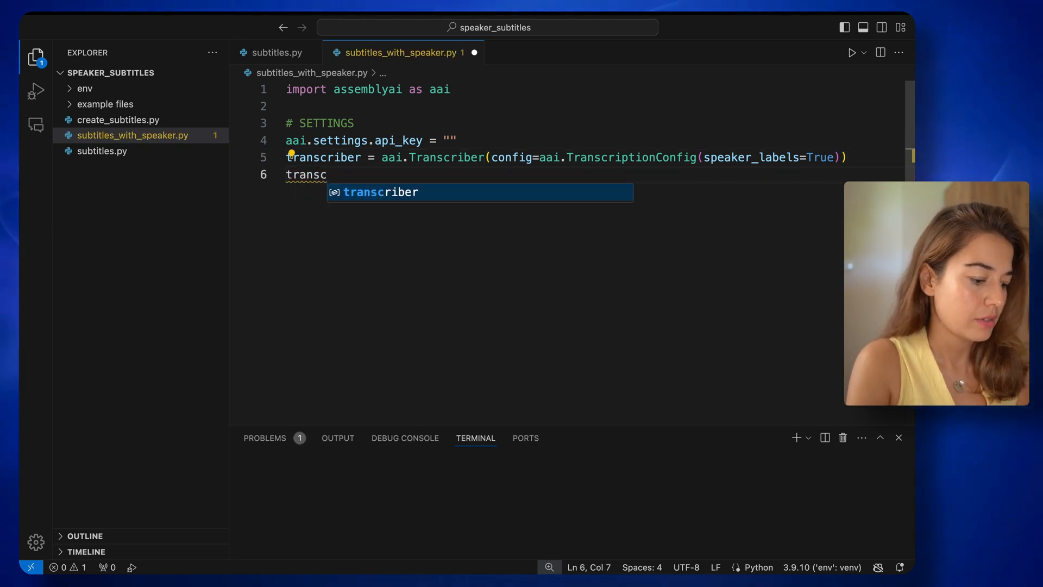
{"action": "type", "text": "ript = transcriber.transcribe(file"}
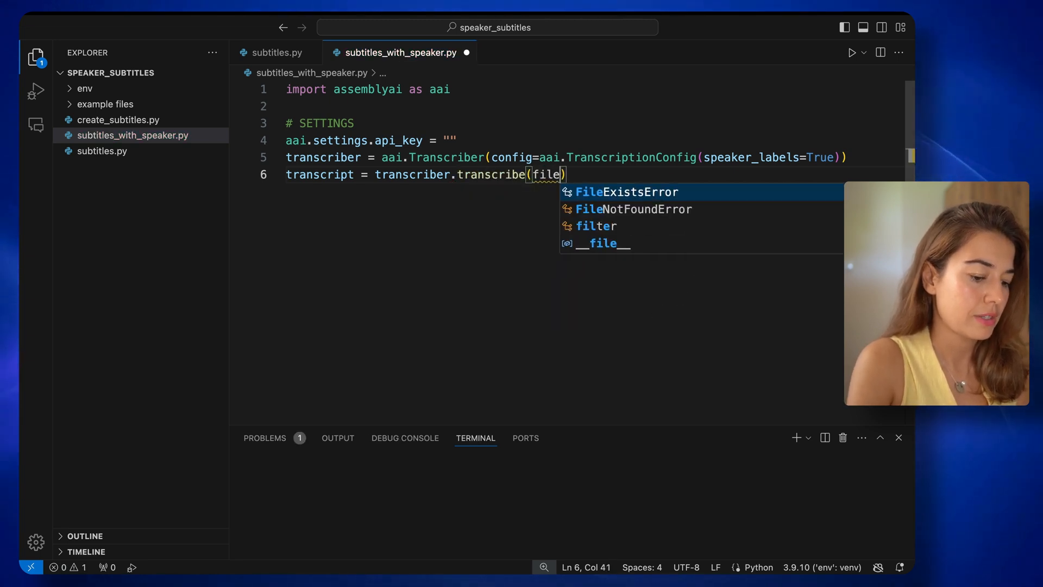
{"action": "type", "text": "_name"}
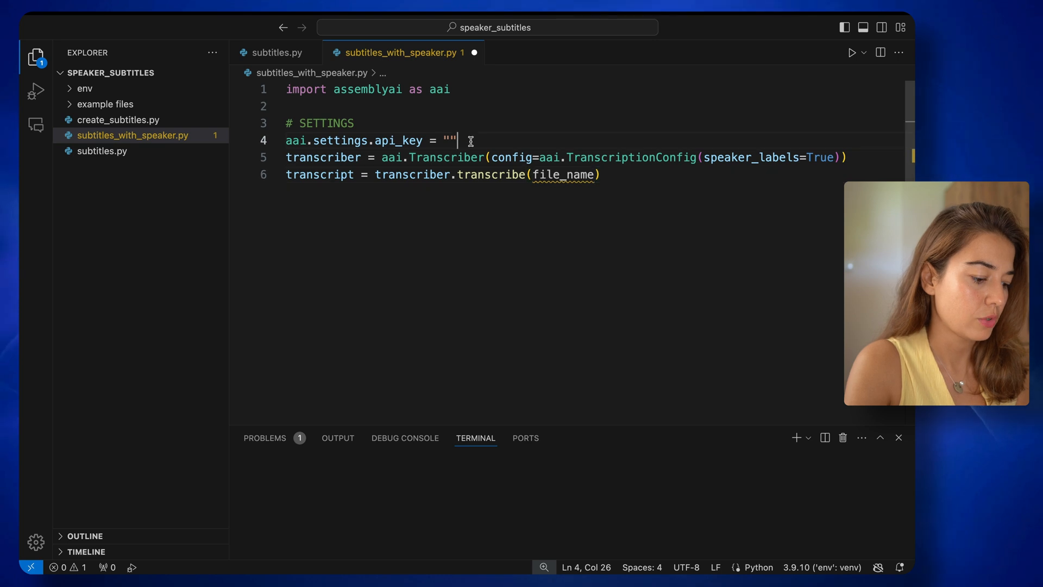
{"action": "type", "text": "file_name=\""}
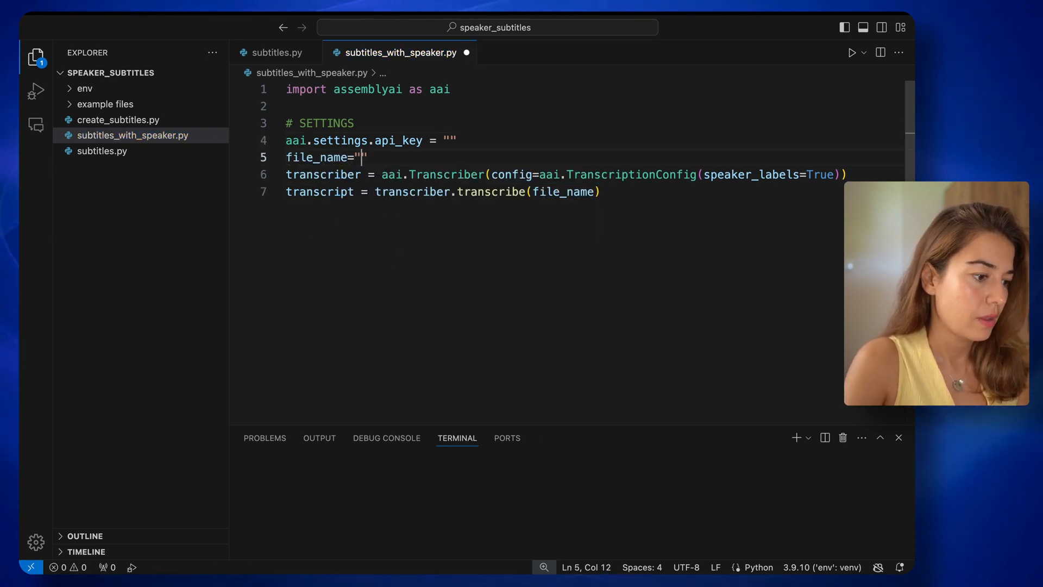
Set file_name to a path starting with 'example files/' after checking the folder's audio
{"action": "left_click", "coordinate": [105, 104]}
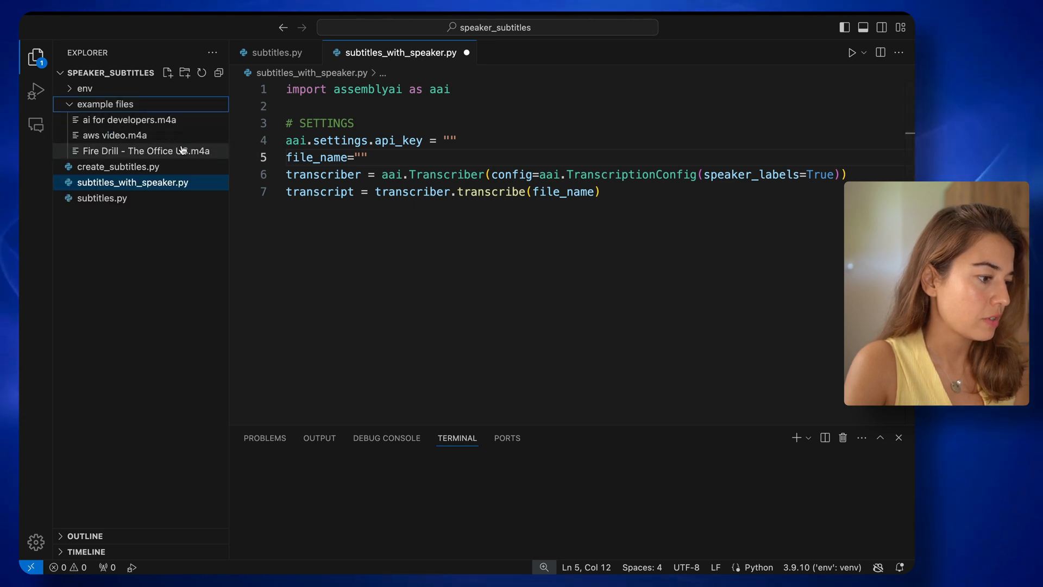
{"action": "mouse_move", "coordinate": [145, 151]}
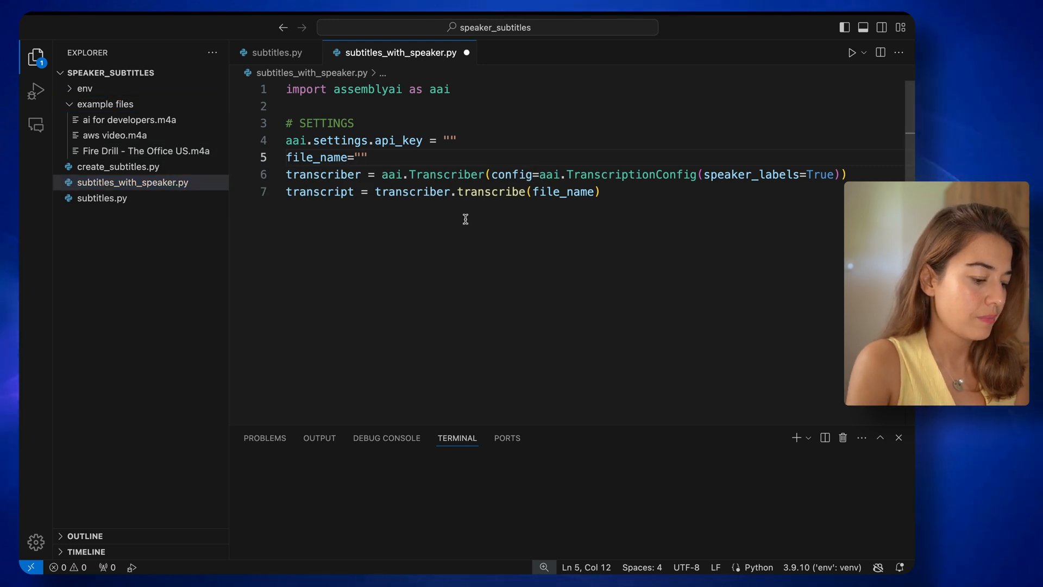
{"action": "type", "text": "example"}
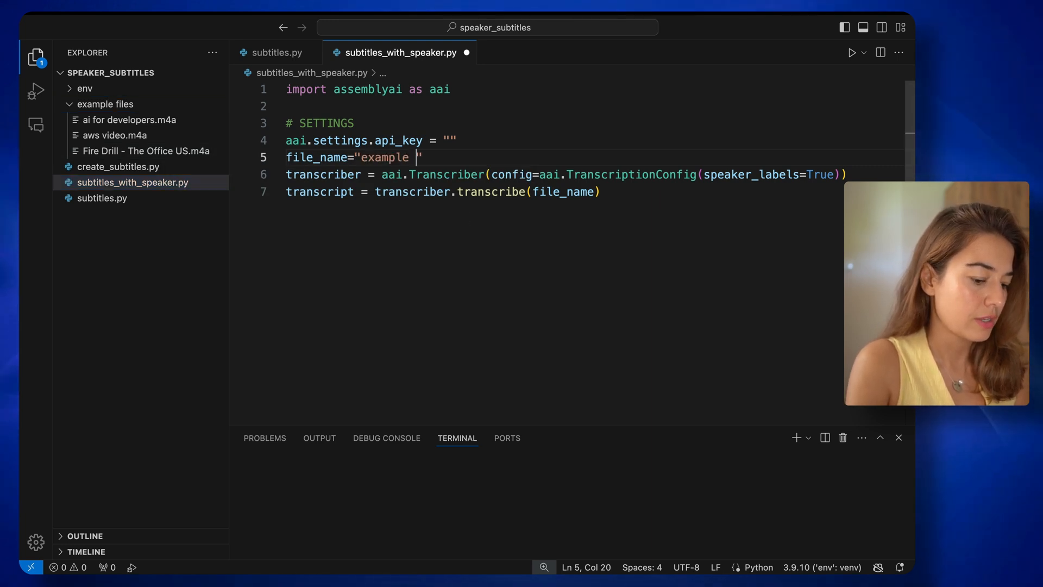
{"action": "type", "text": "files"}
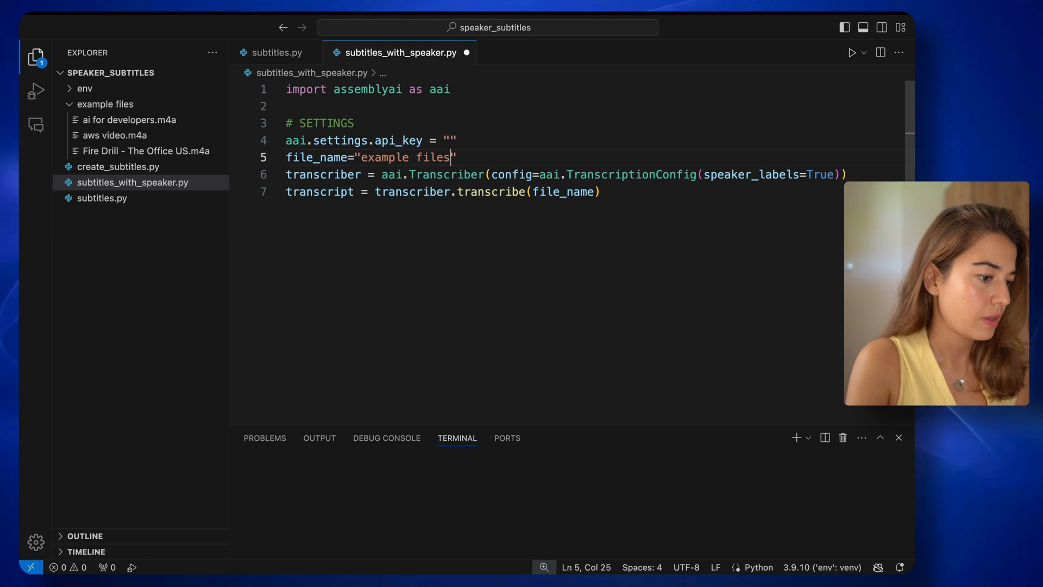
{"action": "type", "text": "/"}
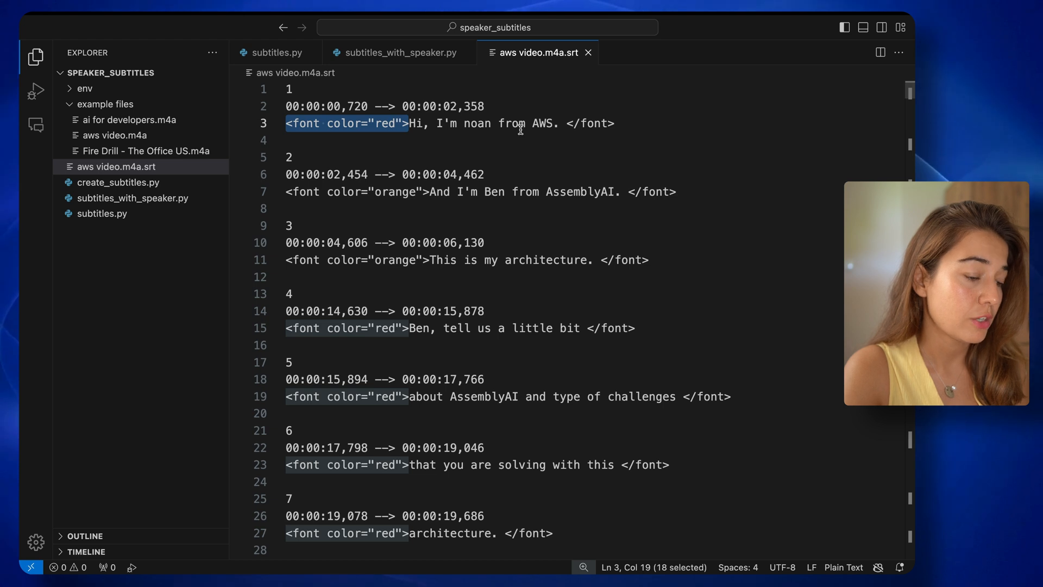
Inspect the <font color> tags on the captions in aws video.m4a.srt
{"action": "left_click", "coordinate": [409, 123]}
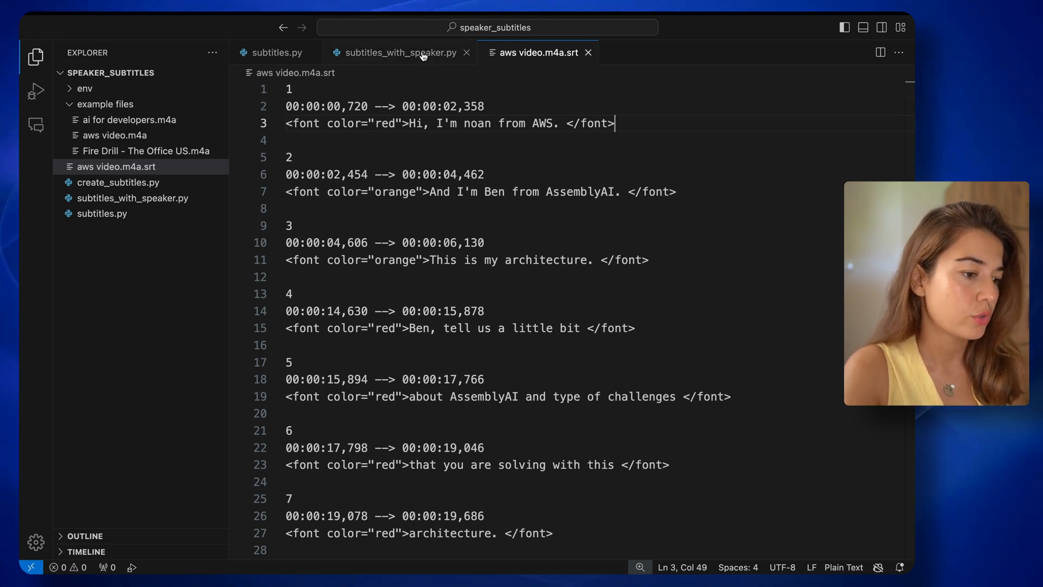
Add sentences = transcript.get_sentences() below the transcript line
{"action": "left_click", "coordinate": [395, 52]}
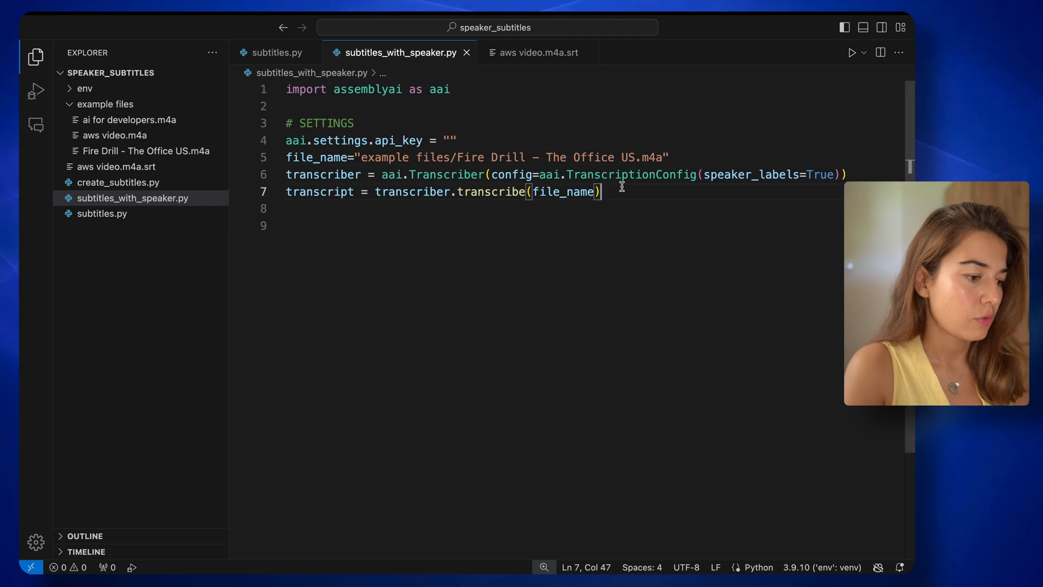
{"action": "double_click", "coordinate": [319, 192]}
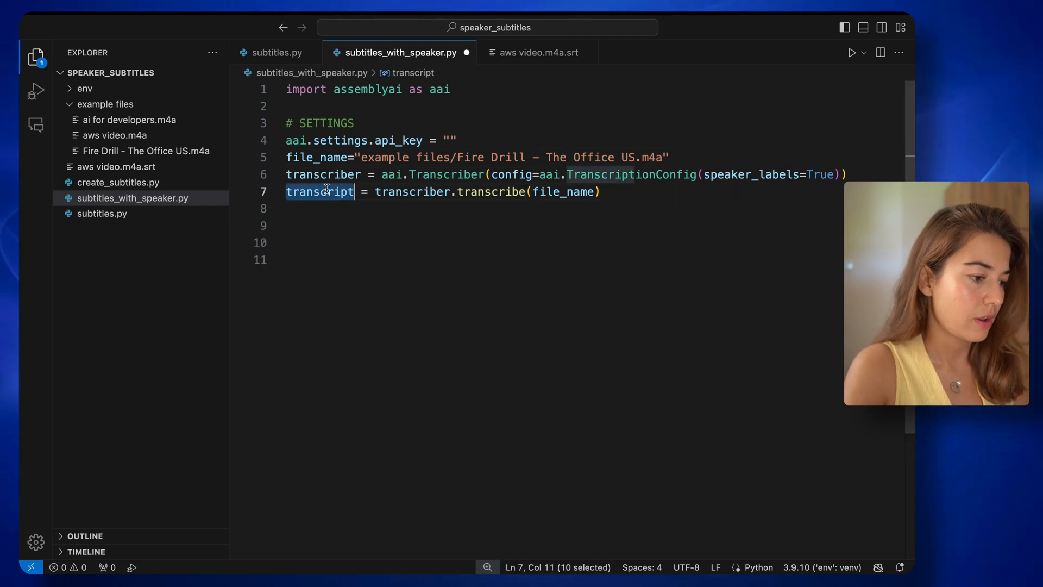
{"action": "type", "text": "transcript.get_sentences("}
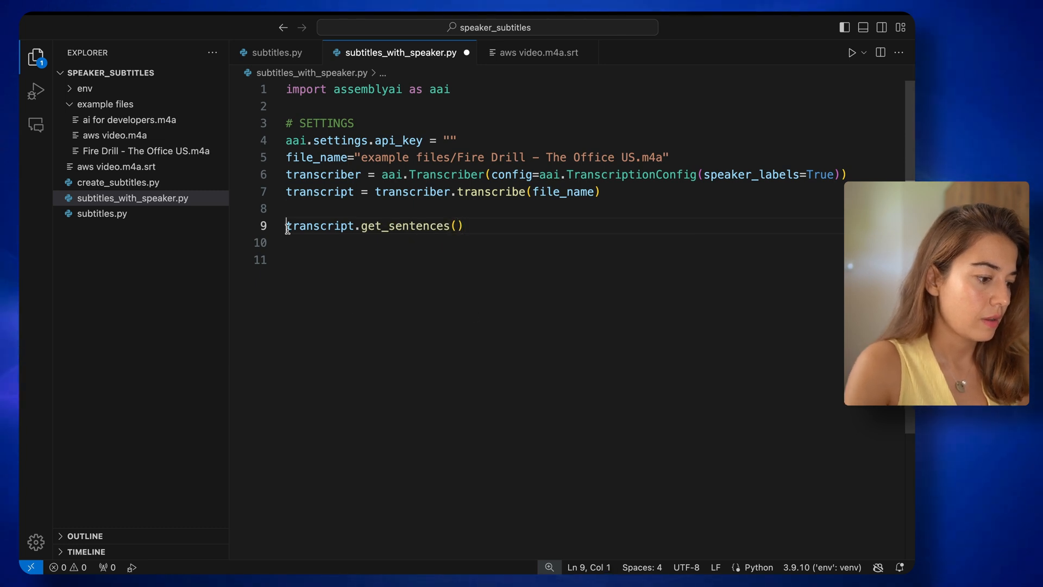
{"action": "type", "text": "sentences ="}
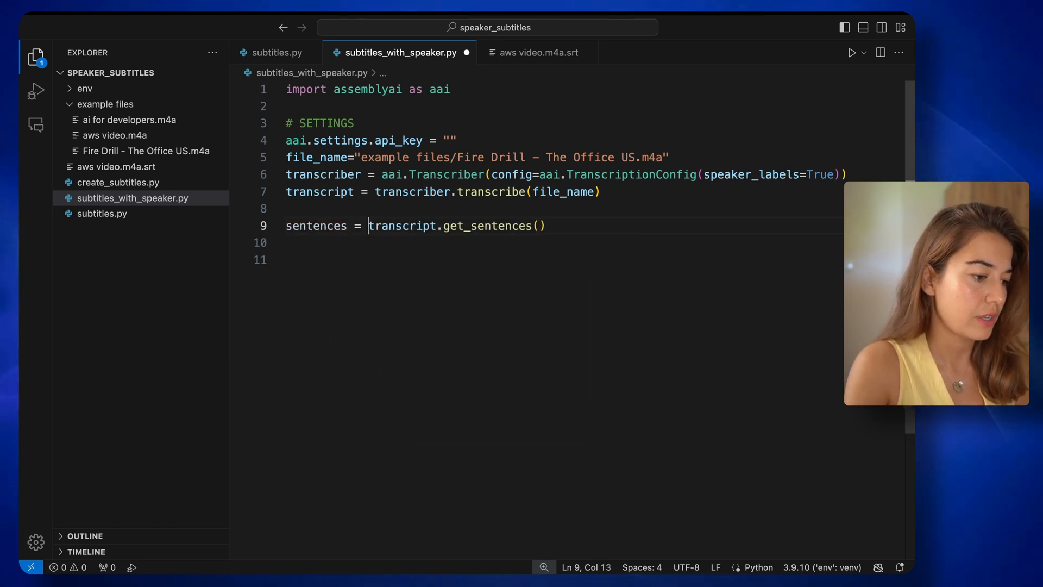
{"action": "key", "text": "Enter"}
{"action": "type", "text": "def process"}
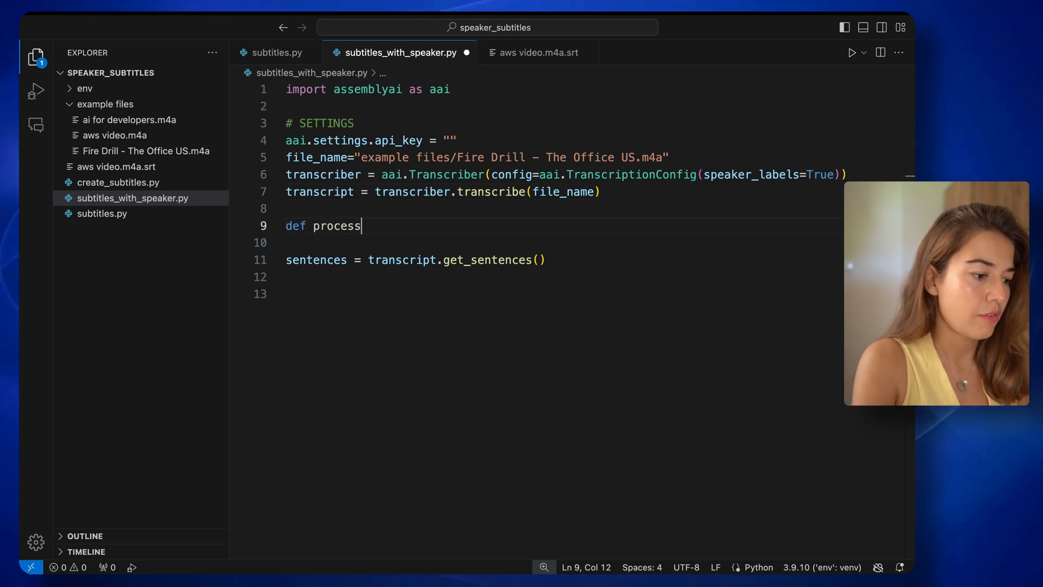
{"action": "type", "text": "()"}
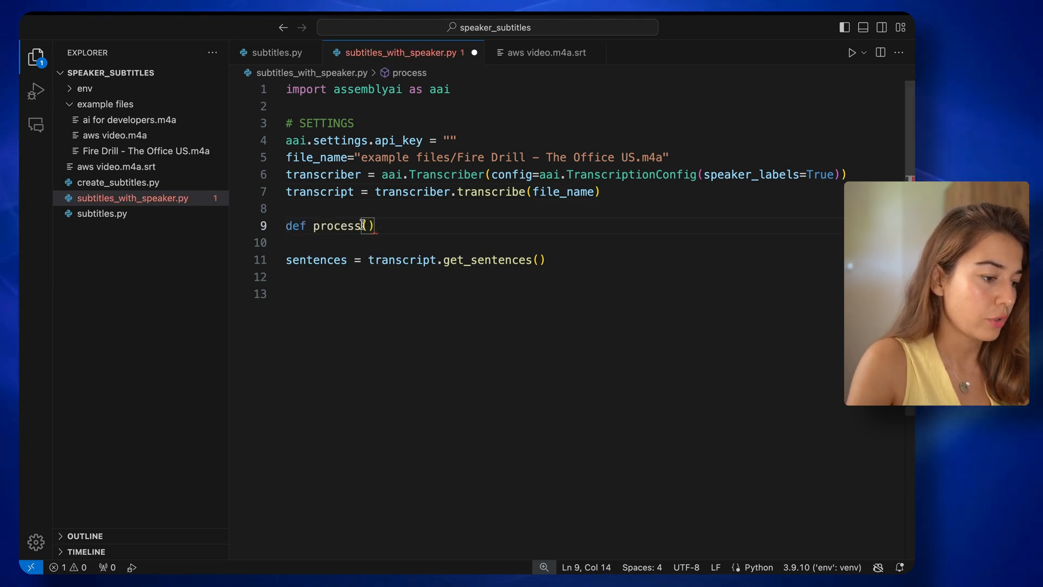
Define process_segments(sentences) returning True and call process_segments(sentences)
{"action": "type", "text": "_segments"}
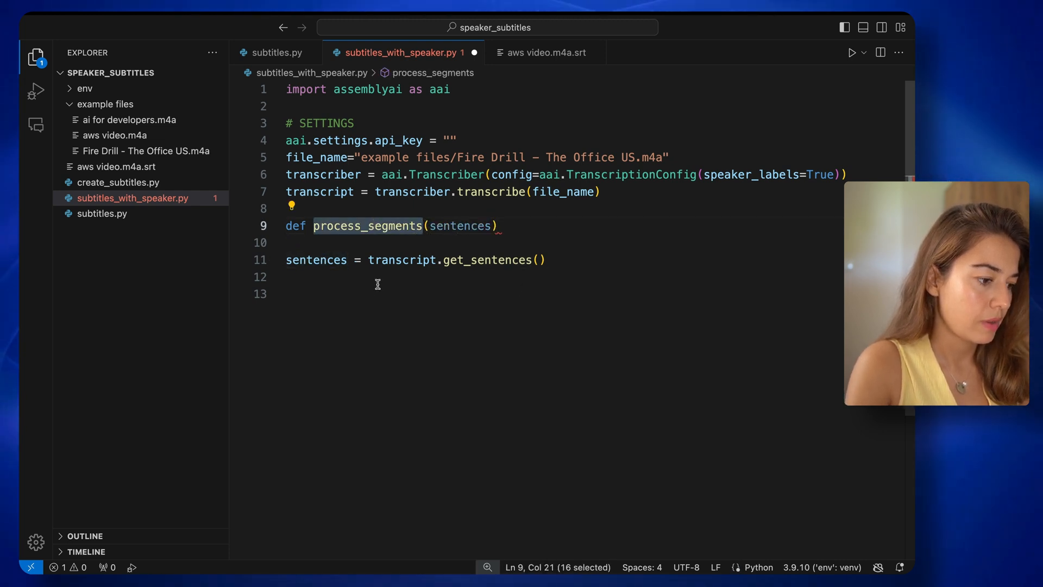
{"action": "type", "text": "process_segments()"}
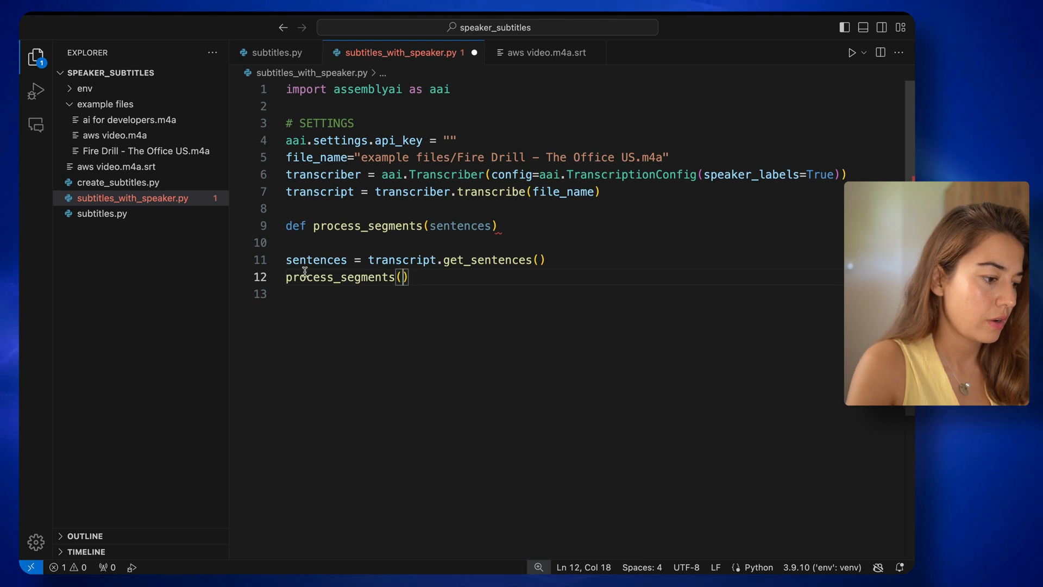
{"action": "type", "text": "sentences"}
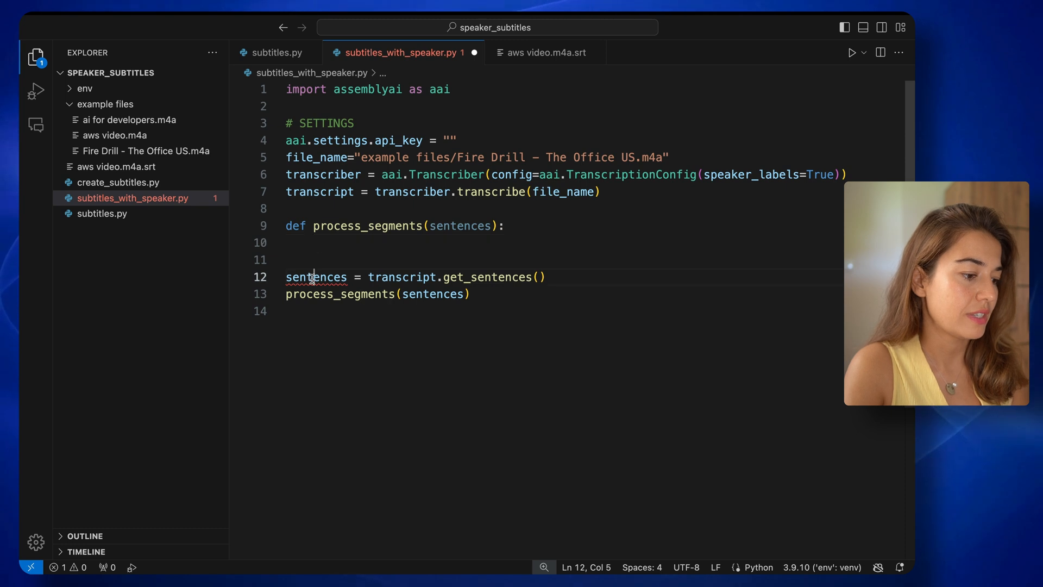
{"action": "double_click", "coordinate": [316, 277]}
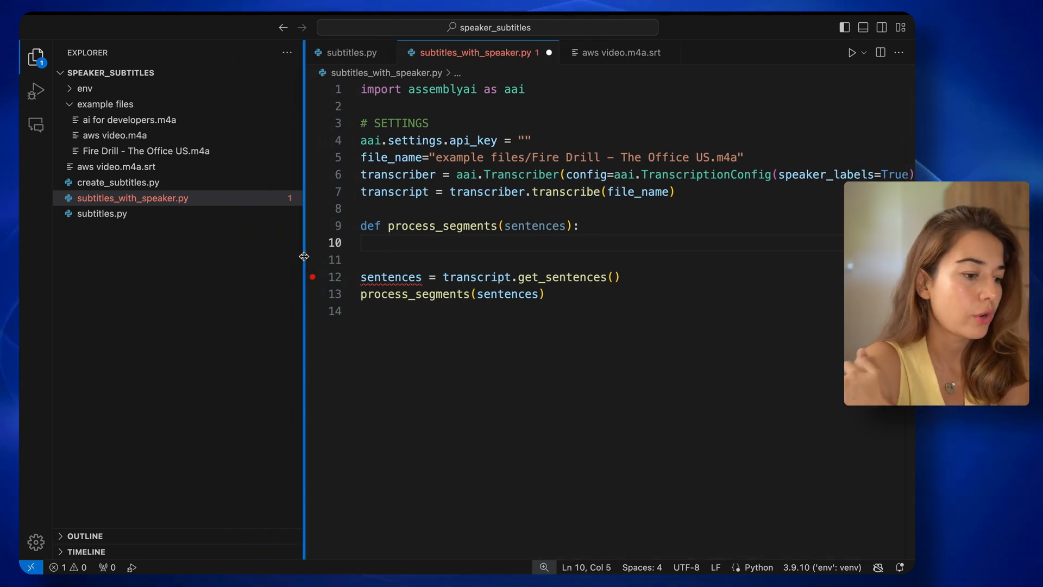
{"action": "mouse_move", "coordinate": [655, 142]}
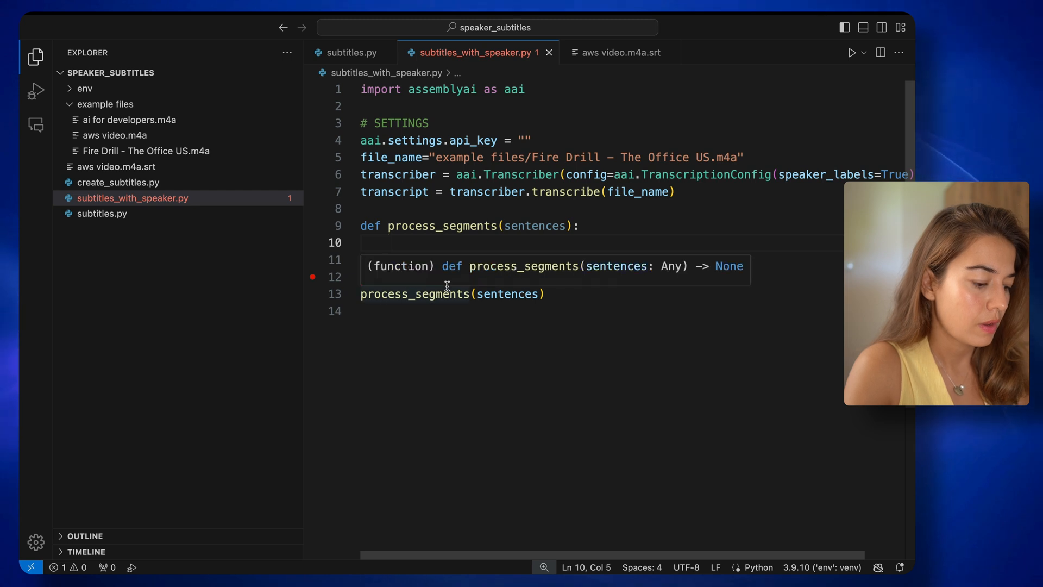
{"action": "type", "text": "return True"}
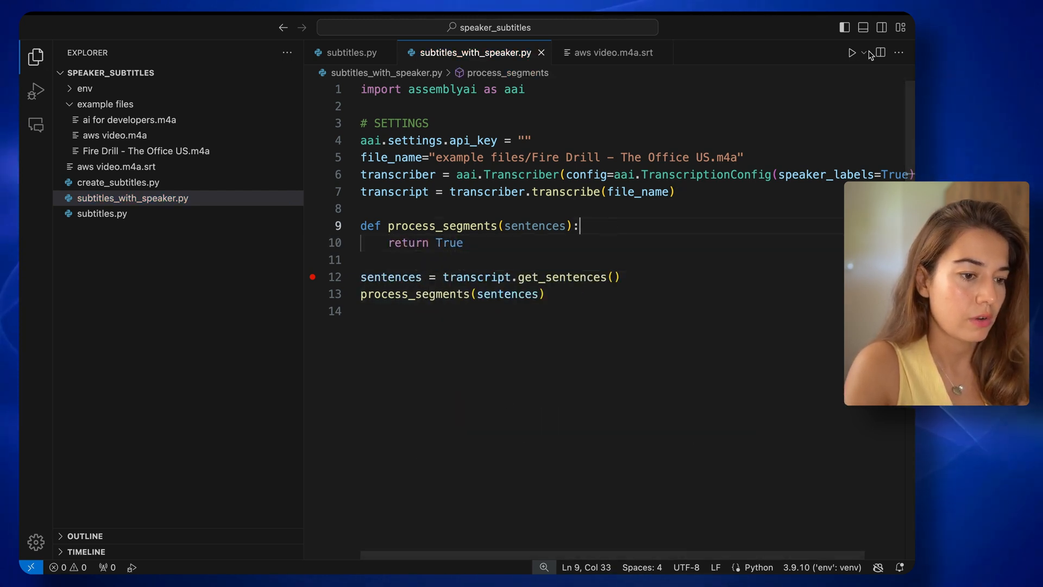
Debug the Python file and step execution to the process_segments call on line 13
{"action": "left_click", "coordinate": [853, 53]}
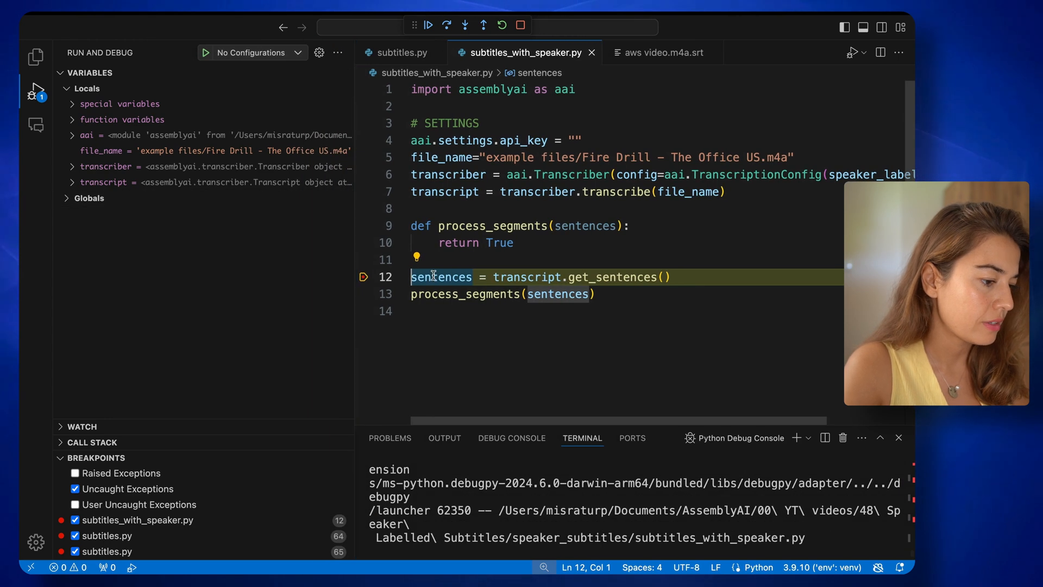
{"action": "left_click", "coordinate": [465, 26]}
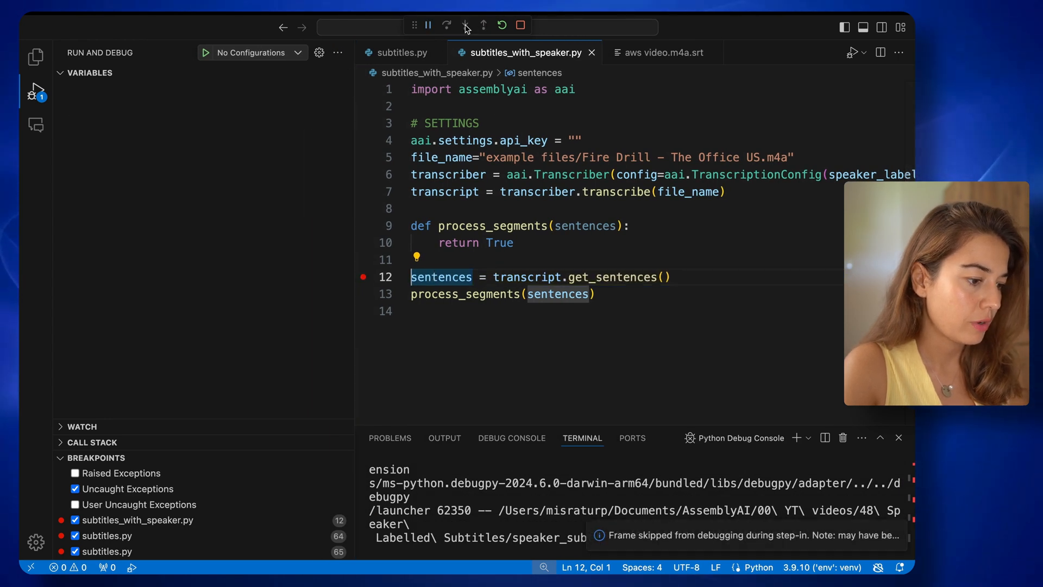
{"action": "left_click", "coordinate": [447, 25]}
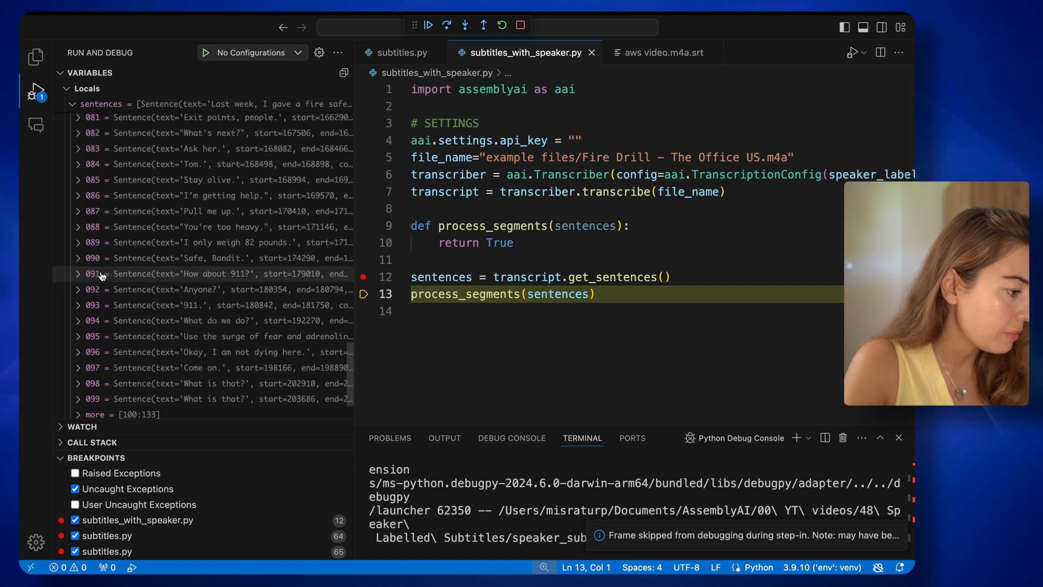
{"action": "scroll", "scroll_direction": "down", "scroll_amount": 3}
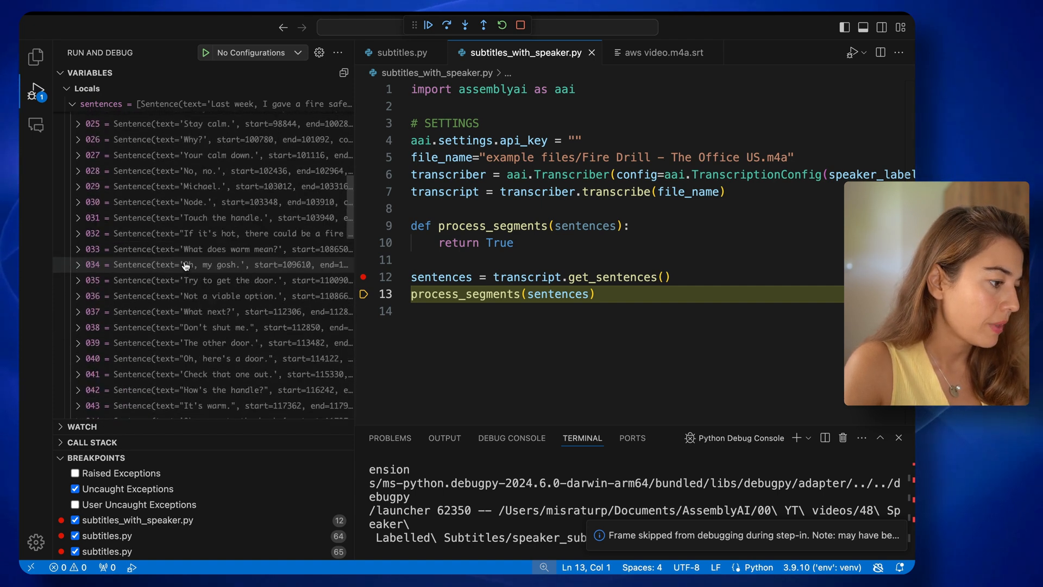
Expand the first sentence and its first word in Variables to see speaker, timings and confidence
{"action": "left_click", "coordinate": [82, 229]}
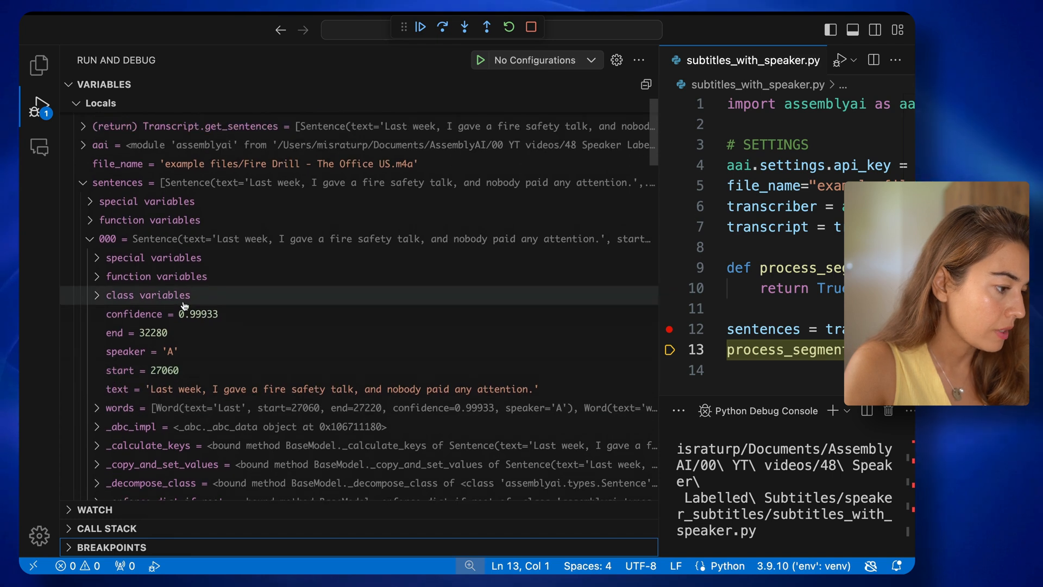
{"action": "left_click", "coordinate": [91, 238]}
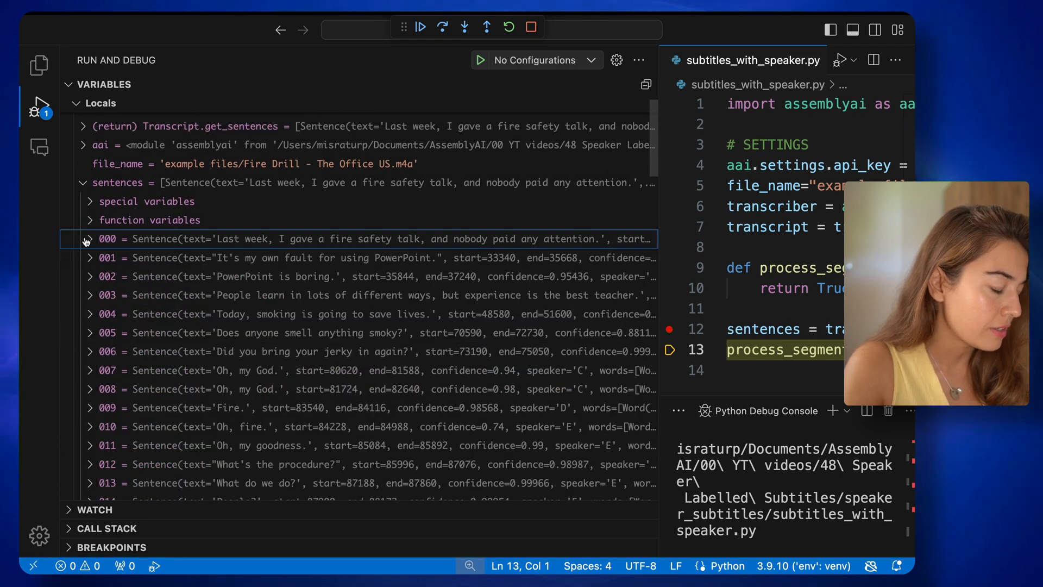
{"action": "left_click", "coordinate": [90, 239]}
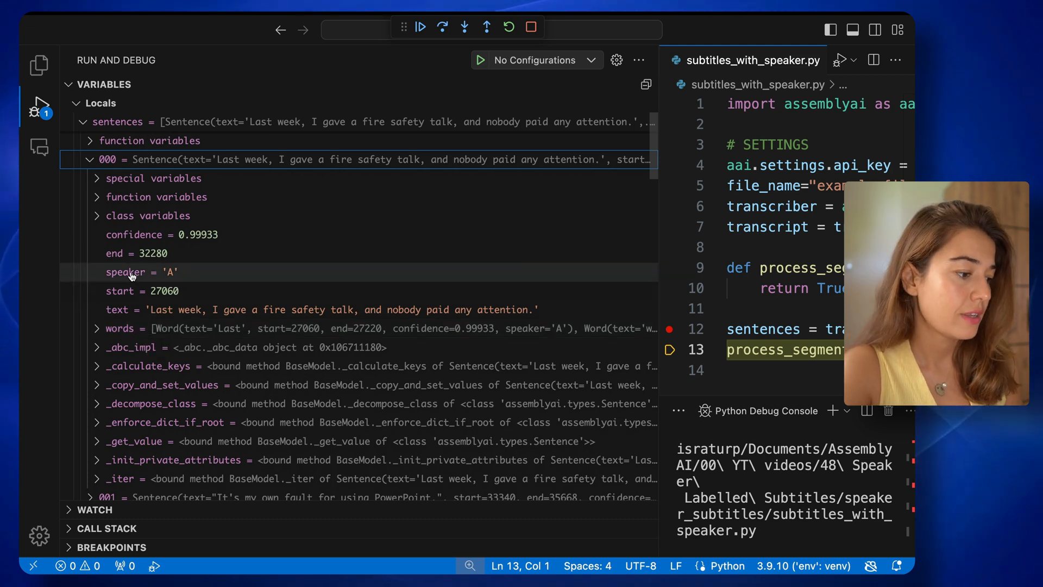
{"action": "mouse_move", "coordinate": [204, 279]}
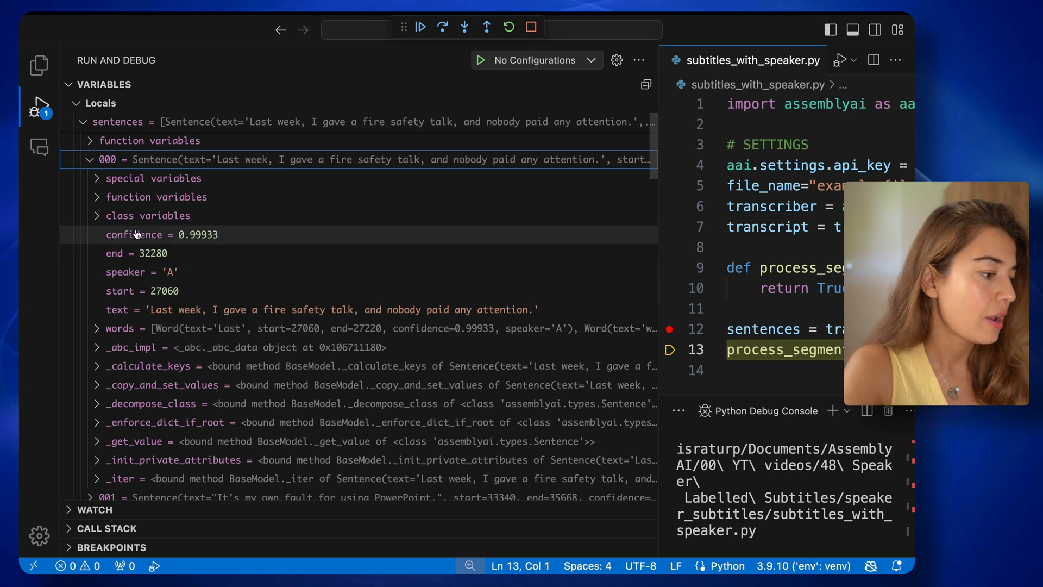
{"action": "mouse_move", "coordinate": [195, 258]}
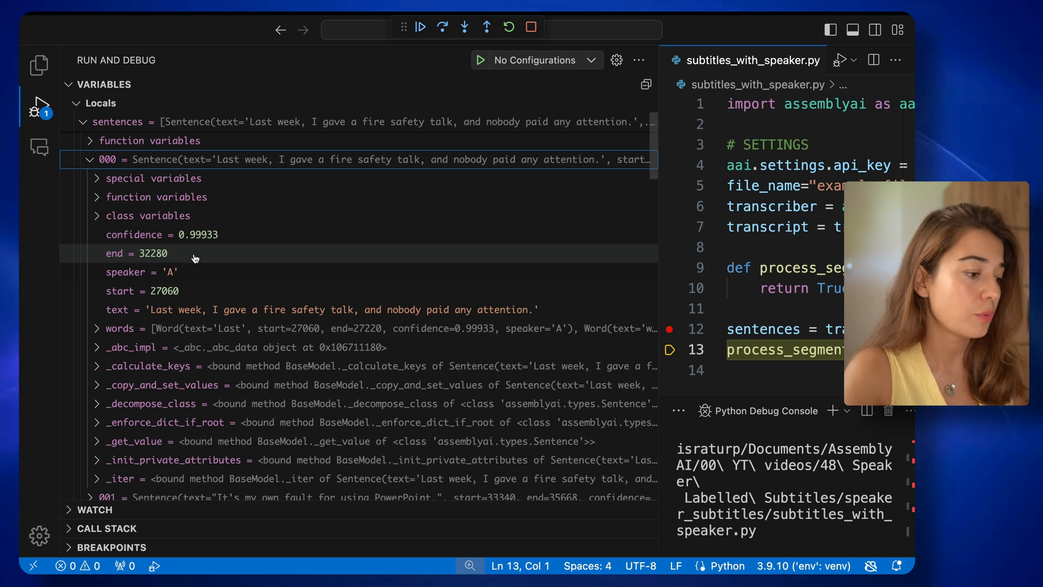
{"action": "scroll", "scroll_direction": "down", "scroll_amount": 3}
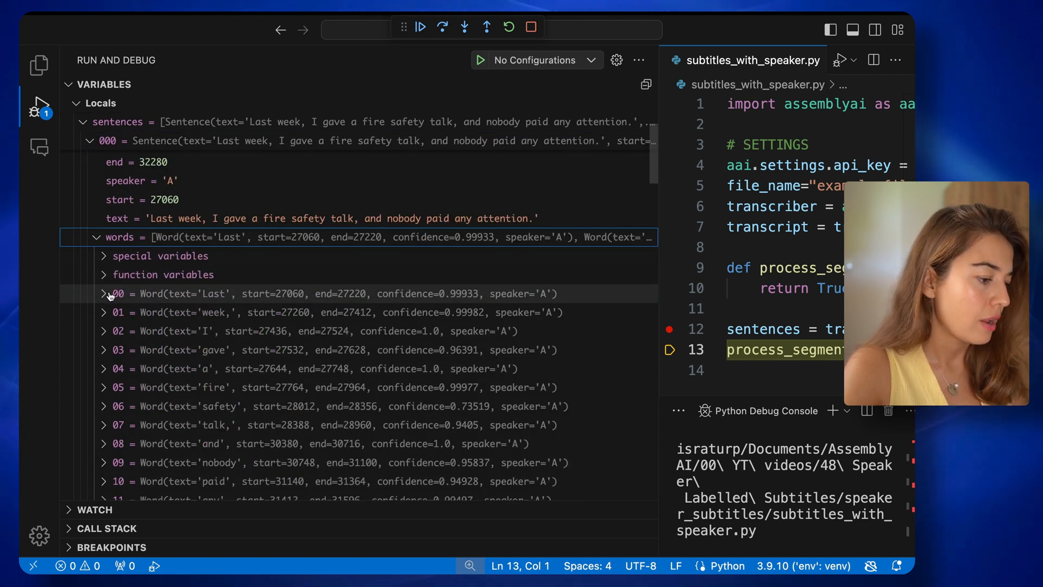
{"action": "left_click", "coordinate": [103, 293]}
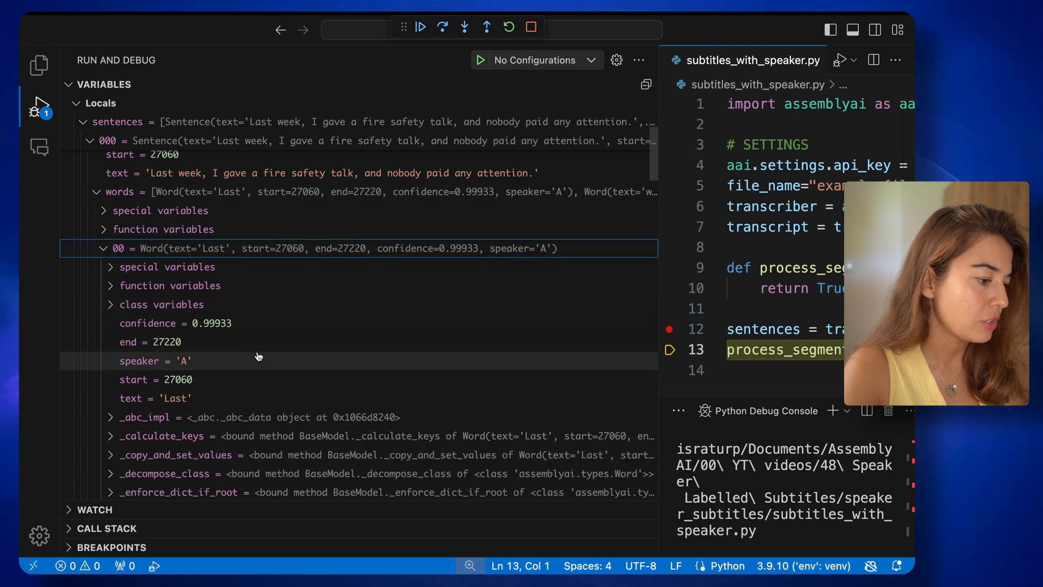
{"action": "mouse_move", "coordinate": [205, 399]}
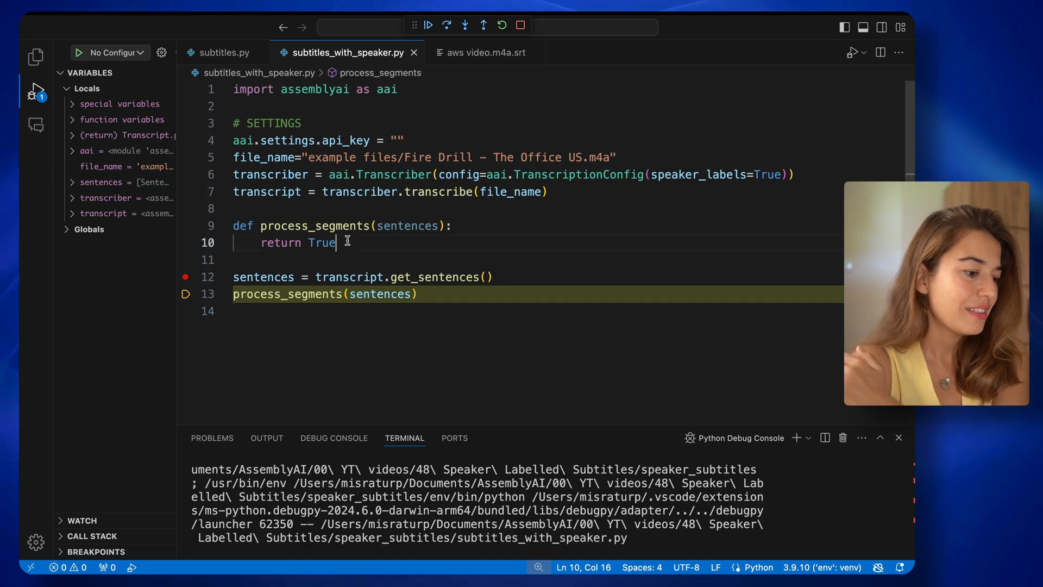
Replace return True with the srt_content/subtitle_index loop building speaker-coloured chunks
{"action": "key", "text": "Backspace"}
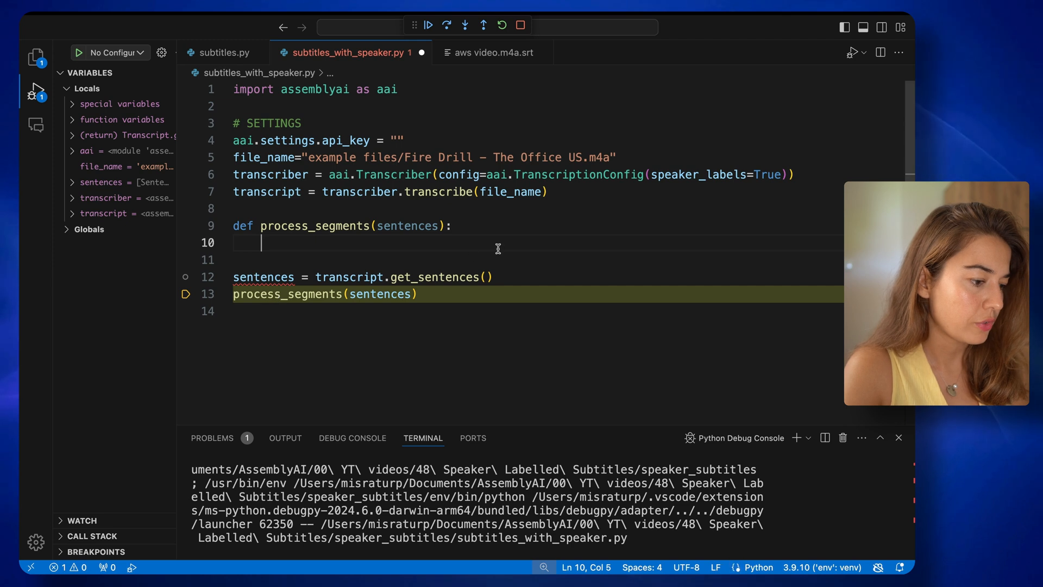
{"action": "type", "text": "srt_content = \"\""}
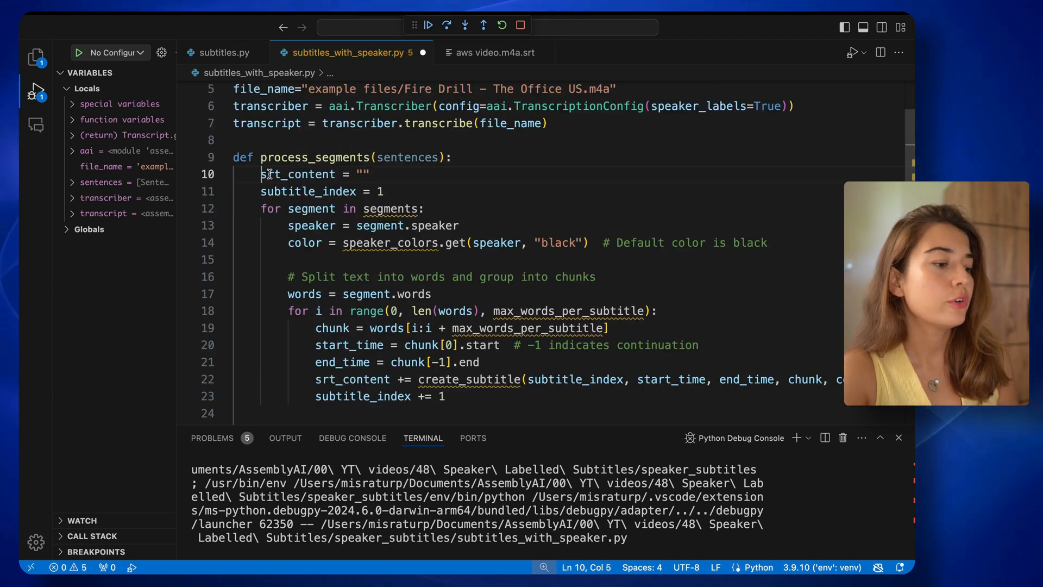
{"action": "left_click", "coordinate": [372, 174]}
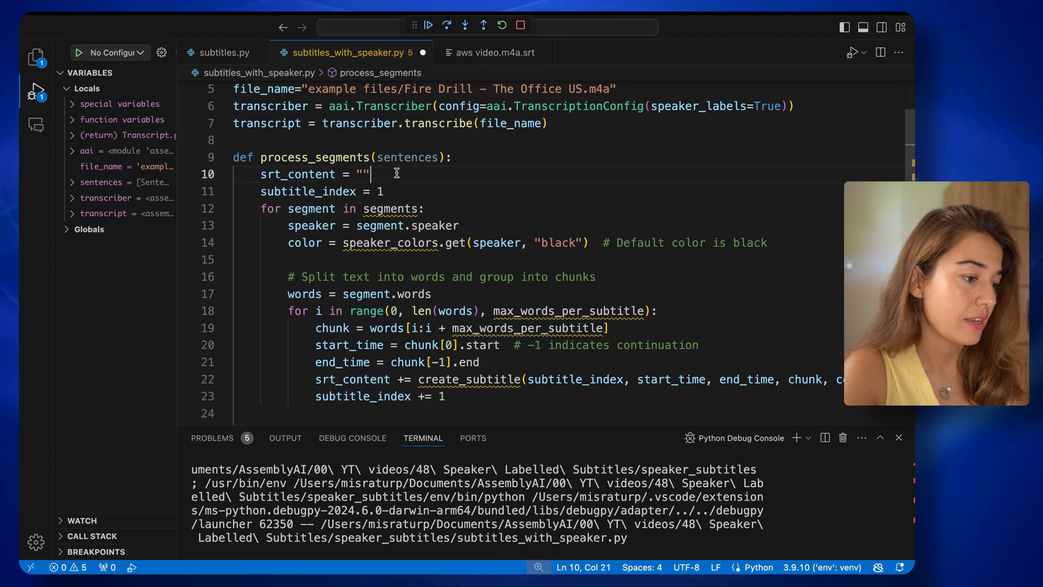
{"action": "mouse_move", "coordinate": [404, 190]}
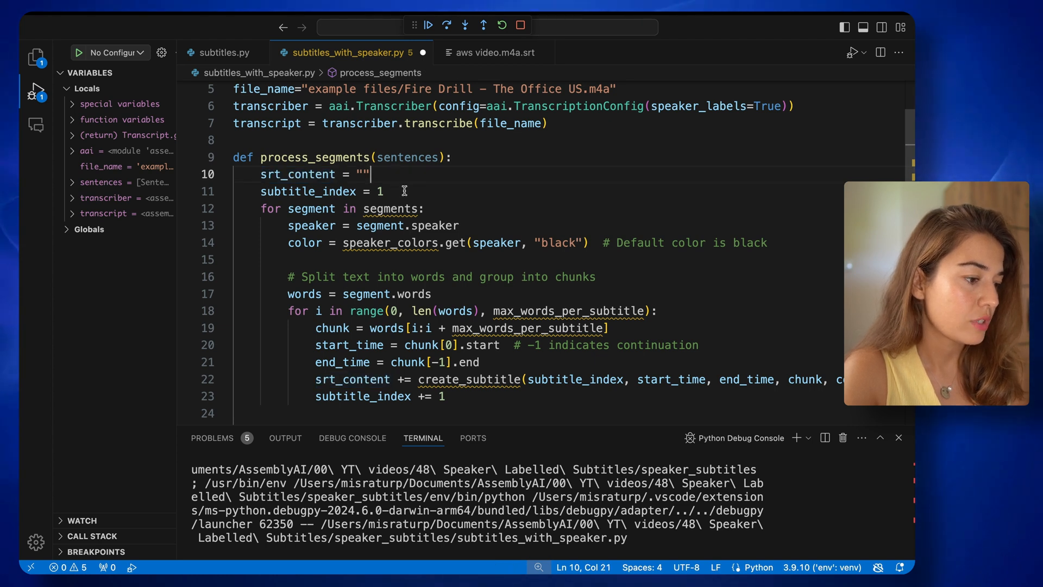
{"action": "triple_click", "coordinate": [307, 192]}
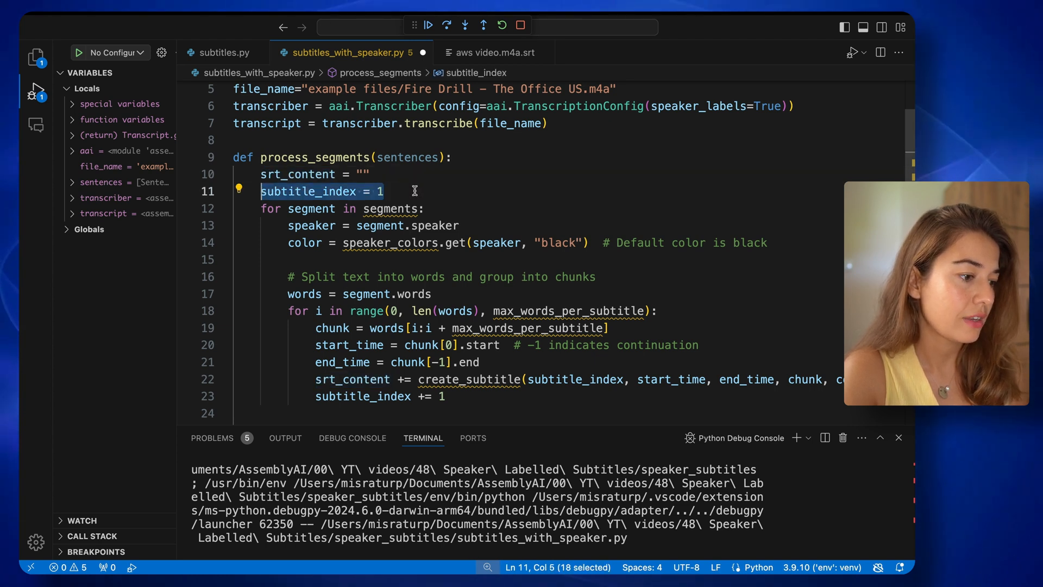
{"action": "left_click", "coordinate": [498, 52]}
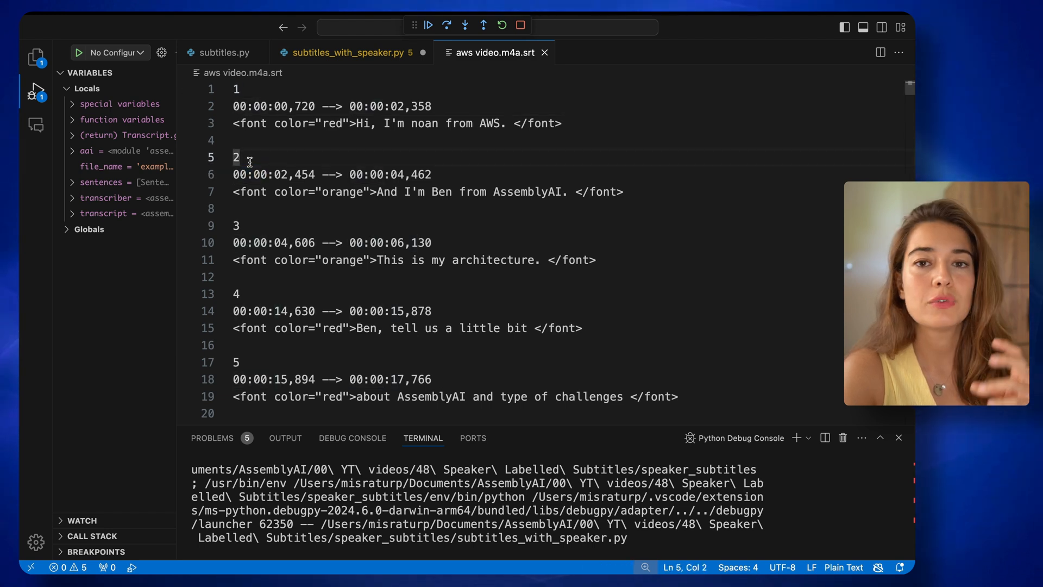
{"action": "left_click", "coordinate": [346, 53]}
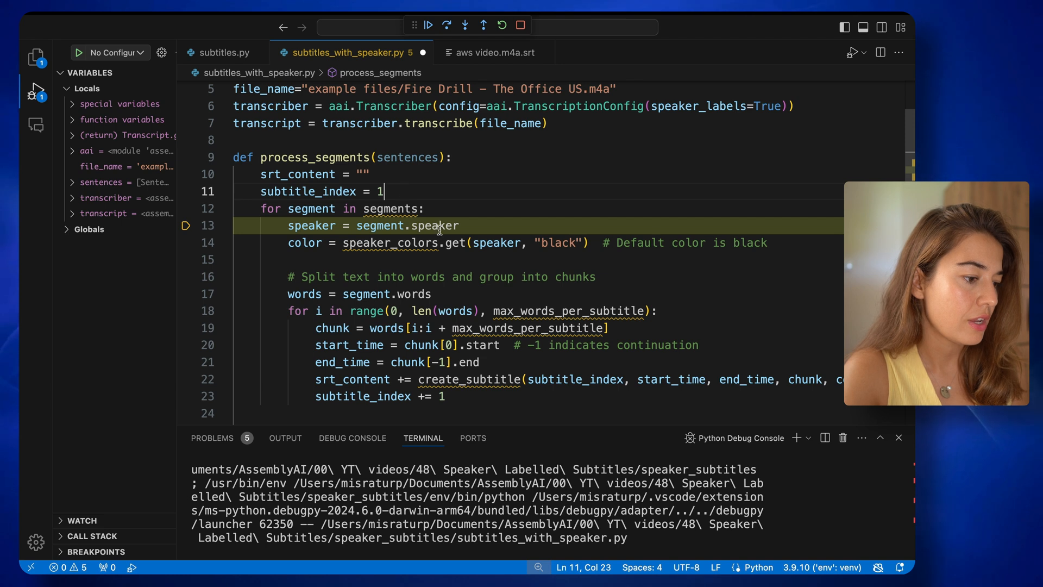
Rename the process_segments parameter from sentences to segments
{"action": "double_click", "coordinate": [407, 157]}
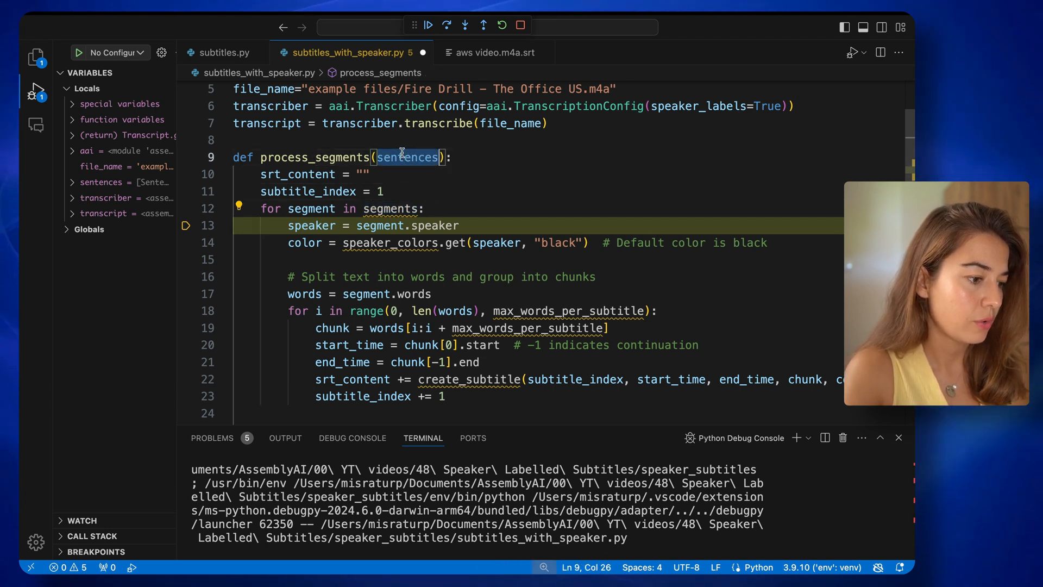
{"action": "type", "text": "segments"}
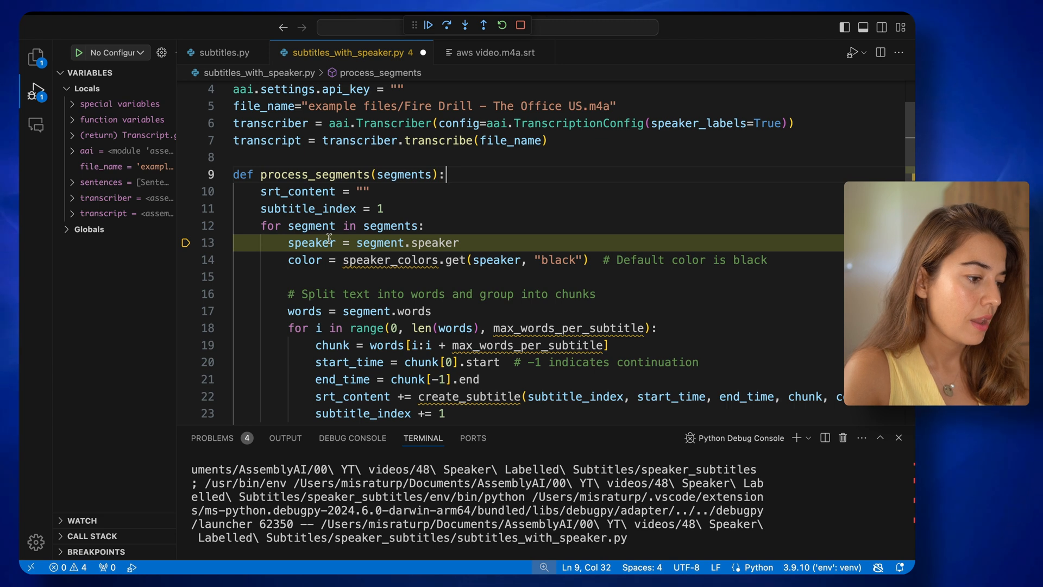
{"action": "double_click", "coordinate": [310, 225]}
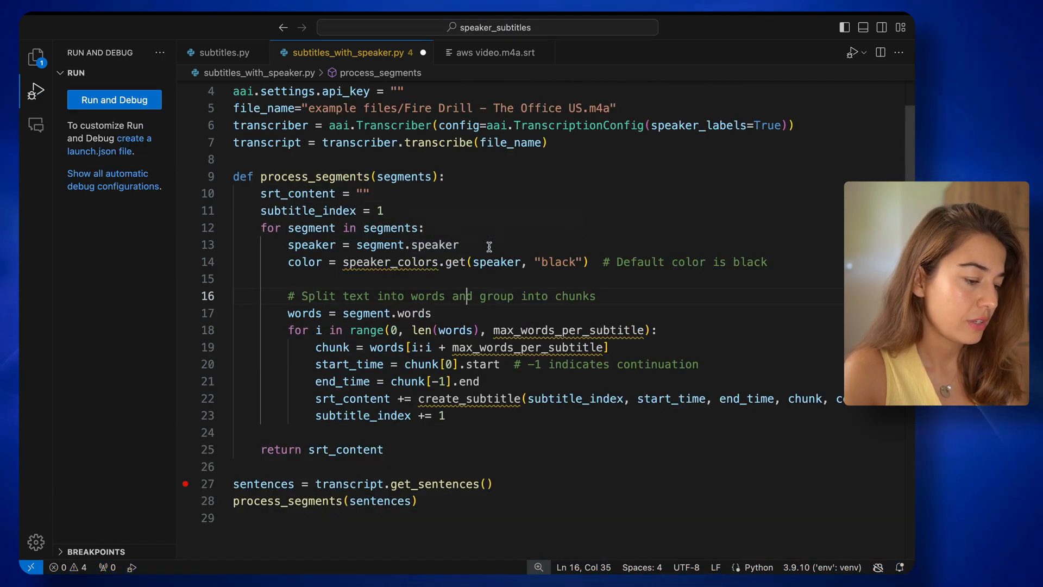
{"action": "double_click", "coordinate": [311, 245]}
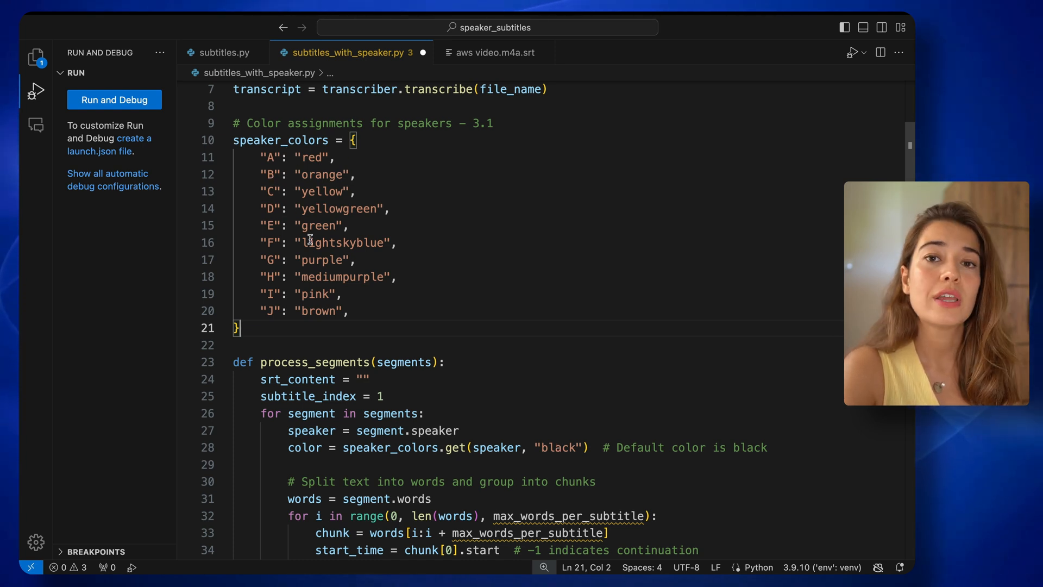
{"action": "mouse_move", "coordinate": [512, 416]}
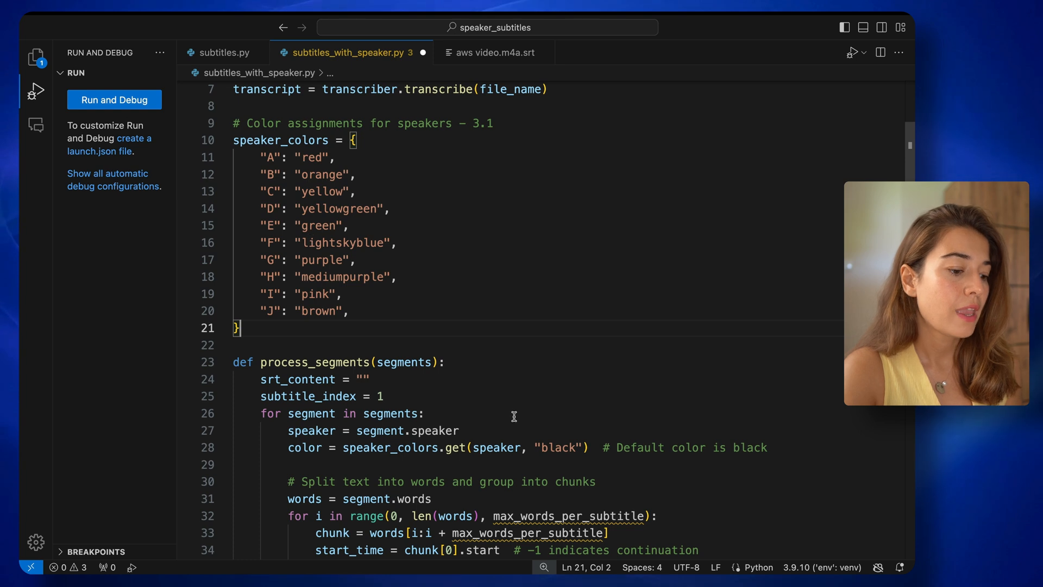
{"action": "double_click", "coordinate": [560, 447]}
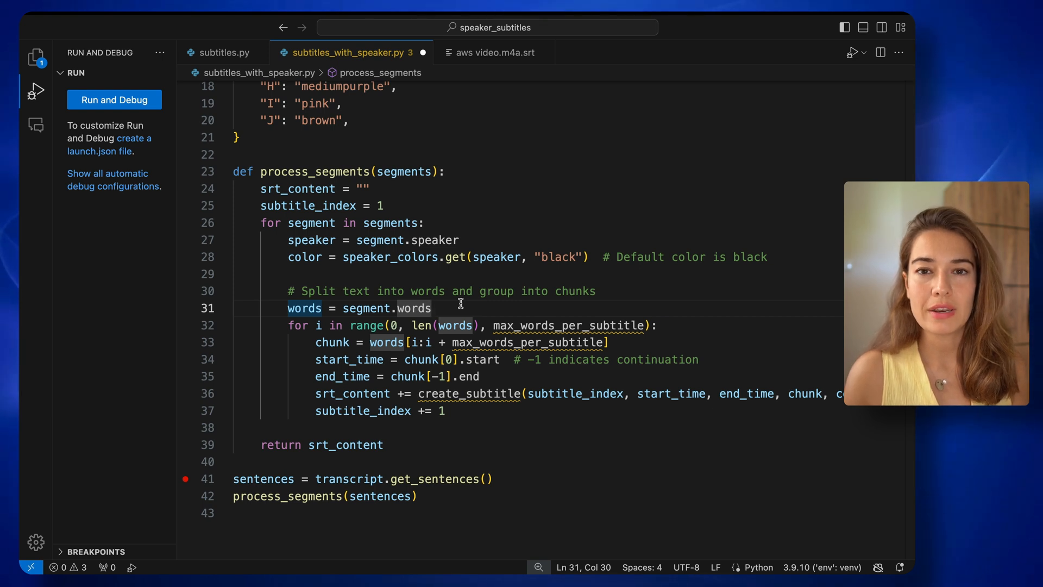
{"action": "mouse_move", "coordinate": [551, 323]}
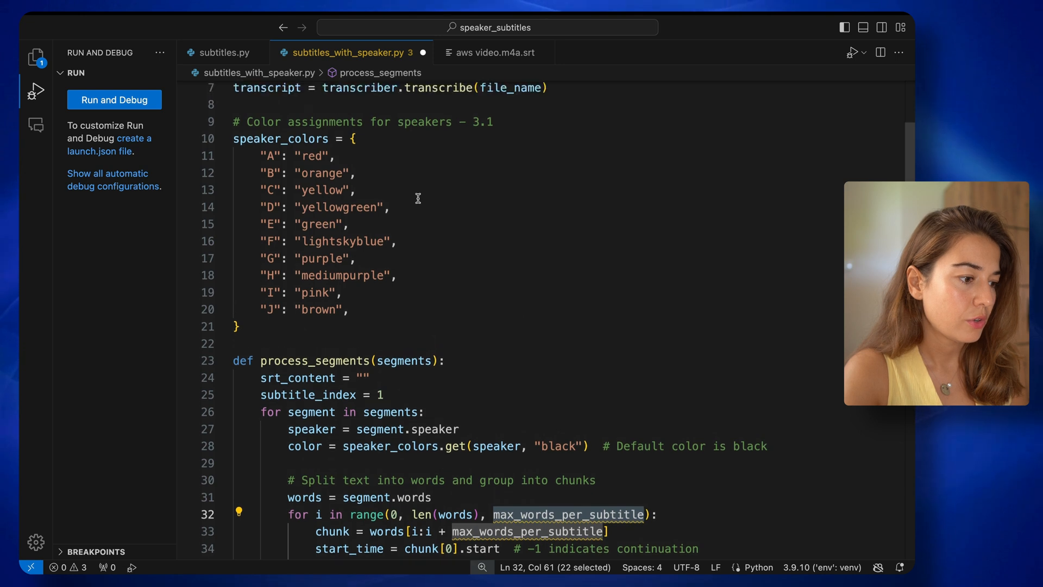
Add max_words_per_subtitle = 6 above speaker_colors
{"action": "type", "text": "max_words_per_subtitle"}
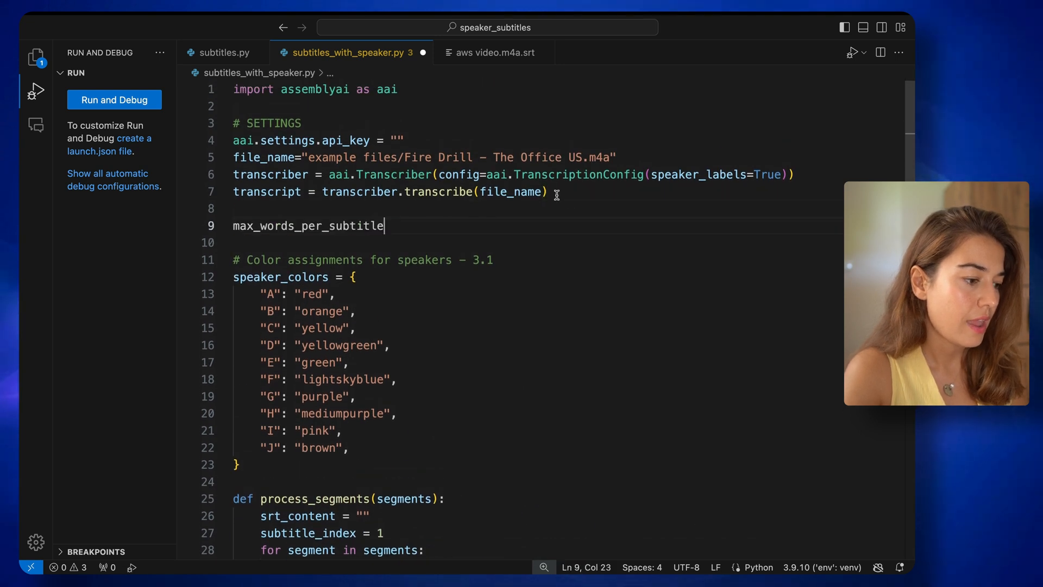
{"action": "type", "text": "= 6"}
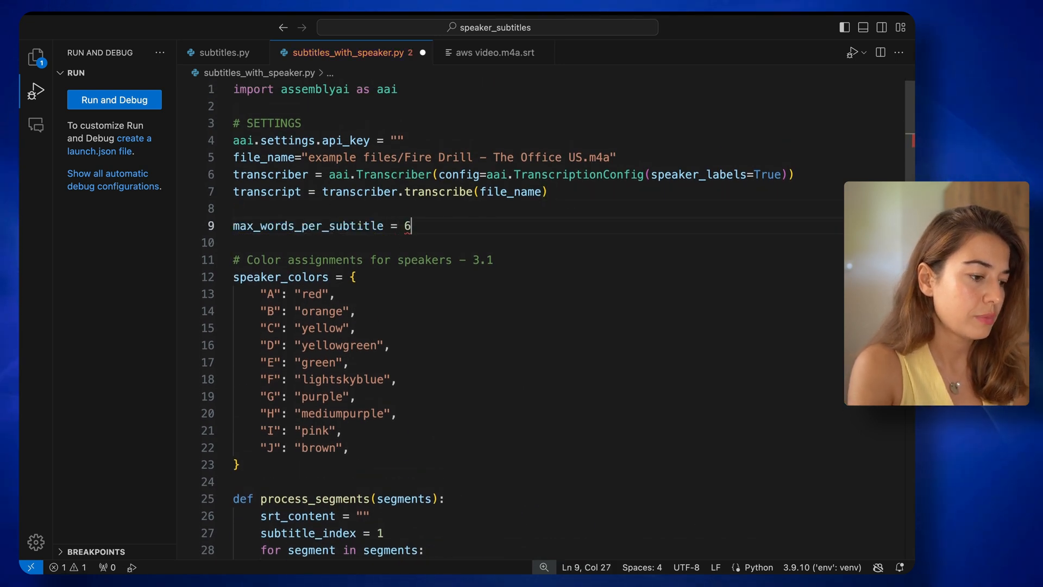
{"action": "scroll", "scroll_direction": "down", "scroll_amount": 3}
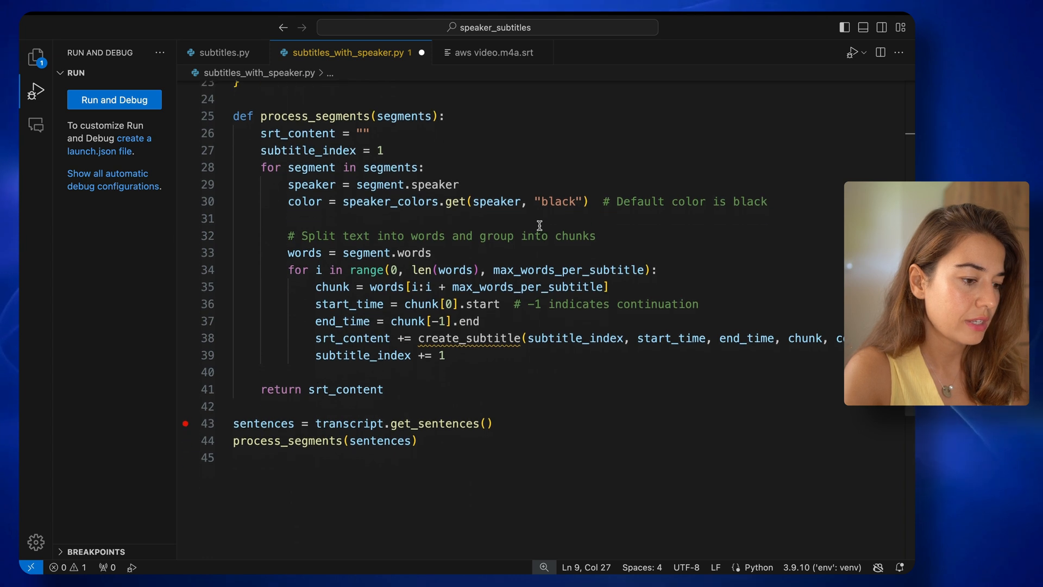
{"action": "scroll", "scroll_direction": "up", "scroll_amount": 3}
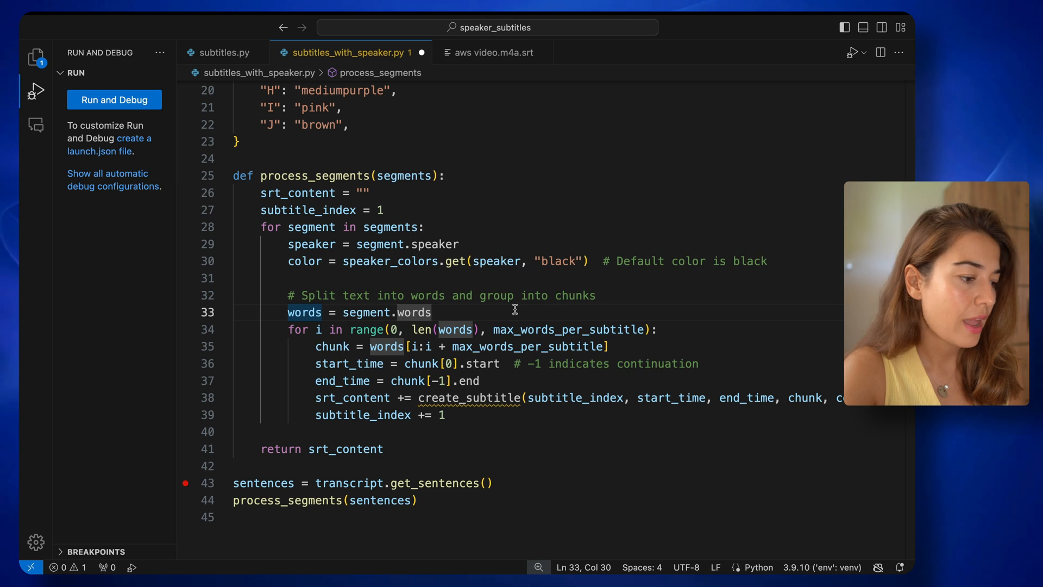
Run the debugger and expand the first sentence while reviewing the chunk and end_time lines
{"action": "left_click", "coordinate": [113, 99]}
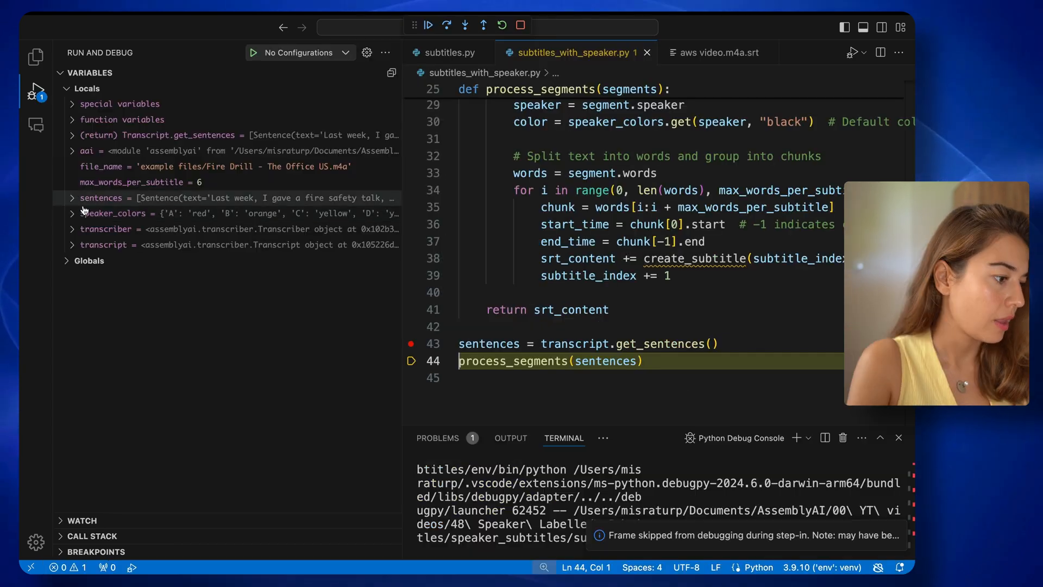
{"action": "left_click", "coordinate": [72, 197]}
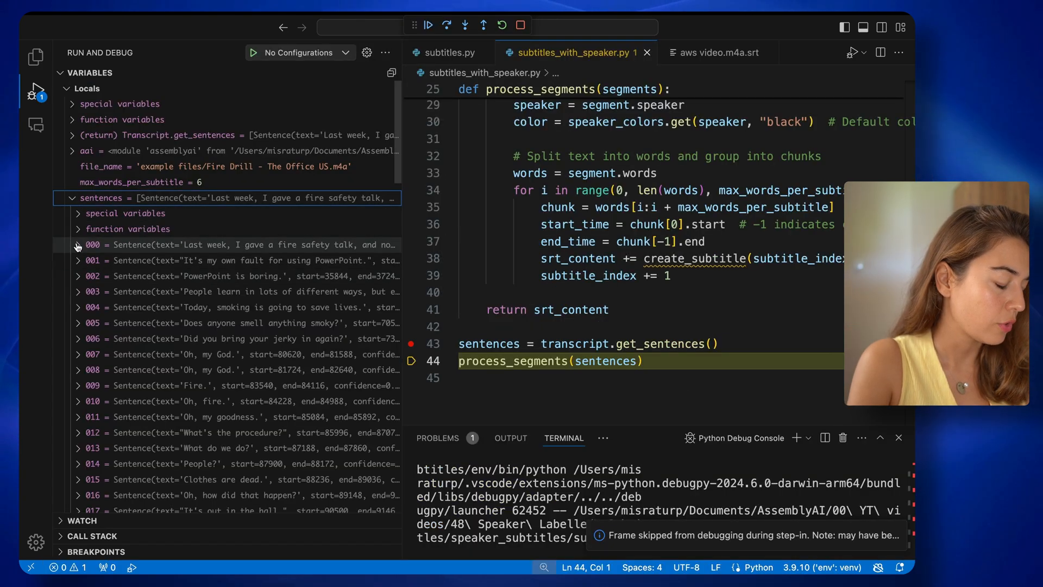
{"action": "left_click", "coordinate": [76, 245]}
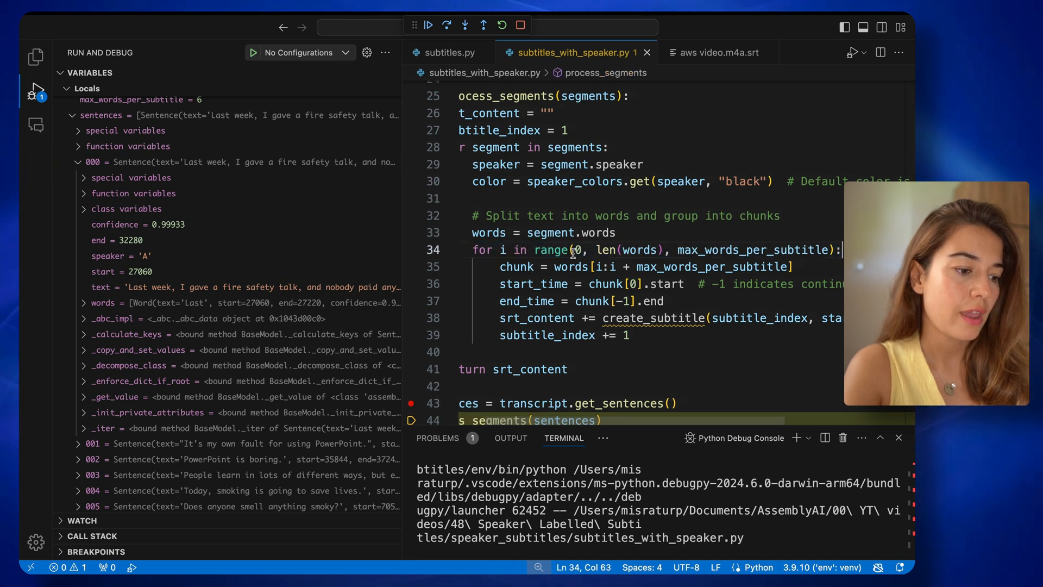
{"action": "left_click_drag", "start_coordinate": [533, 249], "coordinate": [665, 250]}
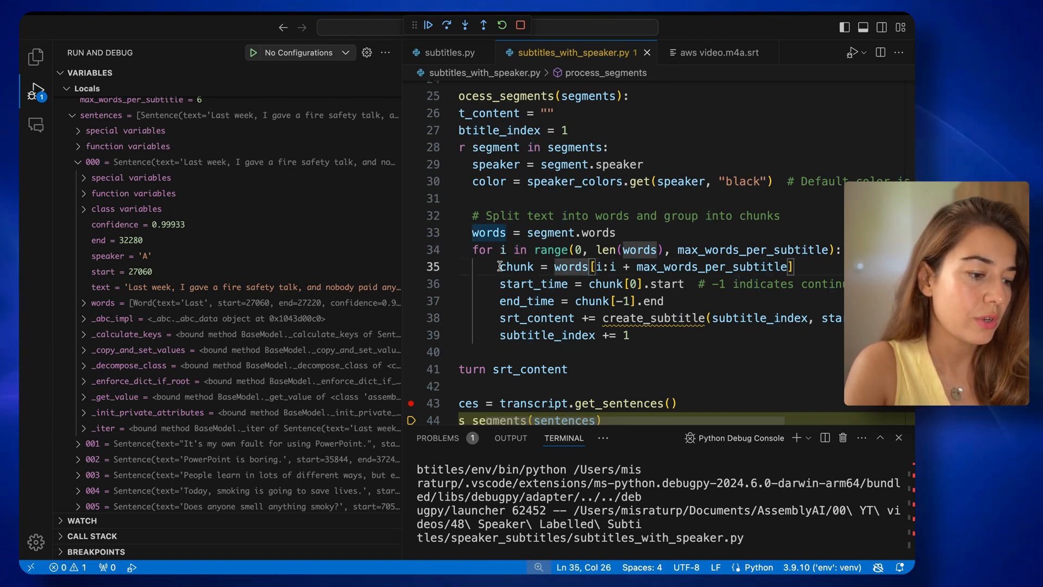
{"action": "double_click", "coordinate": [518, 267]}
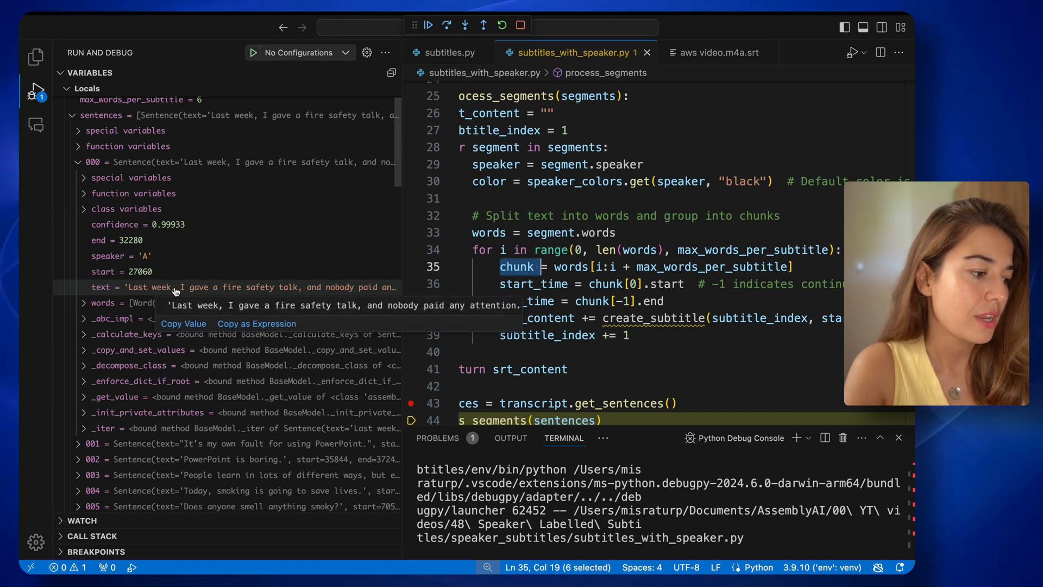
{"action": "mouse_move", "coordinate": [219, 290]}
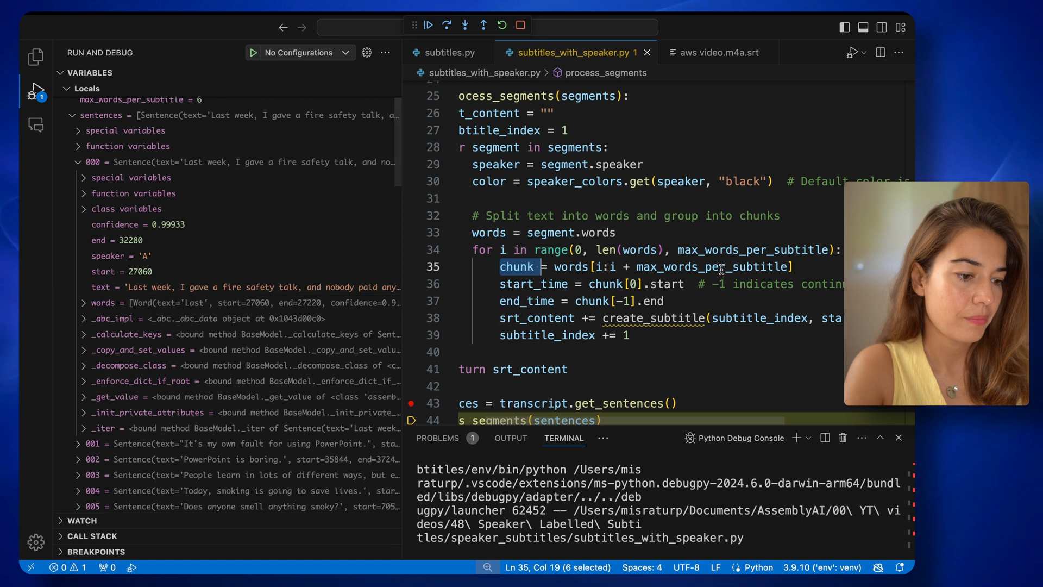
{"action": "double_click", "coordinate": [533, 284]}
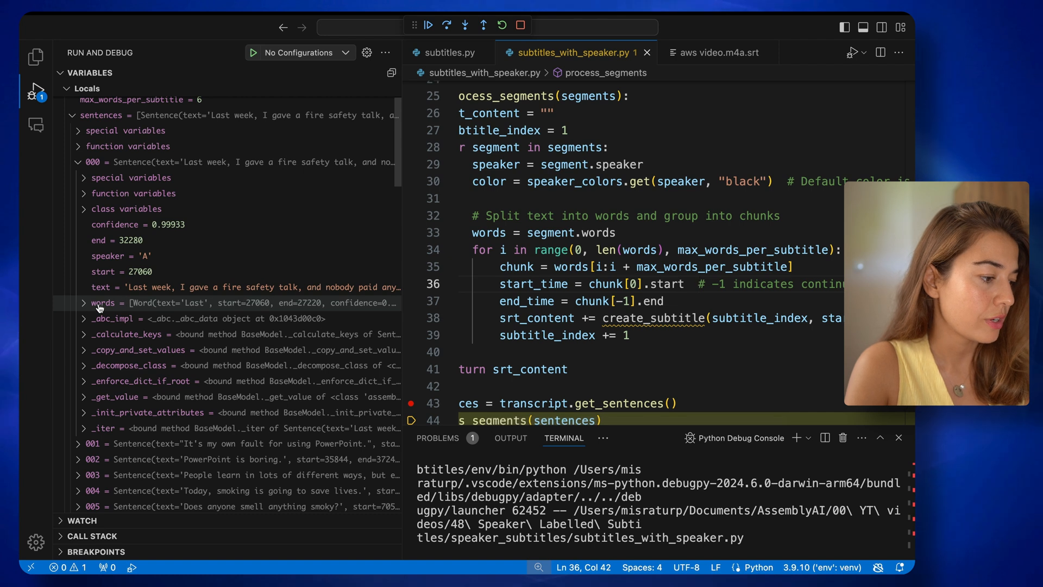
Expand the first sentence's words, including 'fire', to check per-word timing used for end_time and color
{"action": "left_click", "coordinate": [83, 302]}
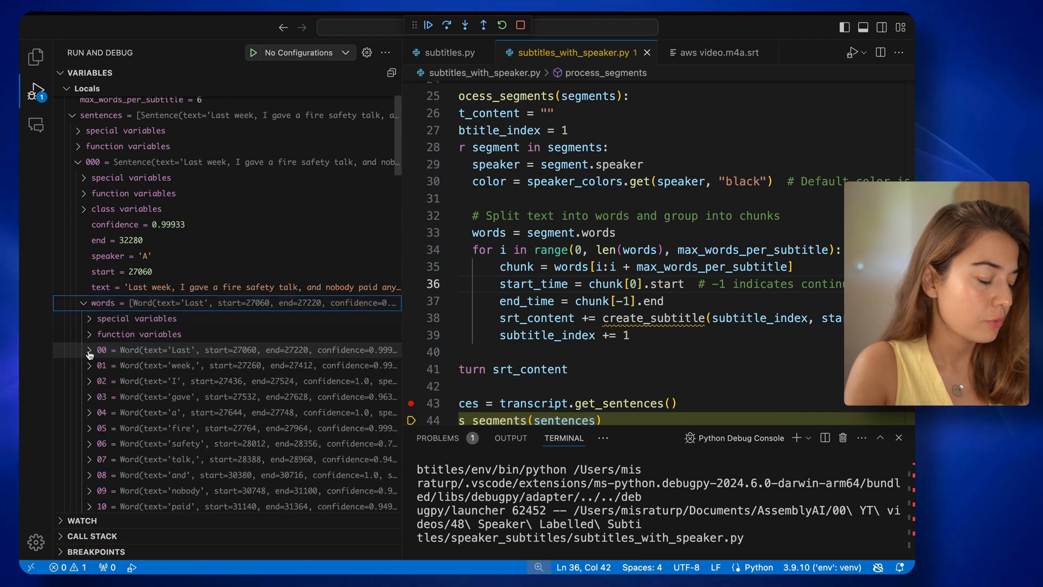
{"action": "left_click", "coordinate": [90, 350]}
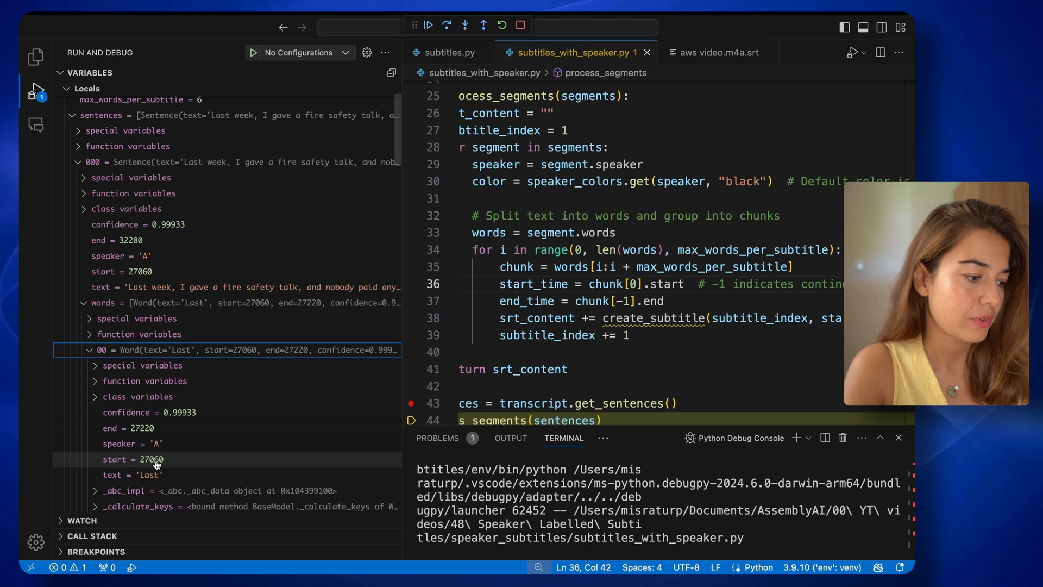
{"action": "left_click", "coordinate": [89, 349]}
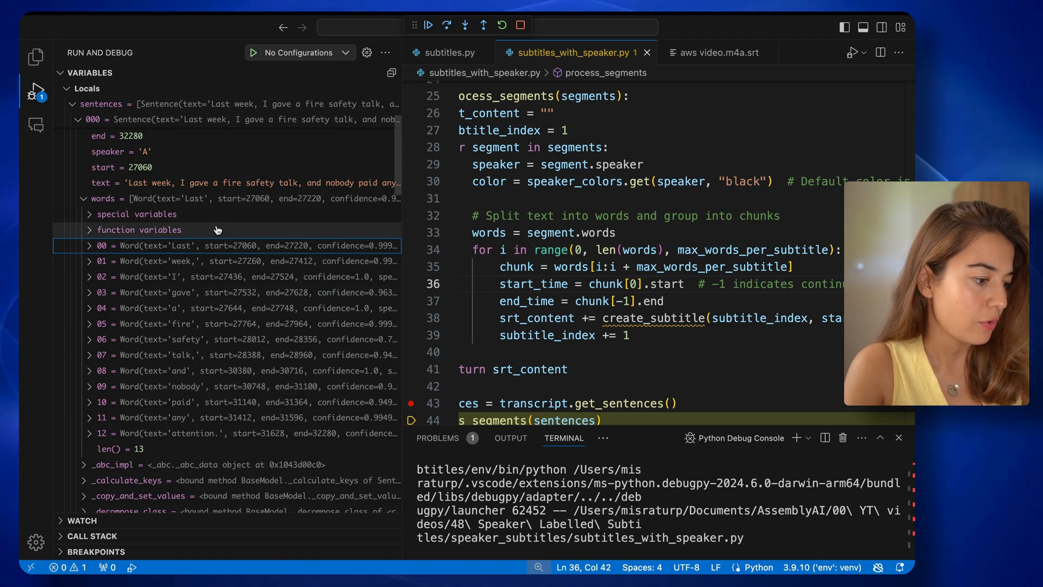
{"action": "left_click", "coordinate": [90, 324]}
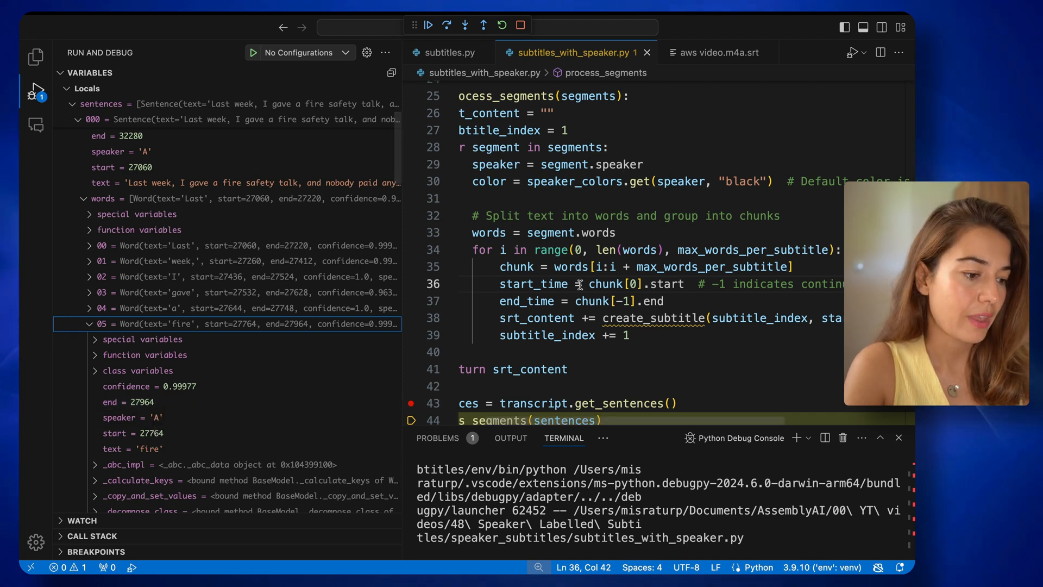
{"action": "double_click", "coordinate": [532, 284]}
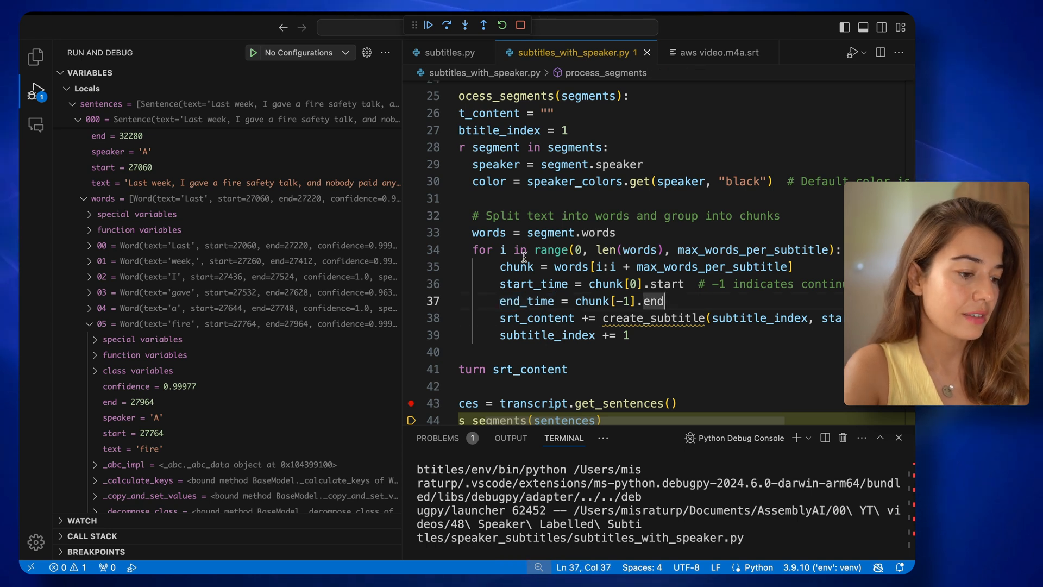
{"action": "mouse_move", "coordinate": [535, 284]}
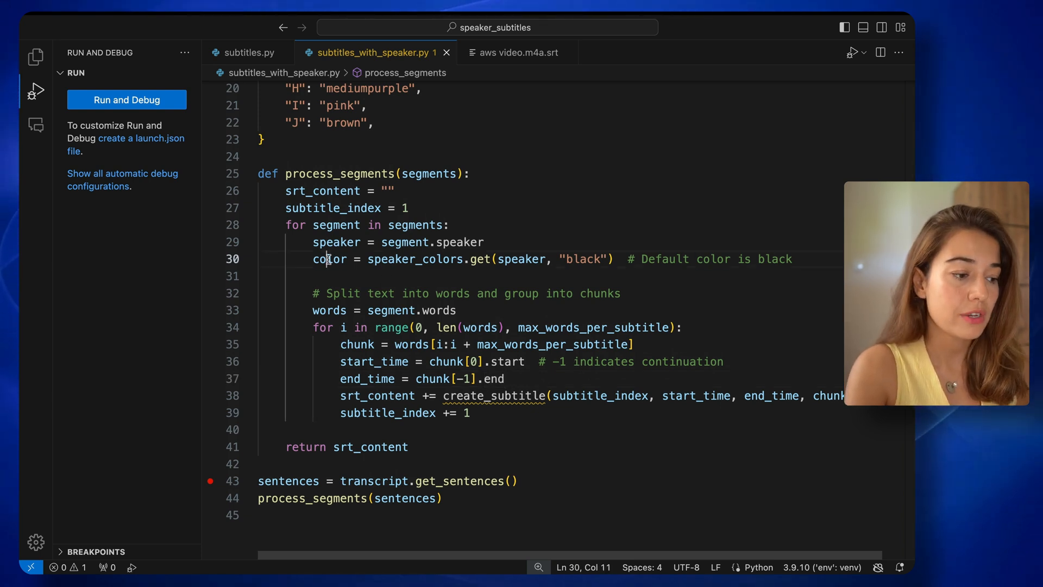
{"action": "double_click", "coordinate": [329, 259]}
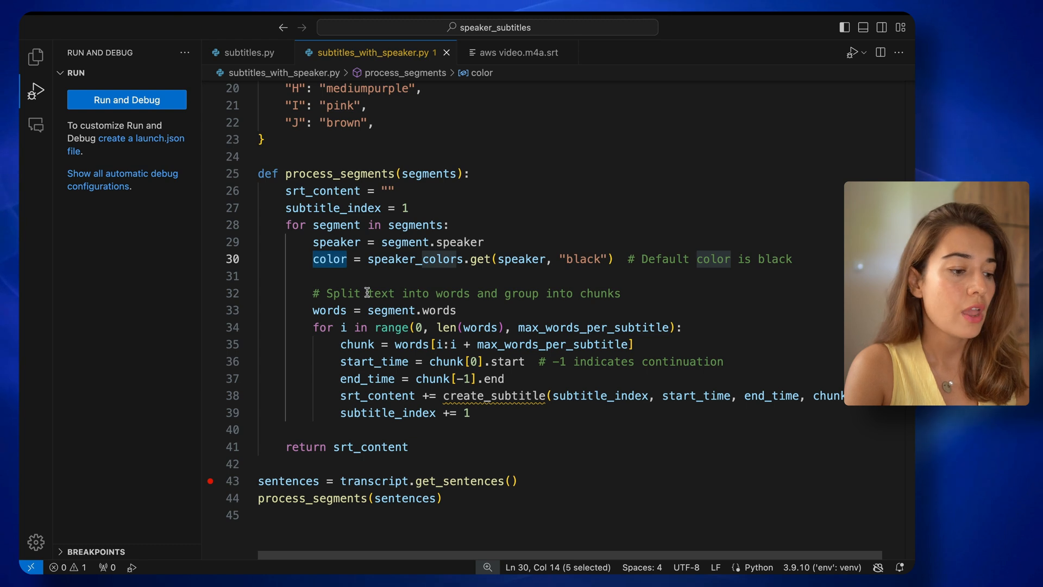
{"action": "mouse_move", "coordinate": [374, 362]}
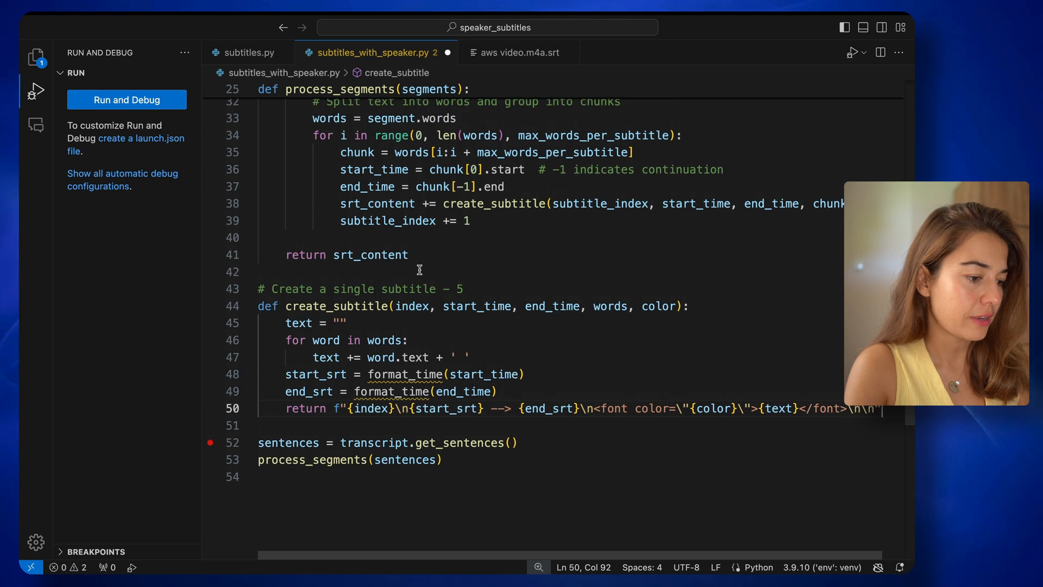
Review create_subtitle's index and end_time parameters against the example SRT format
{"action": "double_click", "coordinate": [412, 306]}
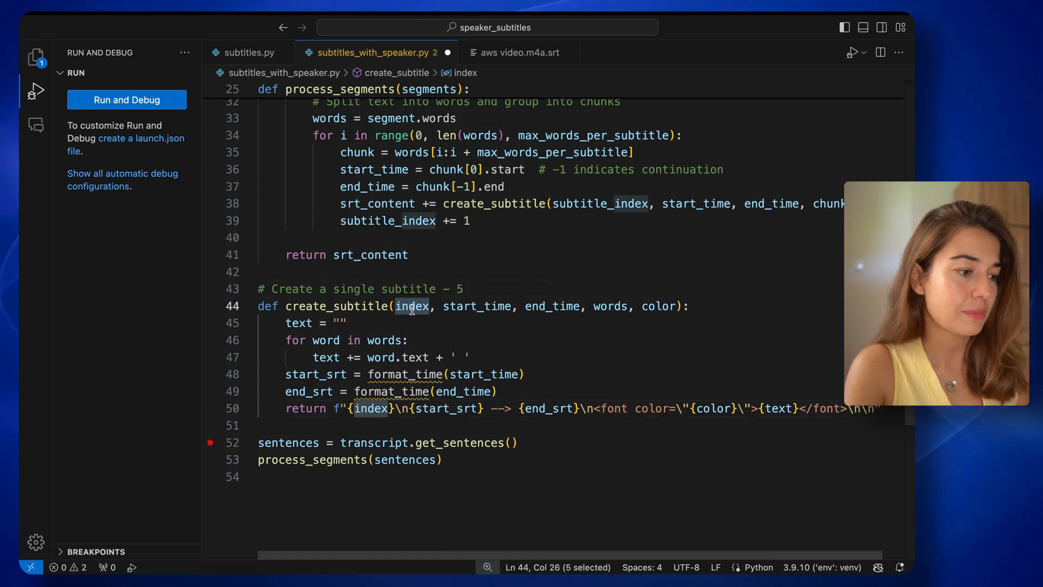
{"action": "left_click", "coordinate": [518, 53]}
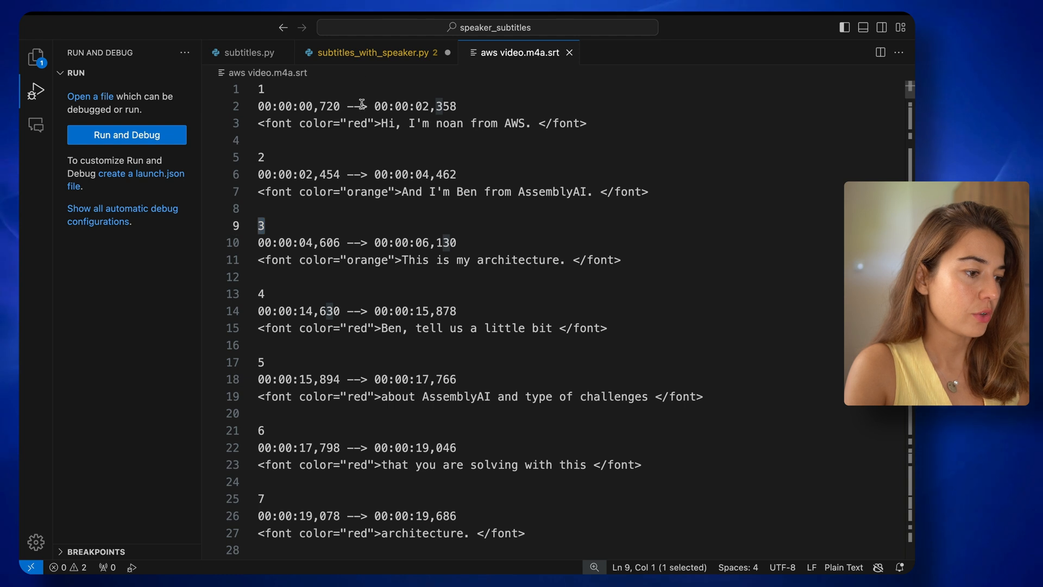
{"action": "left_click", "coordinate": [370, 53]}
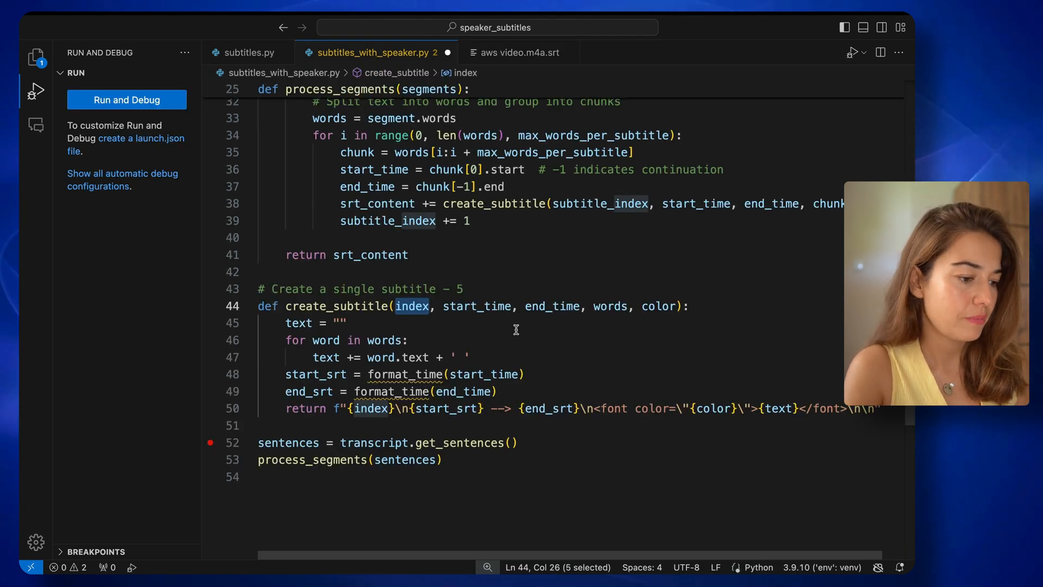
{"action": "double_click", "coordinate": [552, 306]}
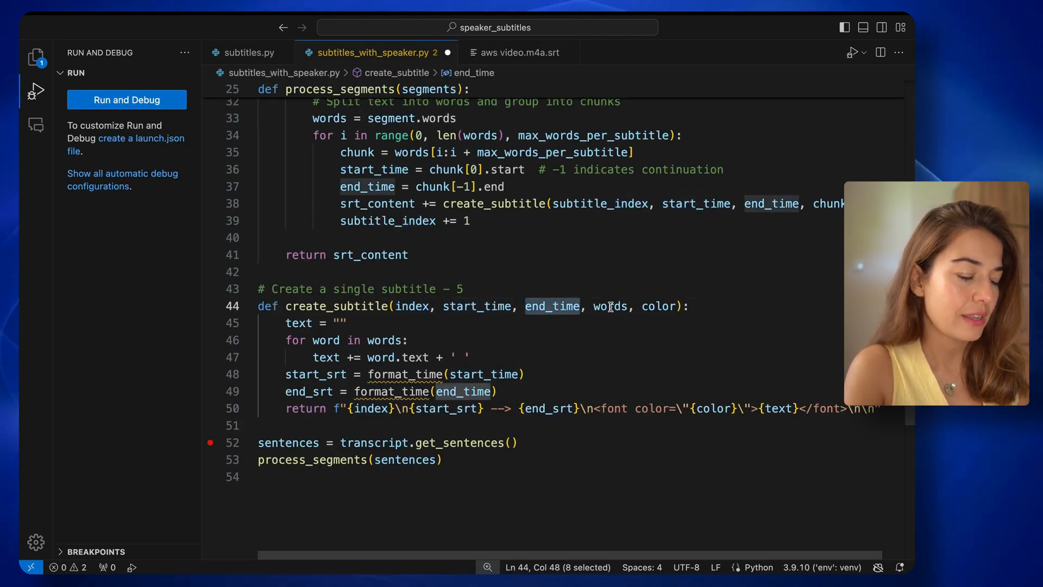
{"action": "left_click", "coordinate": [610, 306]}
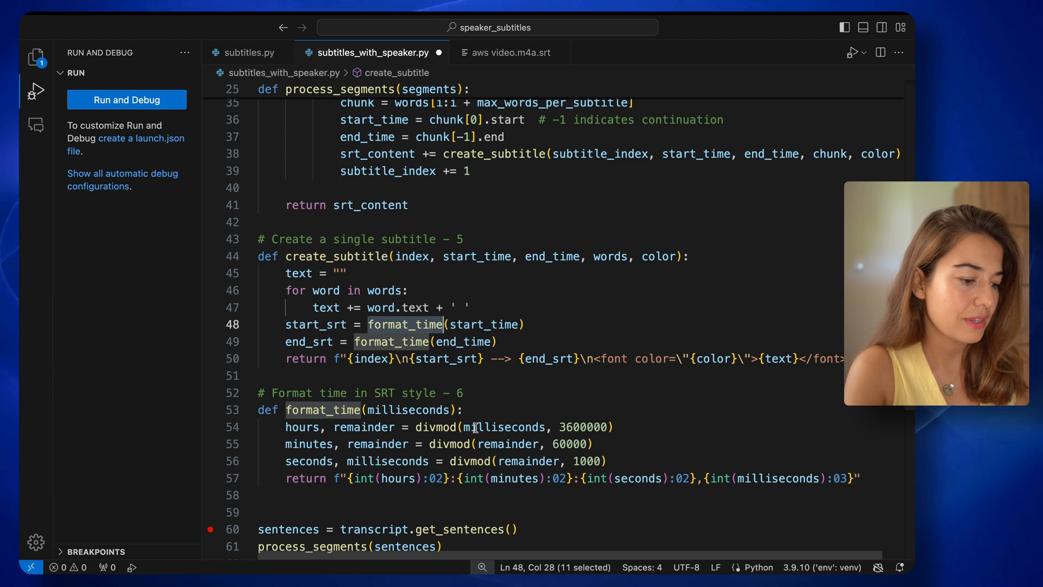
Compare format_time's 1000 divisor with the hh:mm:ss,ms parts of the first SRT timestamp
{"action": "double_click", "coordinate": [585, 426]}
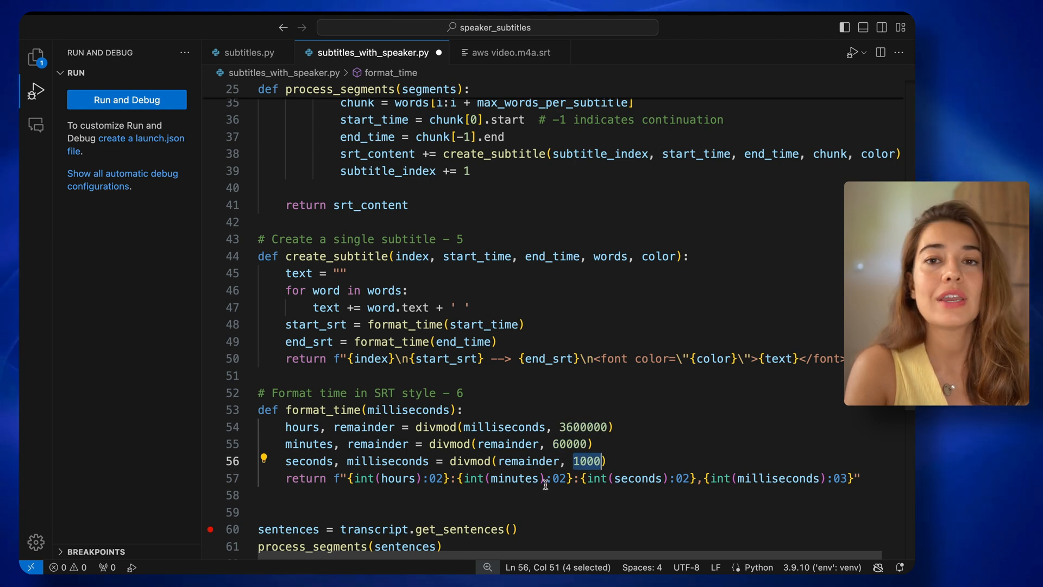
{"action": "left_click", "coordinate": [509, 52]}
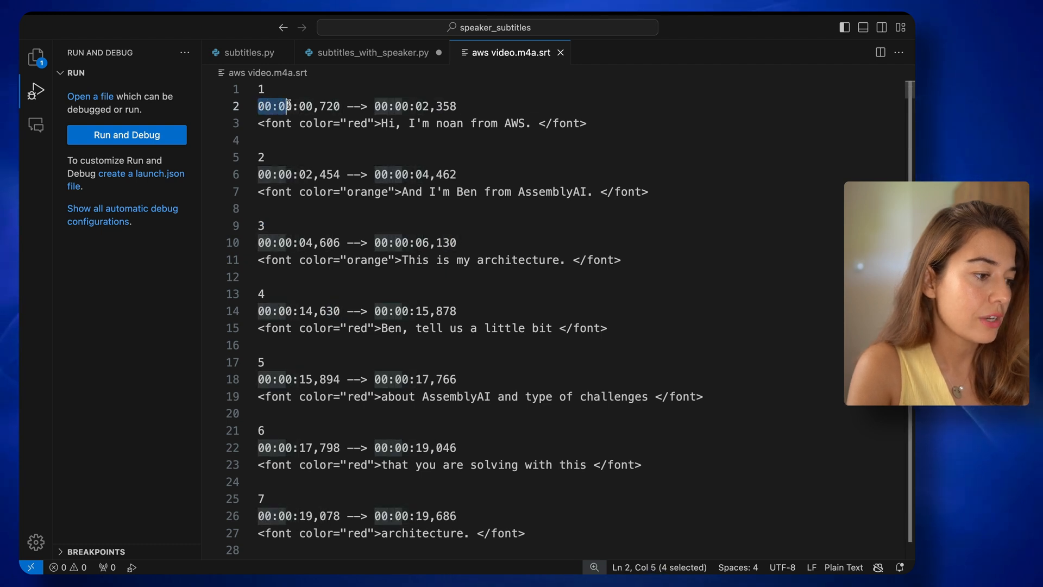
{"action": "left_click_drag", "start_coordinate": [279, 105], "coordinate": [320, 105]}
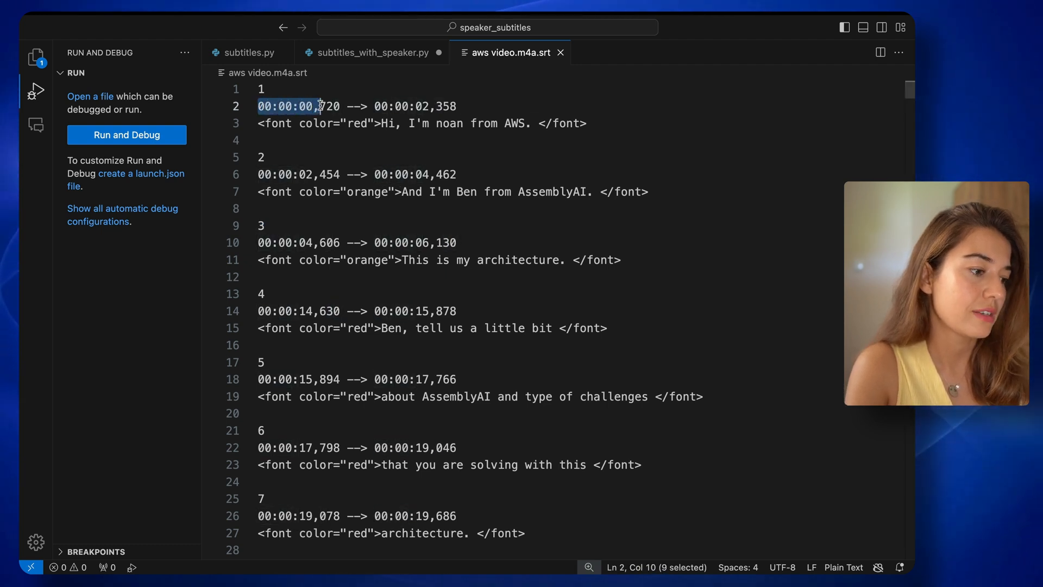
{"action": "left_click_drag", "start_coordinate": [318, 106], "coordinate": [341, 106]}
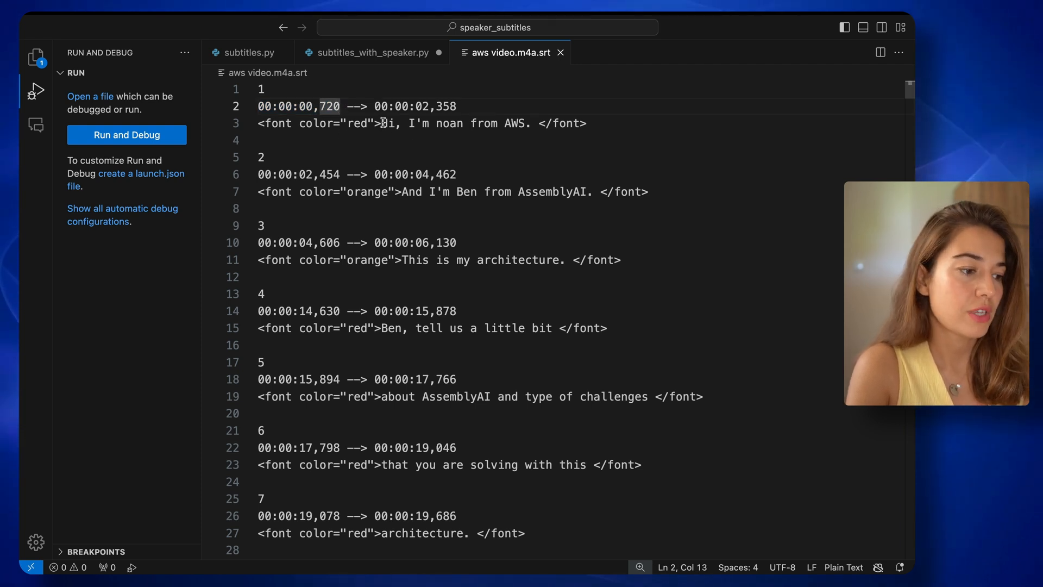
Back in the script, review the divisor and the newline in create_subtitle's returned string
{"action": "left_click", "coordinate": [366, 53]}
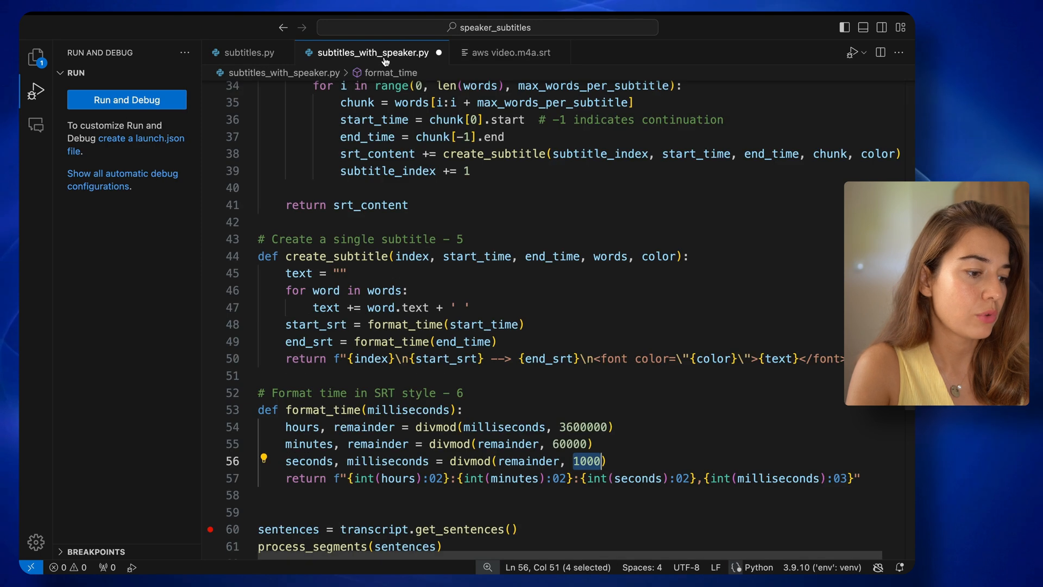
{"action": "double_click", "coordinate": [299, 325]}
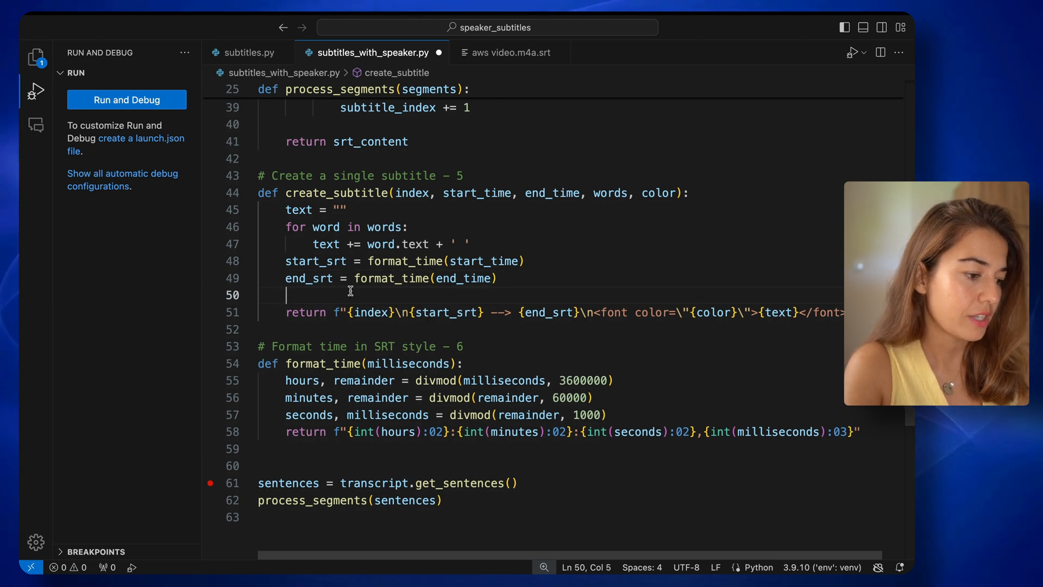
{"action": "double_click", "coordinate": [368, 312]}
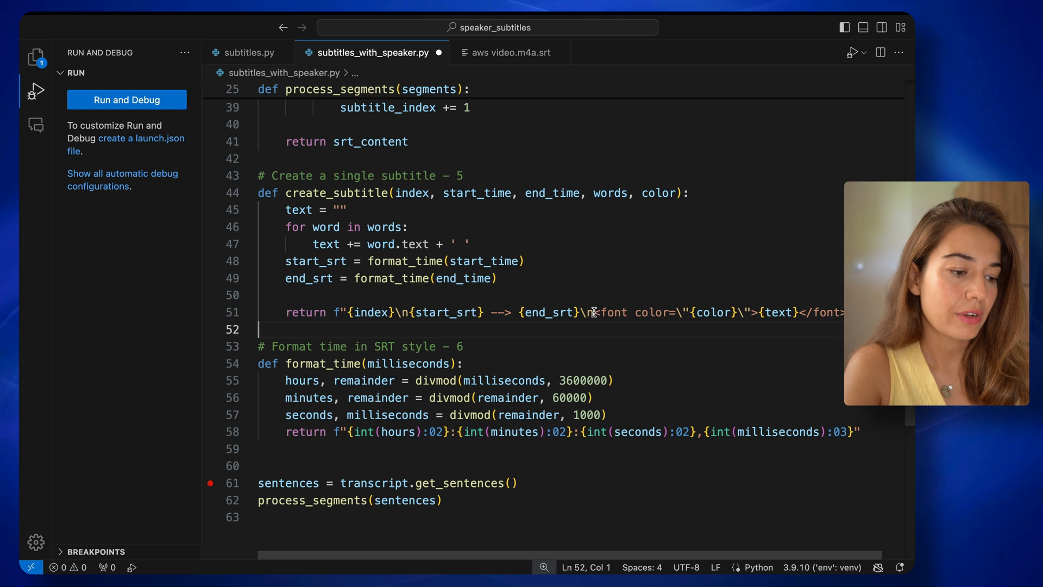
{"action": "left_click_drag", "start_coordinate": [594, 312], "coordinate": [759, 312]}
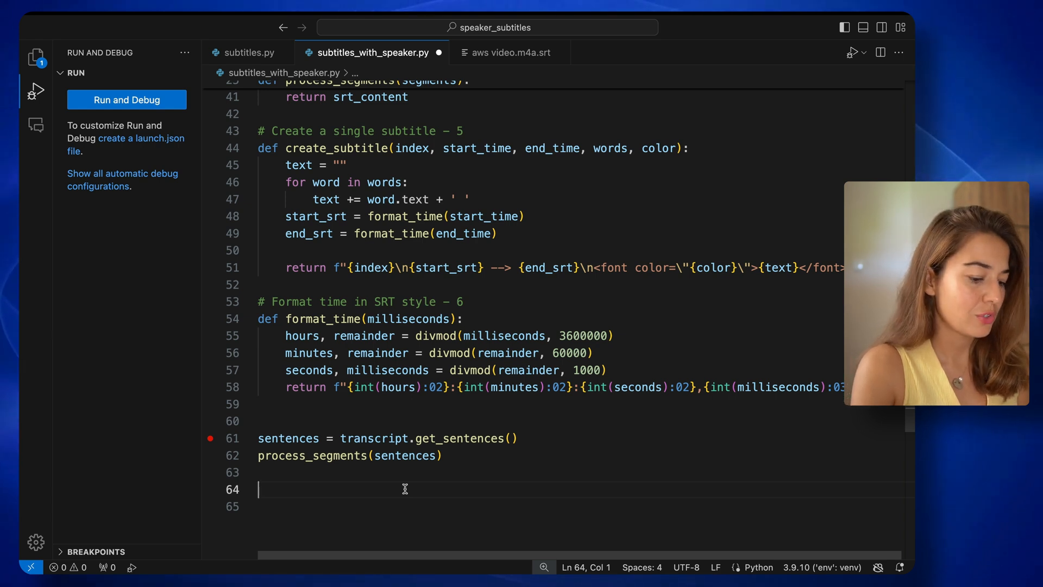
Begin a with-block opening filename + '.srt' for writing as file
{"action": "type", "text": "with o"}
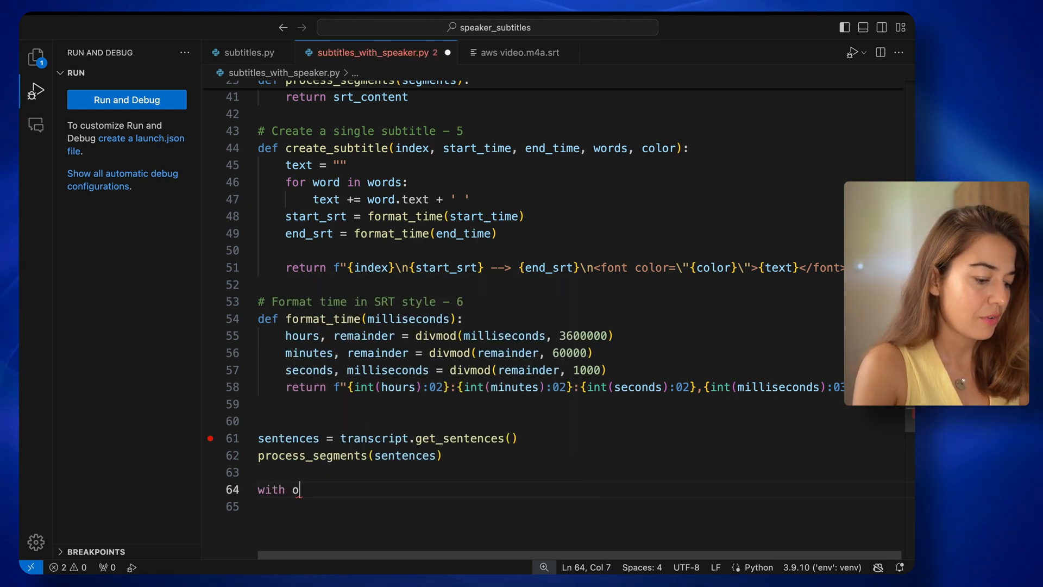
{"action": "type", "text": "pen(fil"}
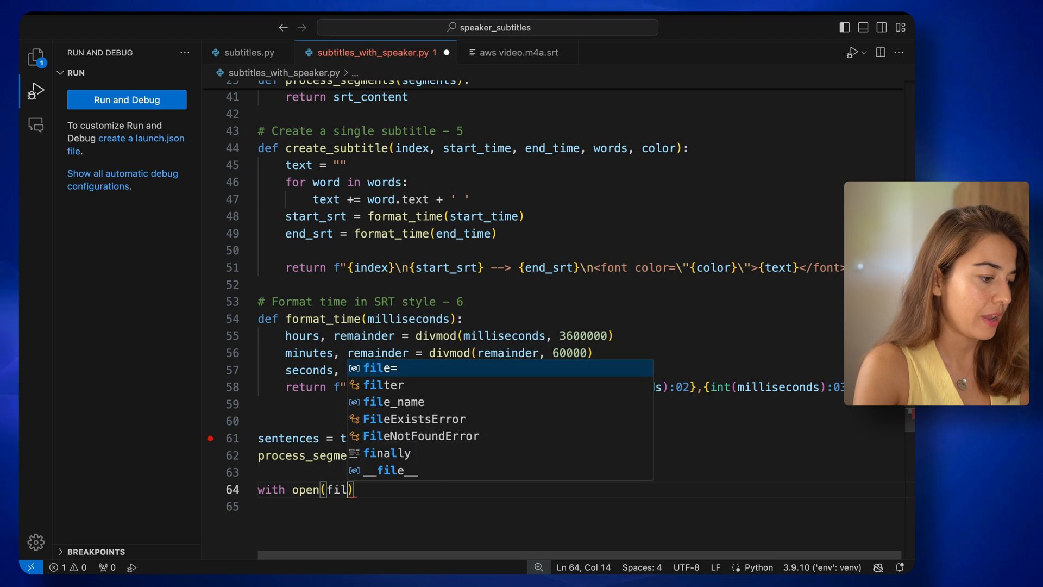
{"action": "type", "text": "ena"}
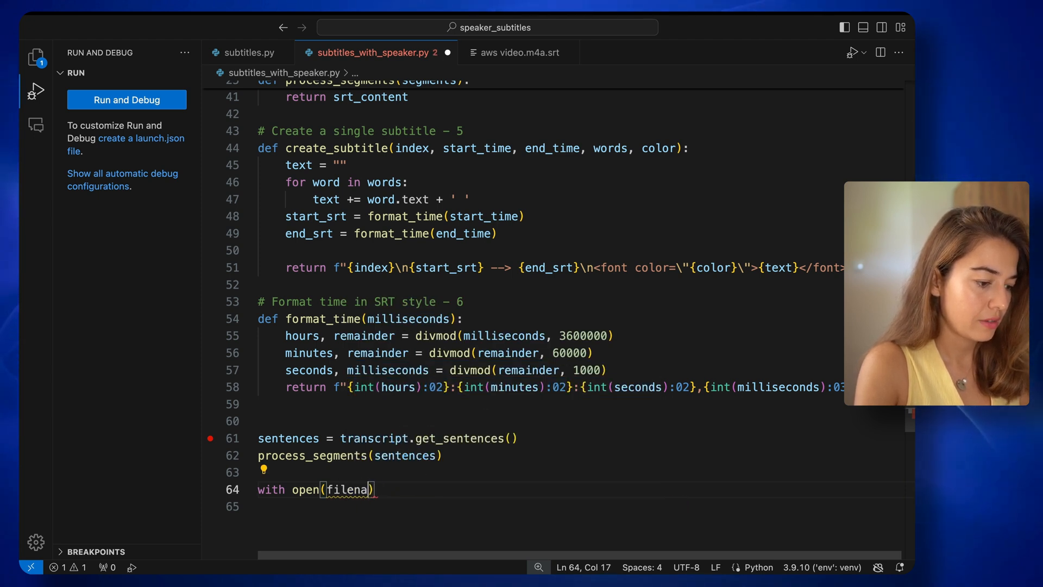
{"action": "type", "text": "me + '."}
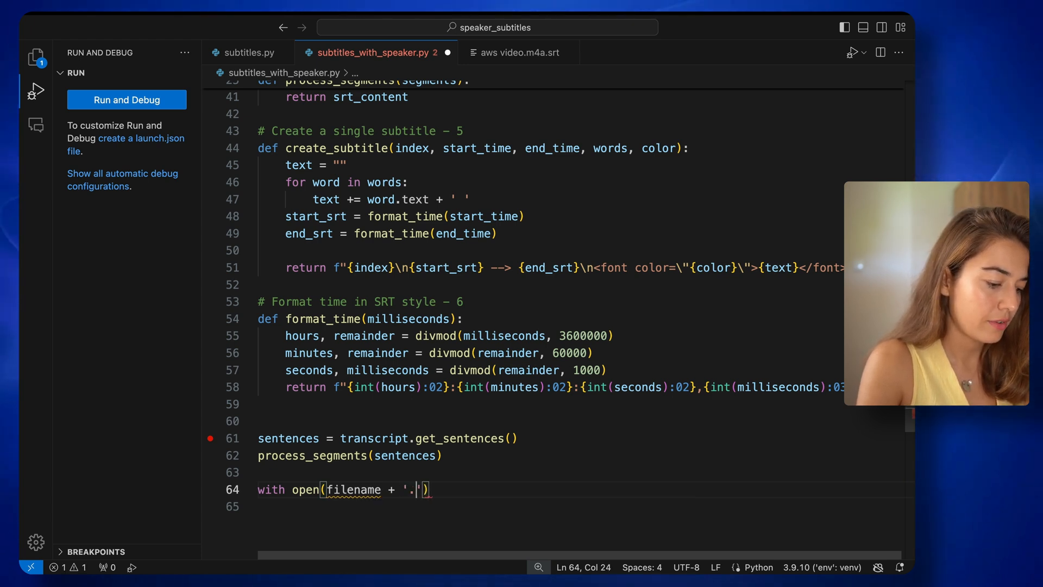
{"action": "type", "text": "srt"}
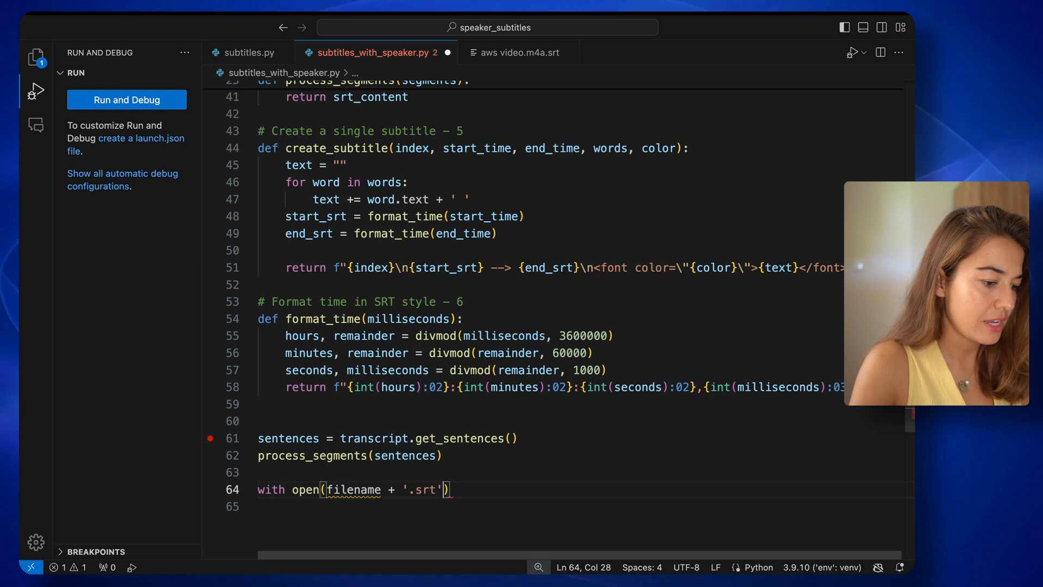
{"action": "type", "text": ", 'w'"}
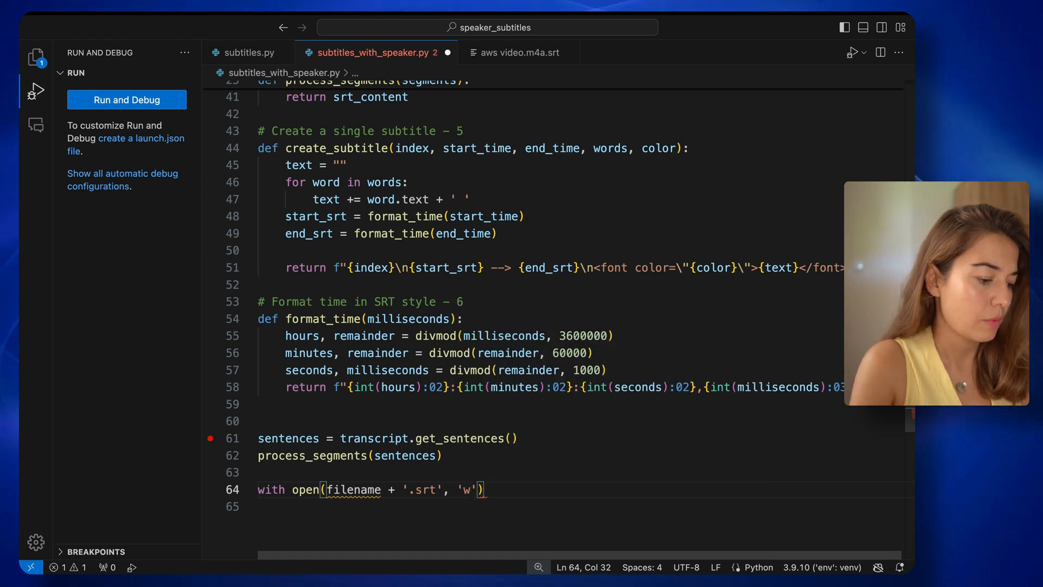
{"action": "type", "text": "as file:"}
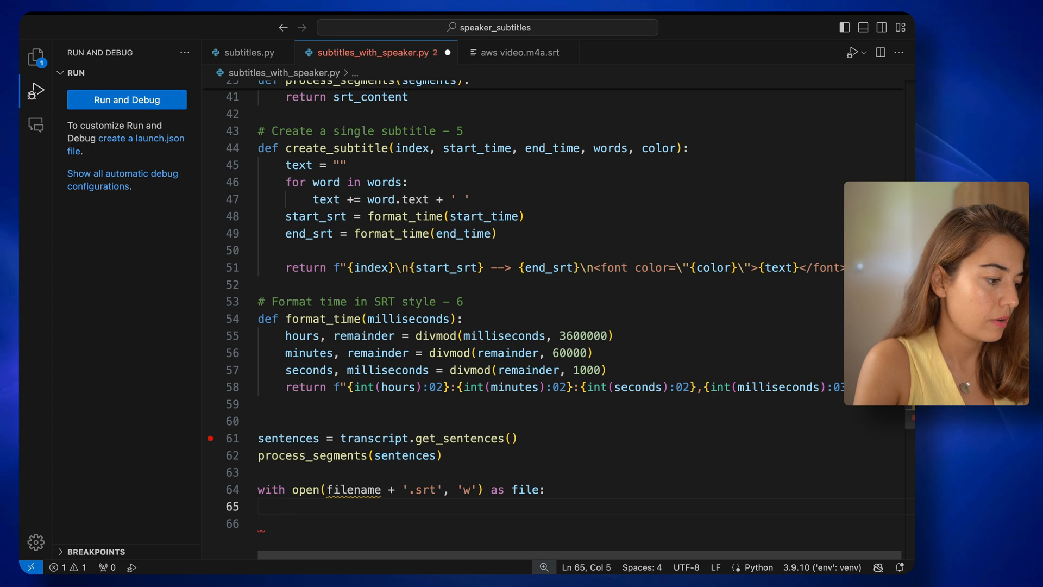
Write srt_content into the opened file with file.write(srt_content)
{"action": "type", "text": "file.w"}
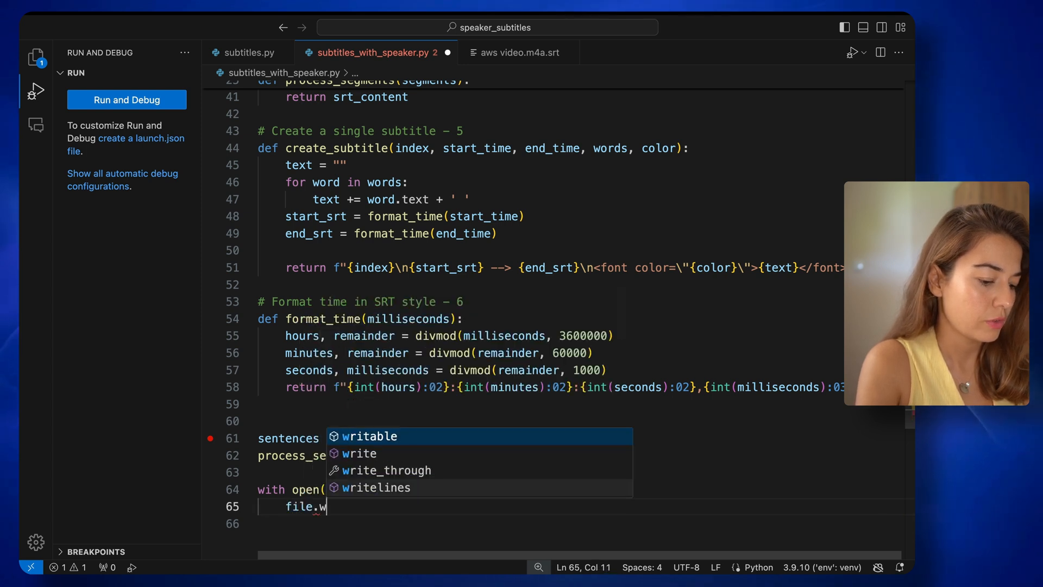
{"action": "type", "text": "rite"}
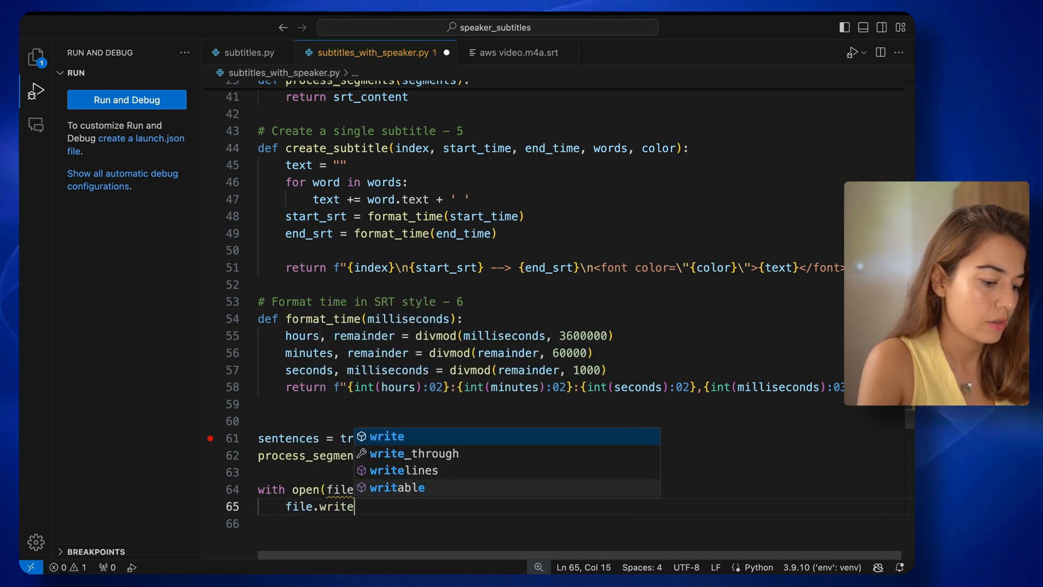
{"action": "type", "text": "(srt_contrnt"}
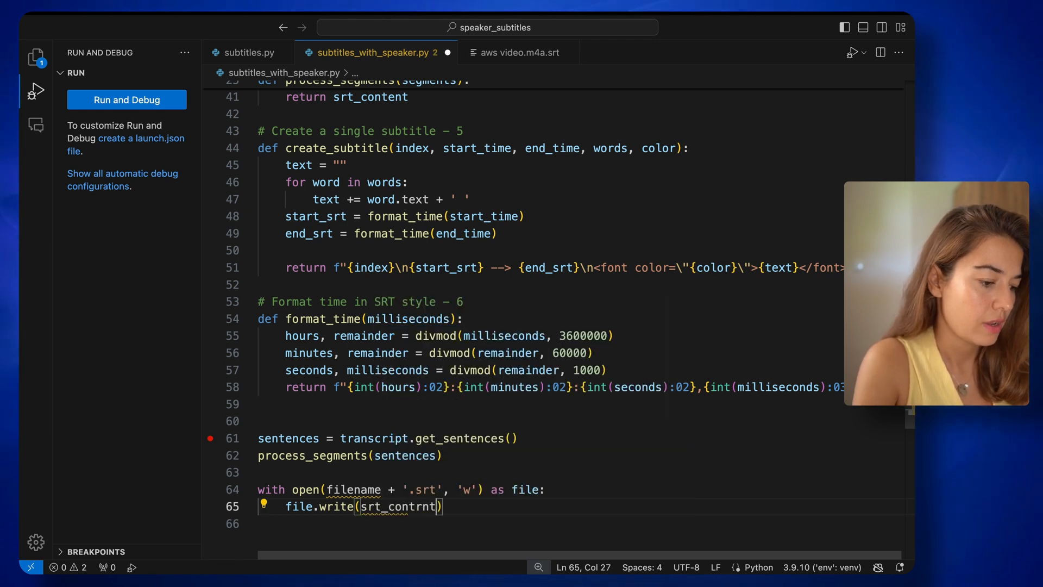
{"action": "type", "text": "srt_content"}
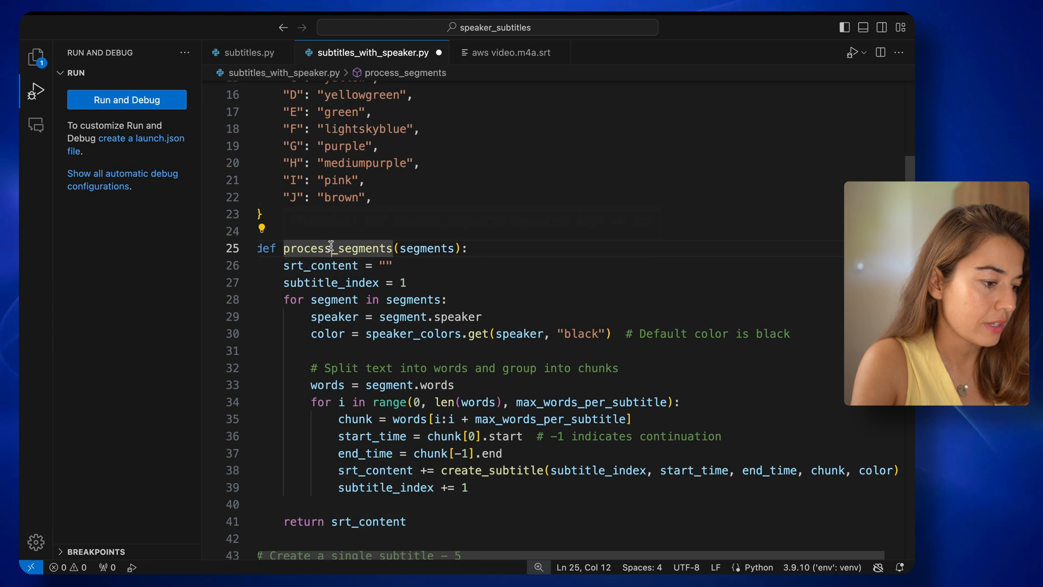
Add print(f"SRT file generated: {filename}.srt") after writing the file
{"action": "scroll", "scroll_direction": "down", "scroll_amount": 3}
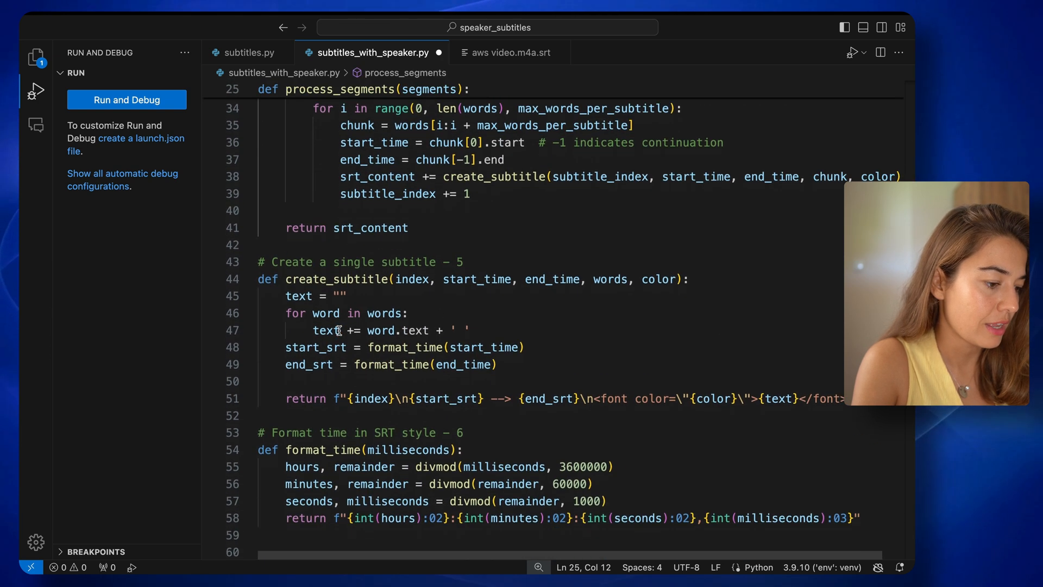
{"action": "scroll", "scroll_direction": "down", "scroll_amount": 3}
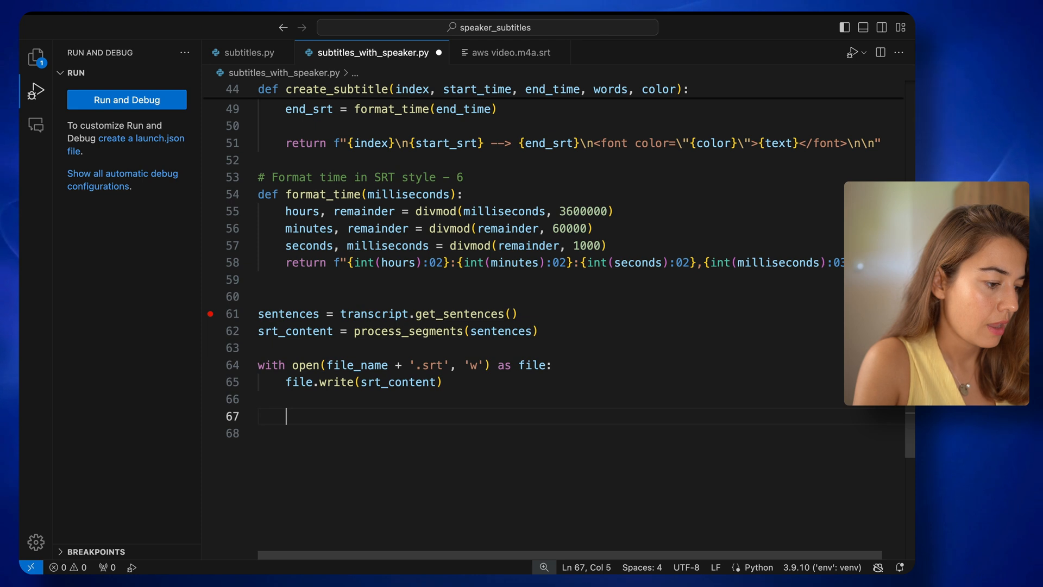
{"action": "type", "text": "print()"}
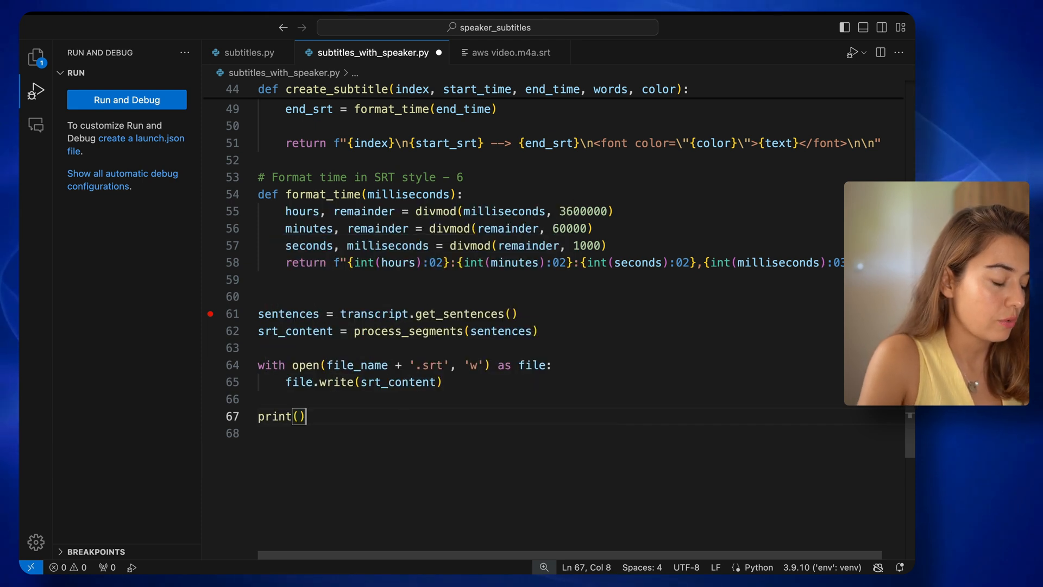
{"action": "type", "text": "\"\""}
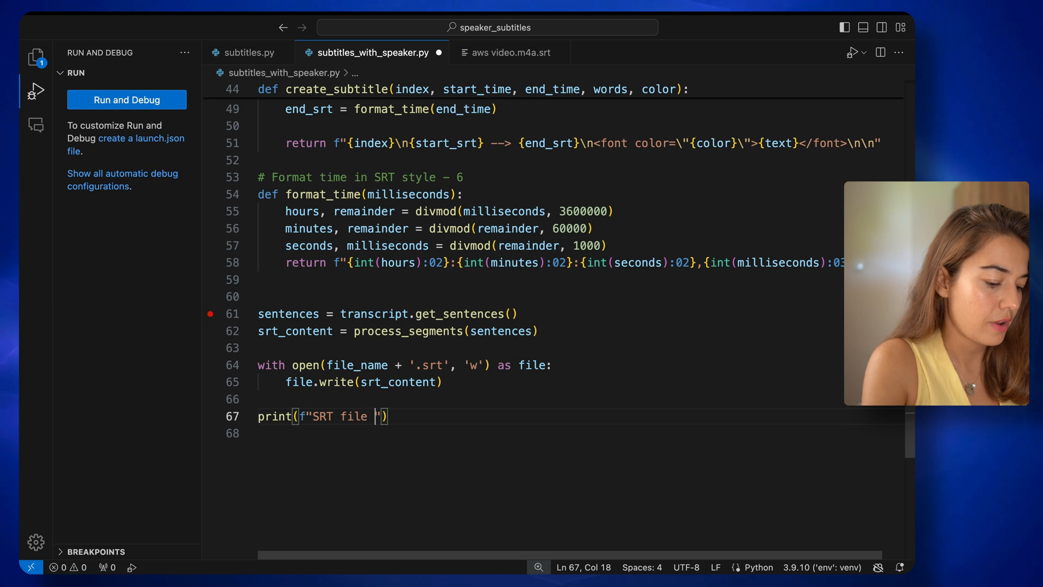
{"action": "type", "text": "generated:"}
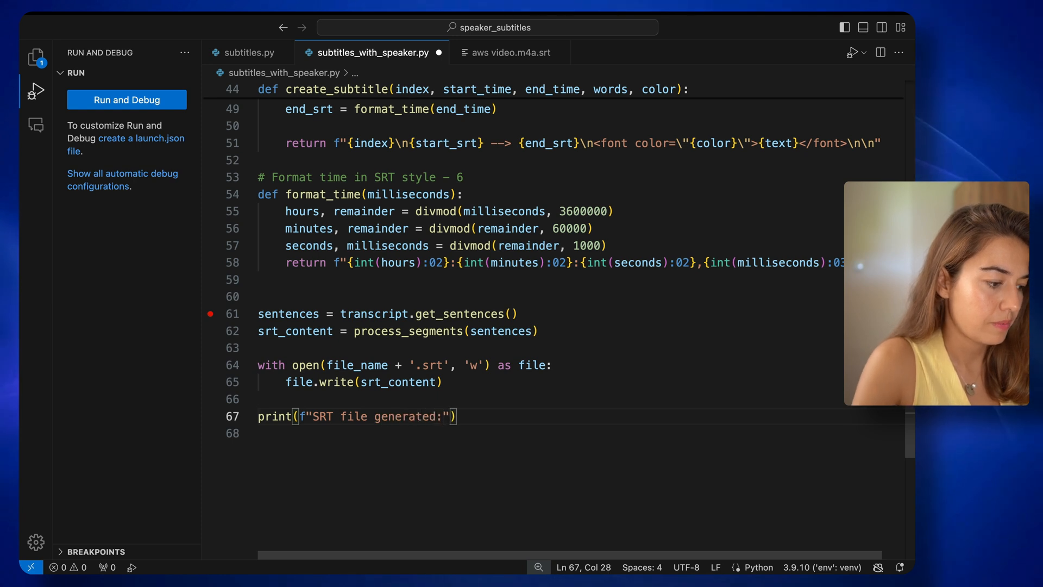
{"action": "type", "text": "{filename}"}
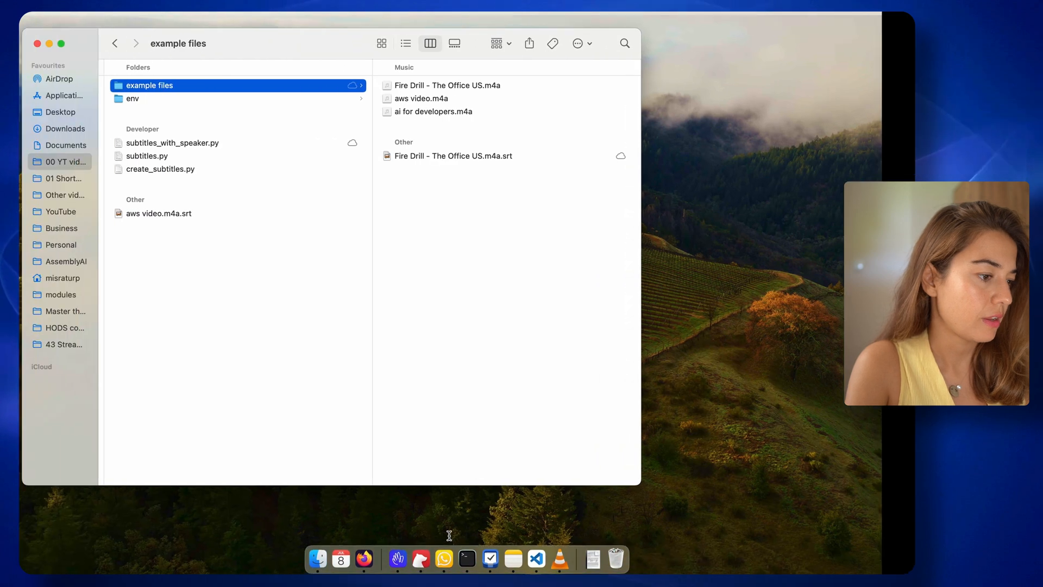
Play the aws video in VLC from Finder, then pause it
{"action": "double_click", "coordinate": [421, 98]}
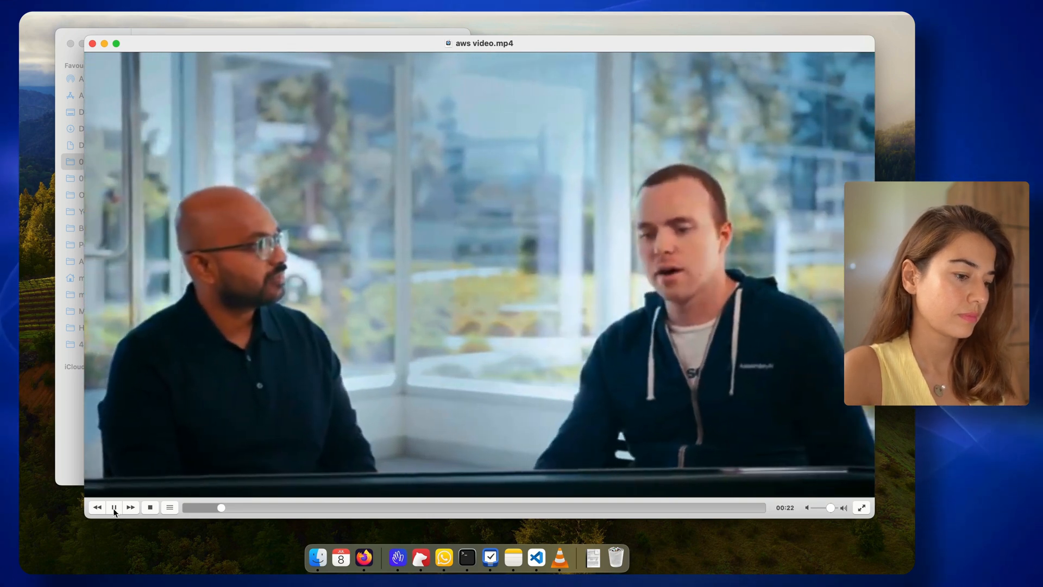
{"action": "left_click", "coordinate": [114, 507]}
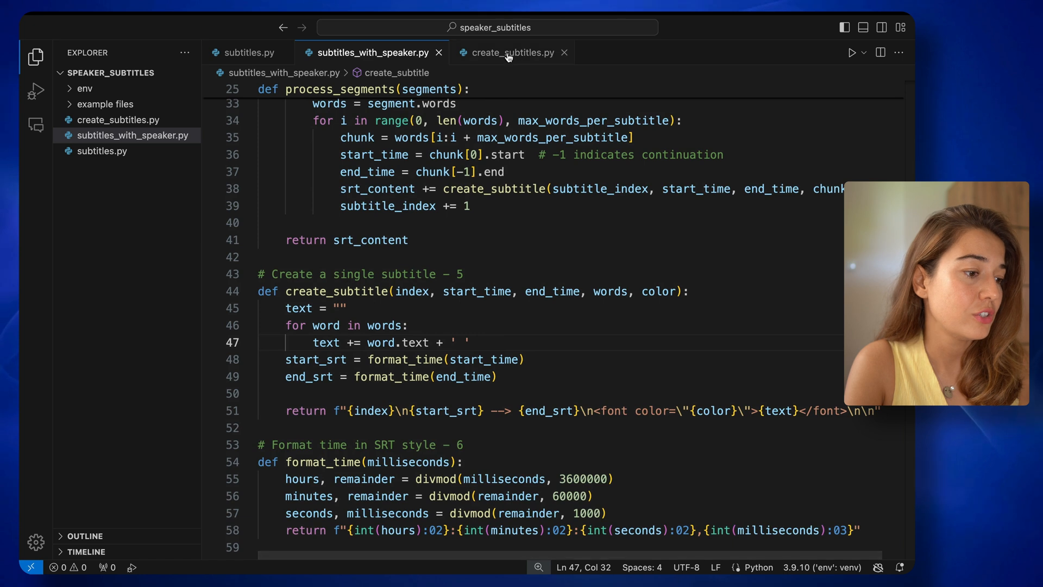
{"action": "left_click", "coordinate": [512, 53]}
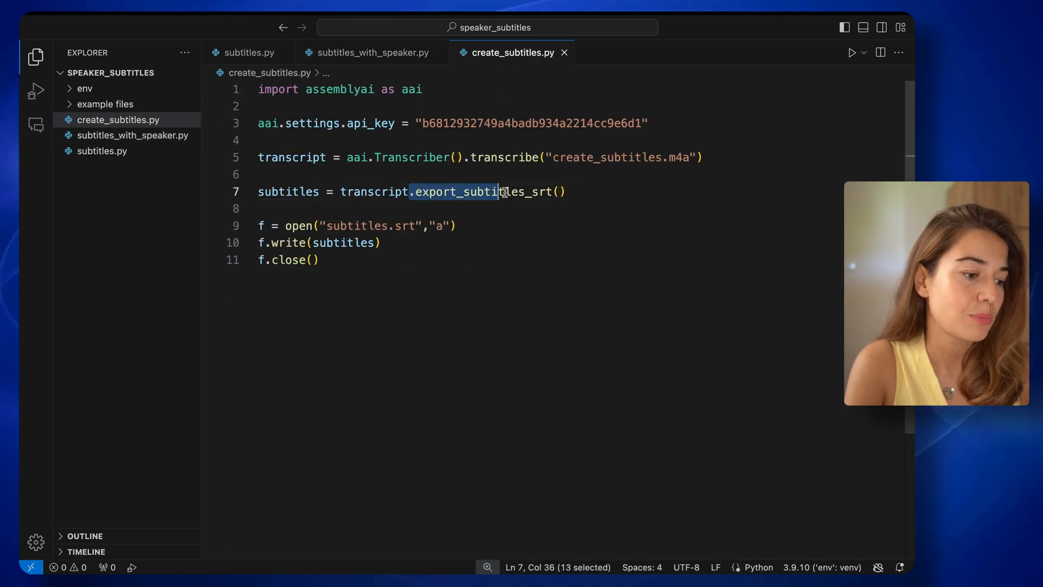
{"action": "left_click", "coordinate": [368, 53]}
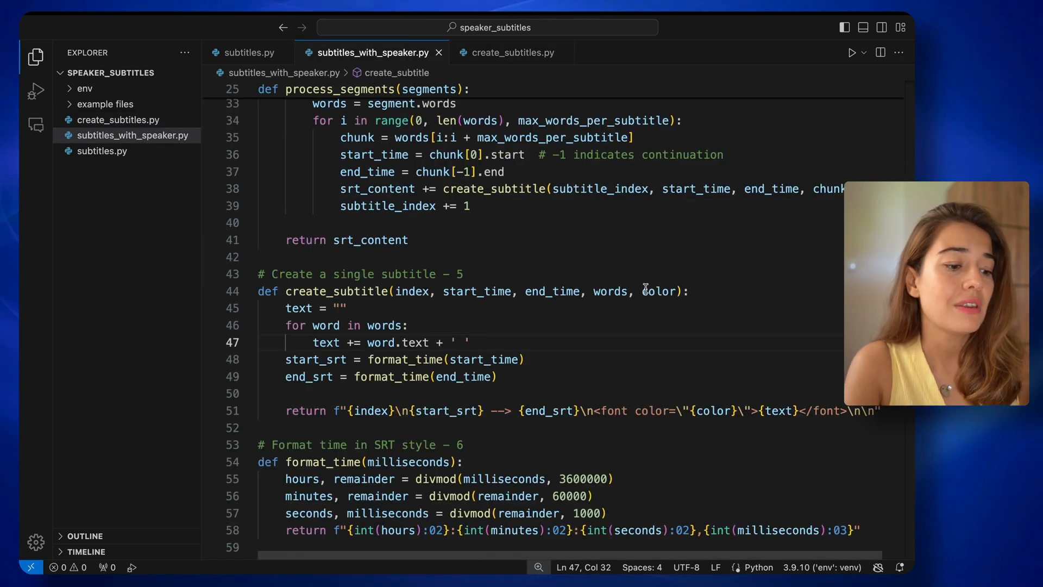
{"action": "scroll", "scroll_direction": "down", "scroll_amount": 3}
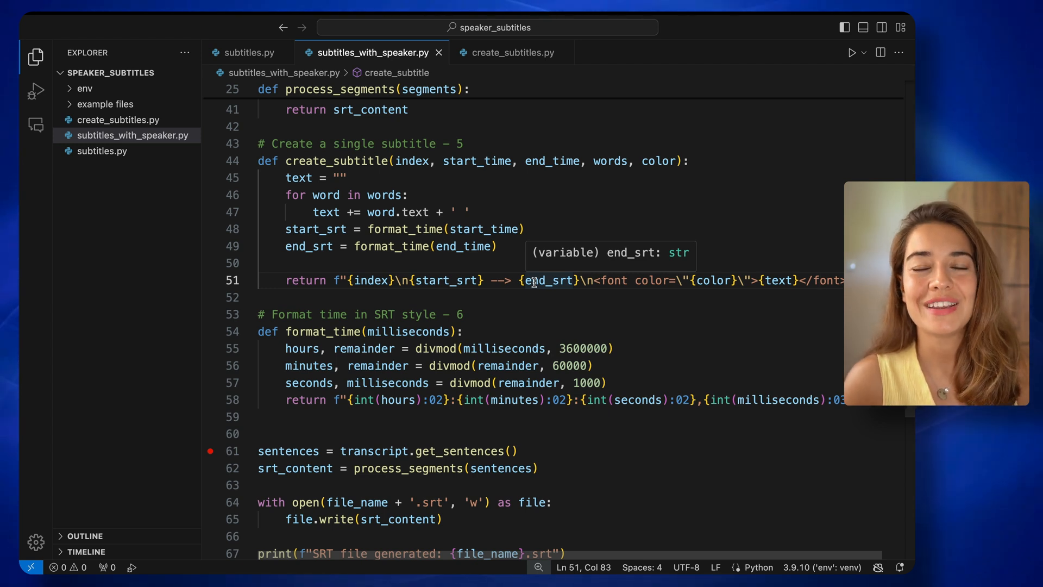
{"action": "mouse_move", "coordinate": [791, 198]}
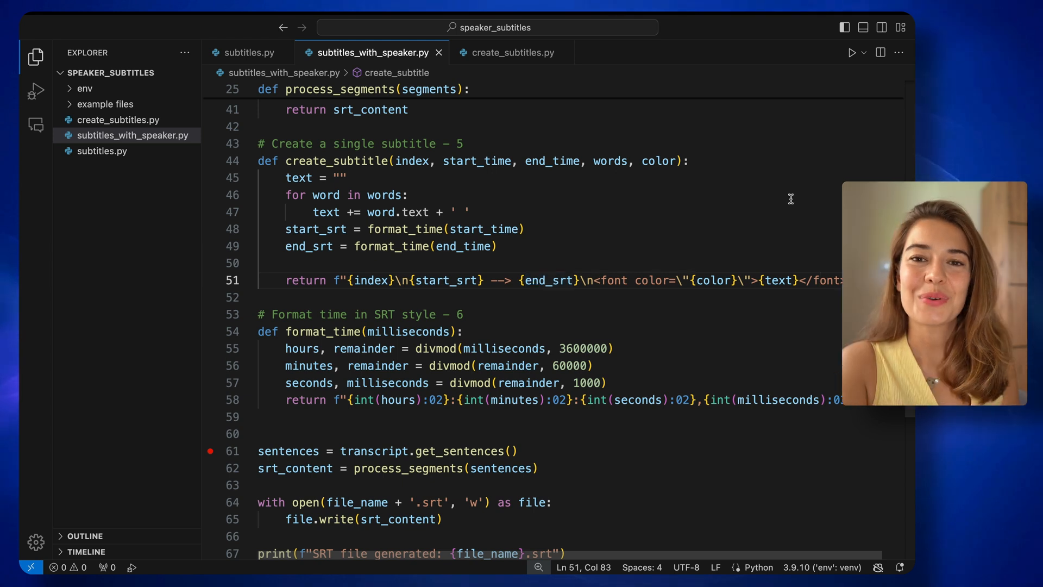